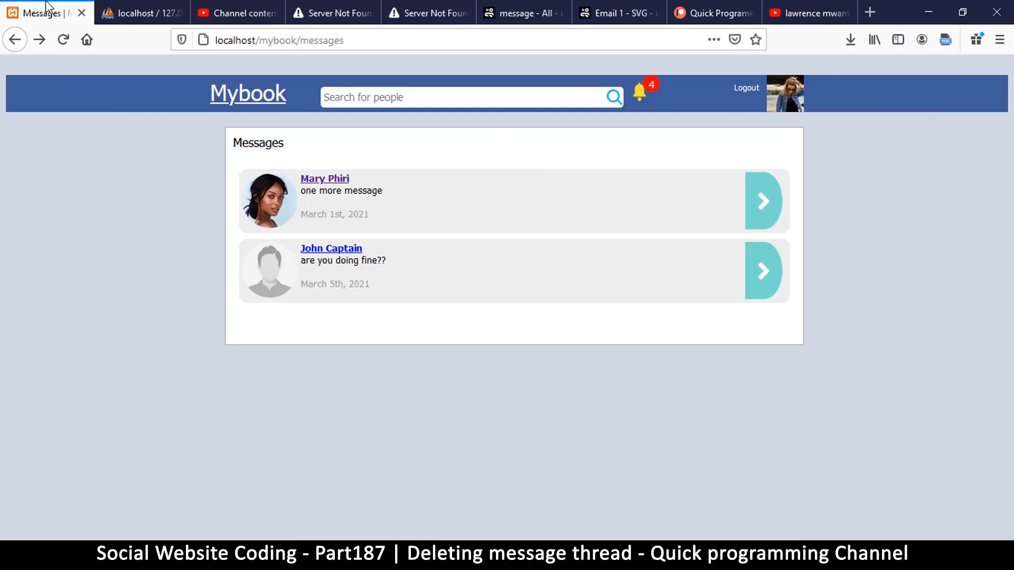
mouse_move(478, 207)
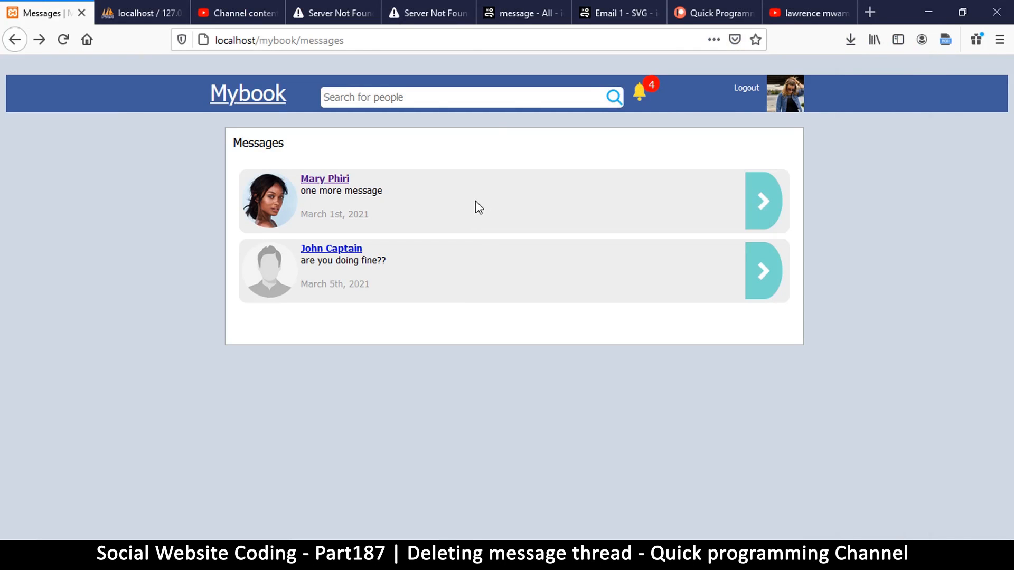
mouse_move(483, 210)
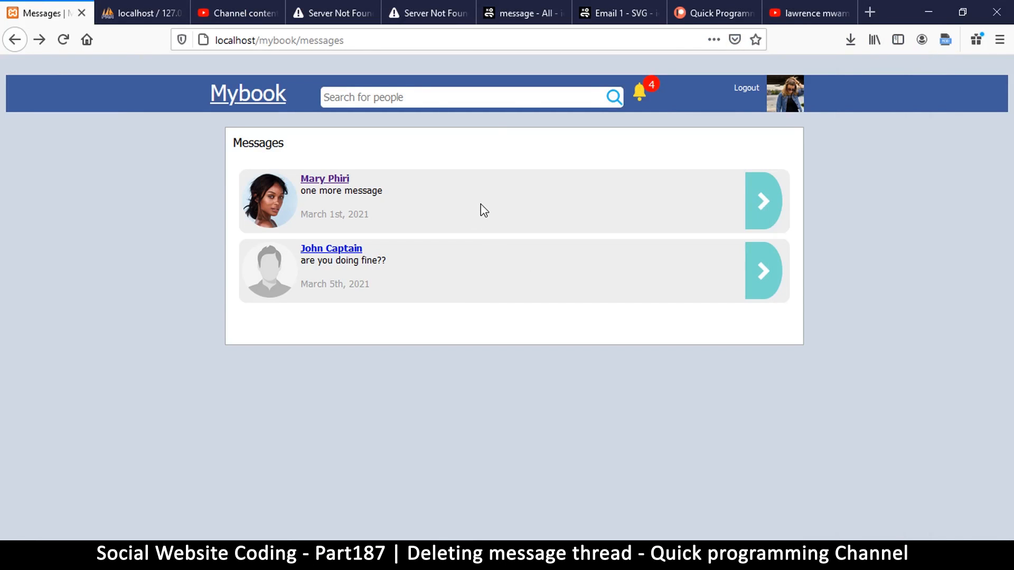
mouse_move(763, 200)
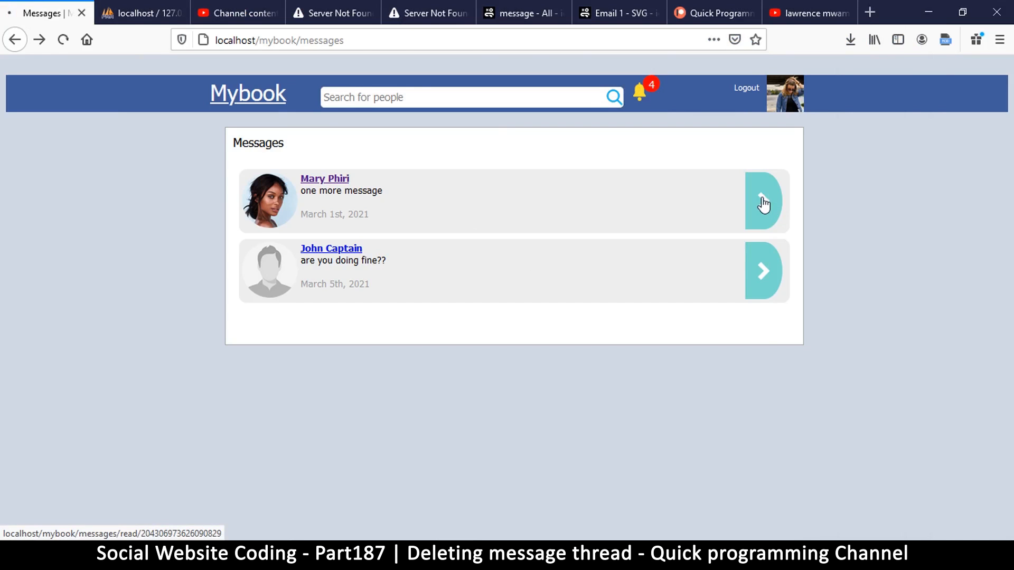
click(763, 200)
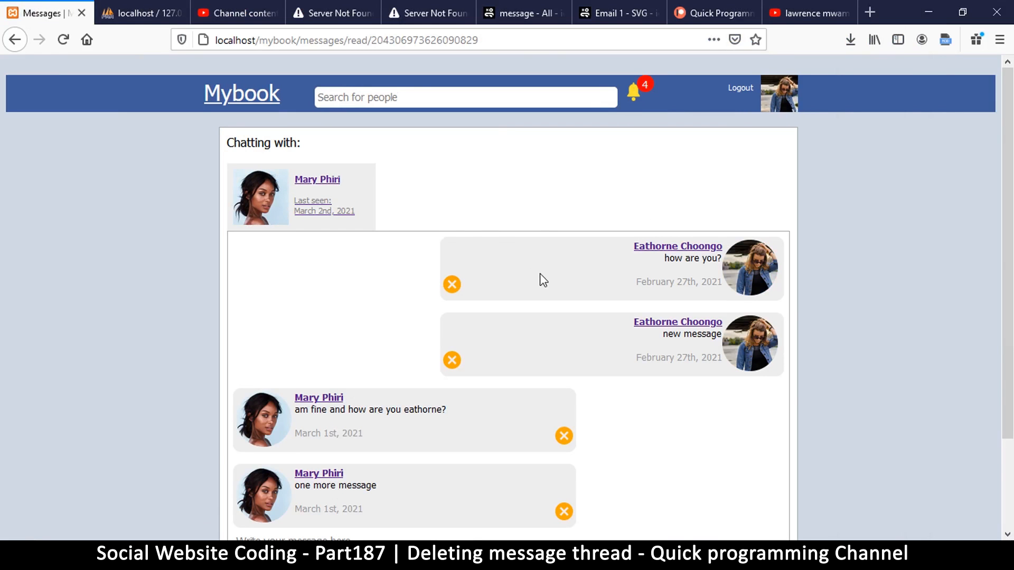
scroll(down, 3)
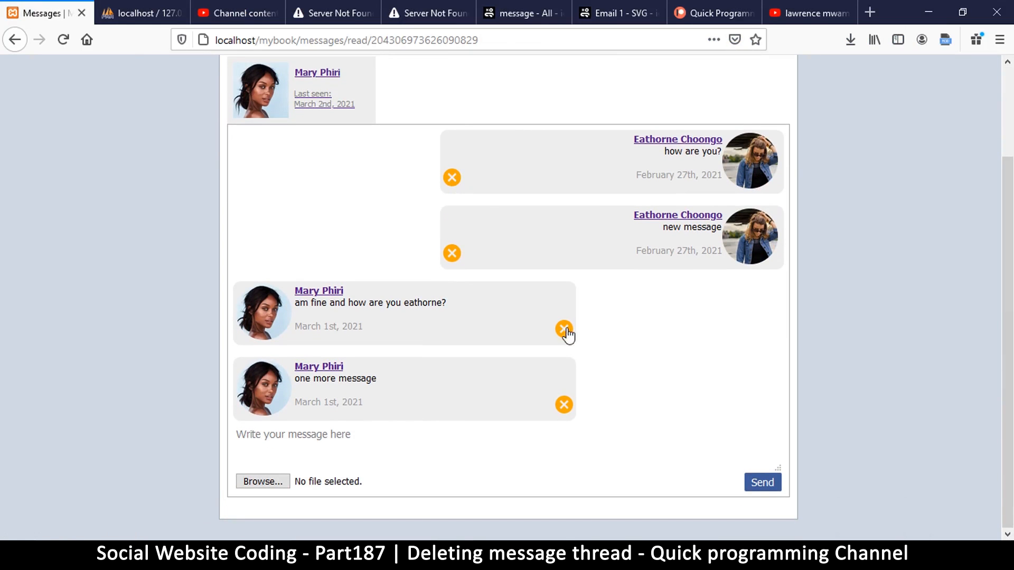
mouse_move(550, 401)
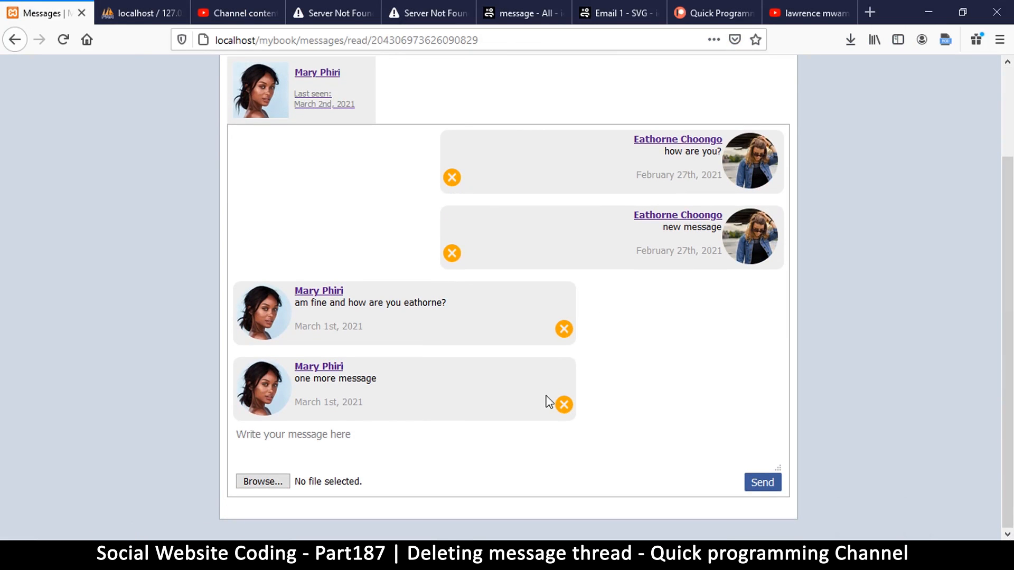
scroll(up, 3)
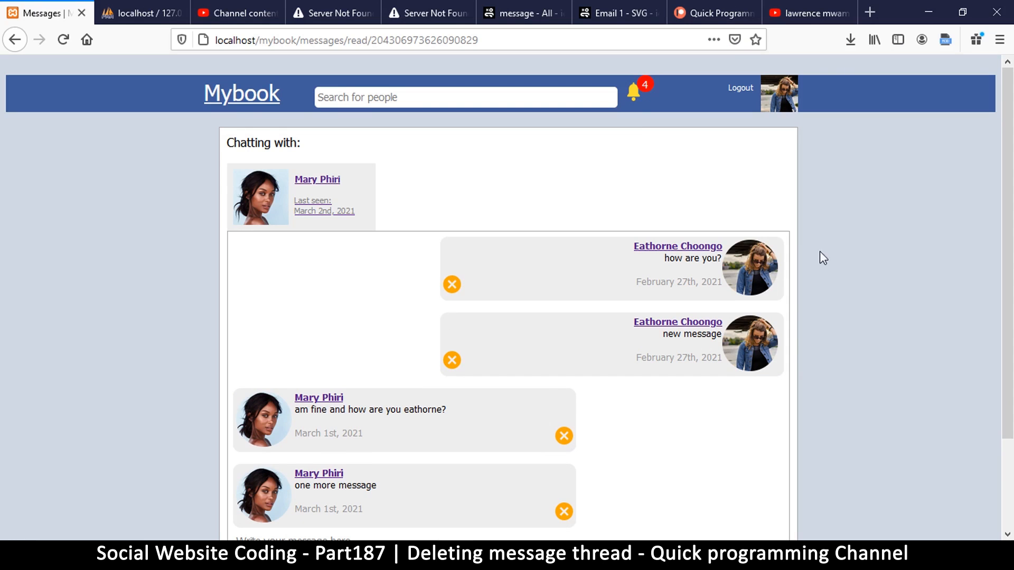
mouse_move(532, 246)
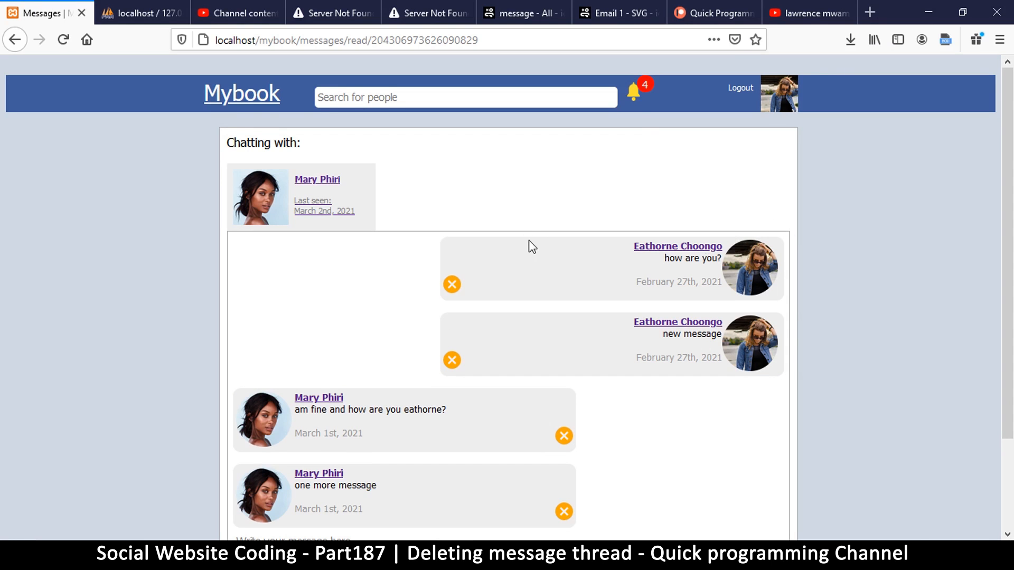
mouse_move(591, 317)
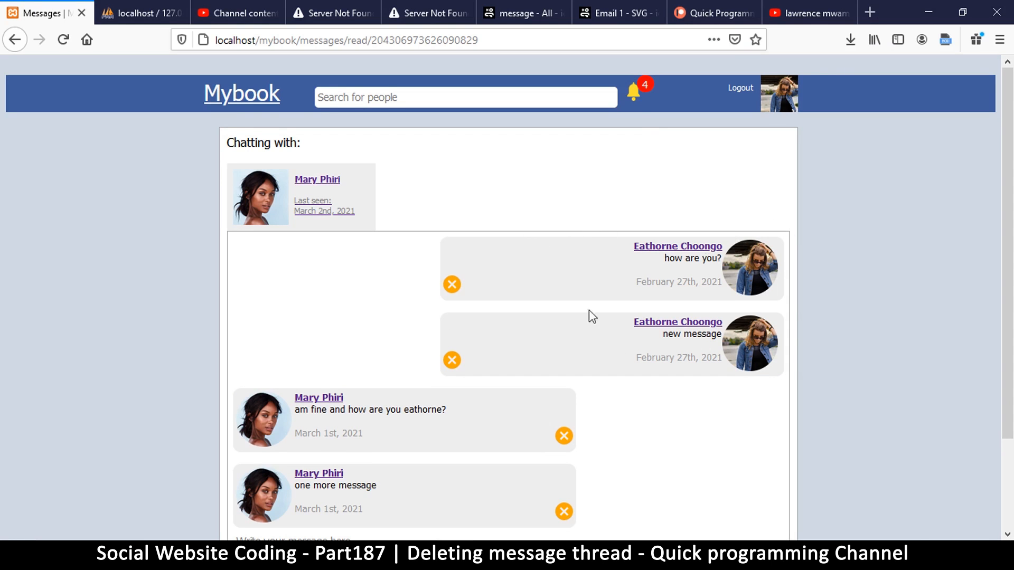
mouse_move(756, 408)
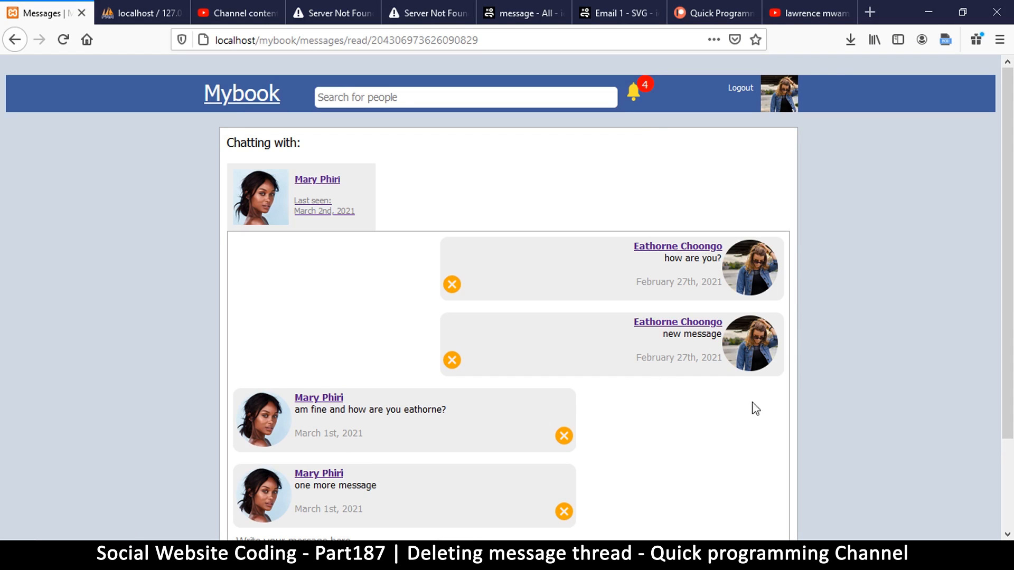
click(563, 435)
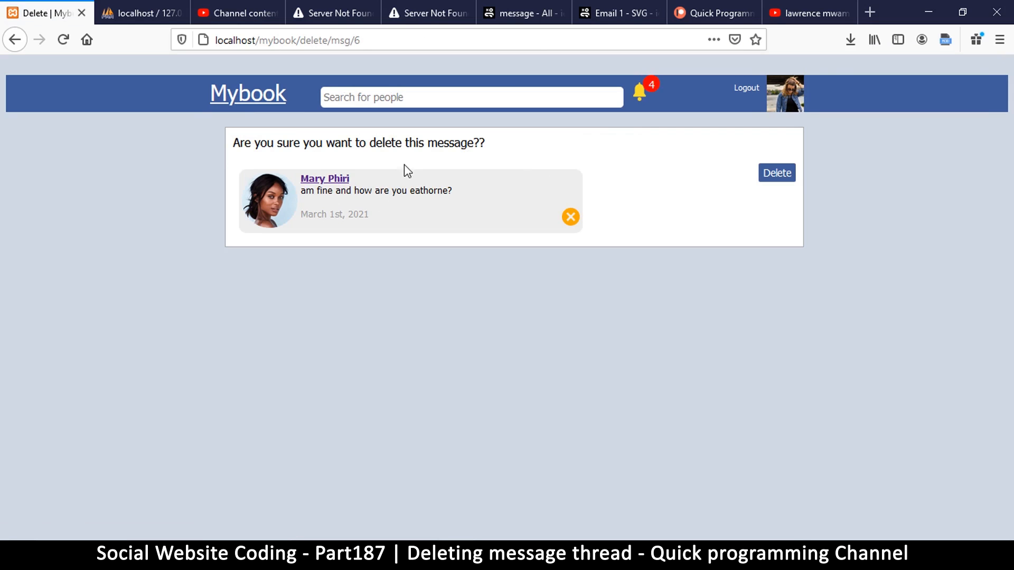
click(776, 172)
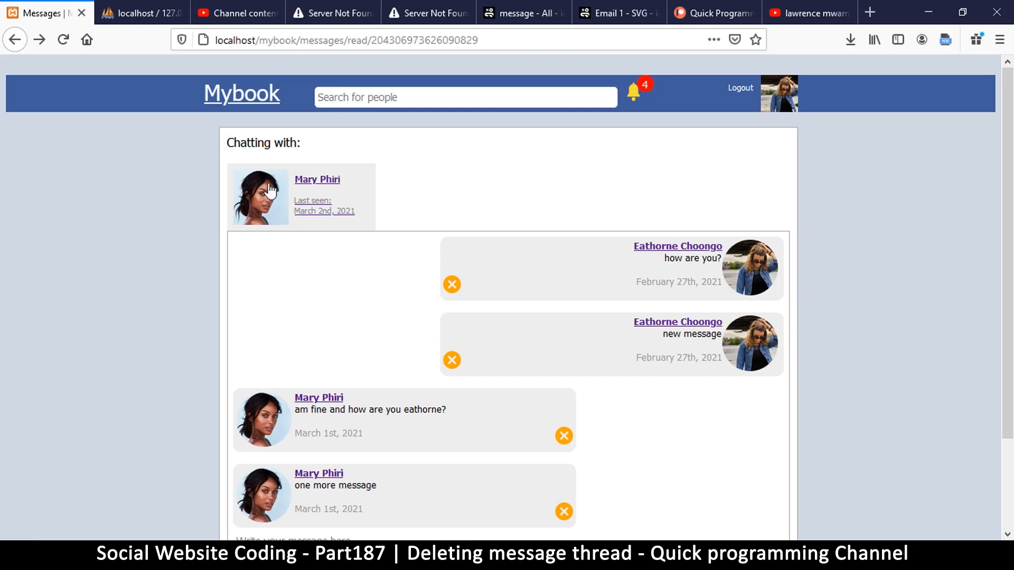
mouse_move(292, 224)
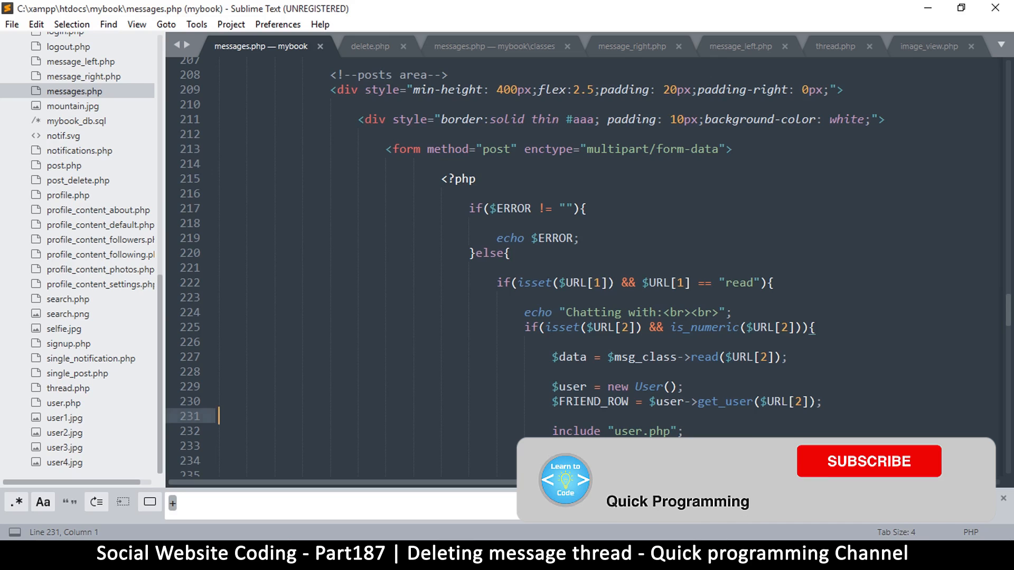
Echo an input with id post_button, type button and value Send after the user.php include, and save.
scroll(down, 3)
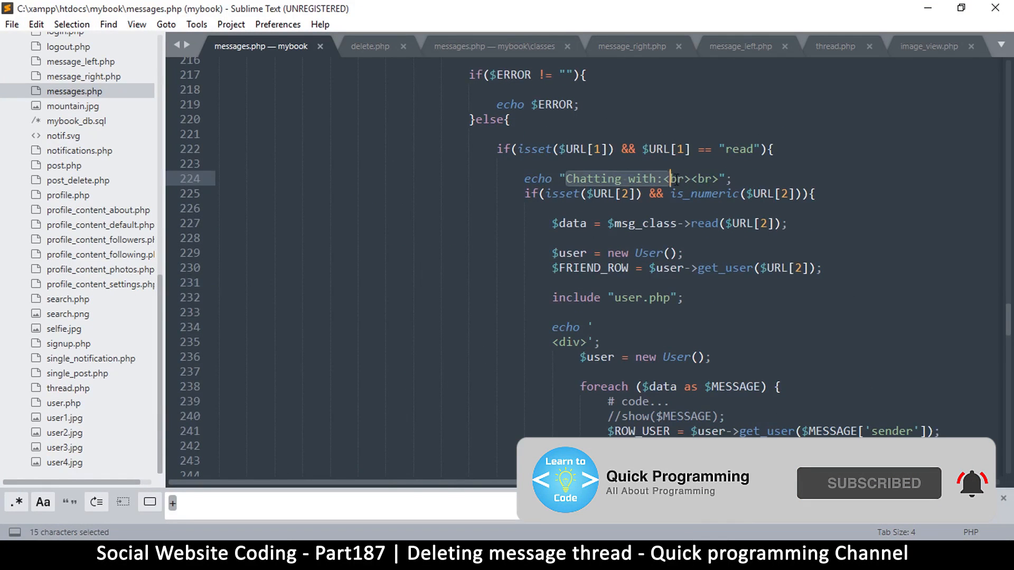
scroll(down, 3)
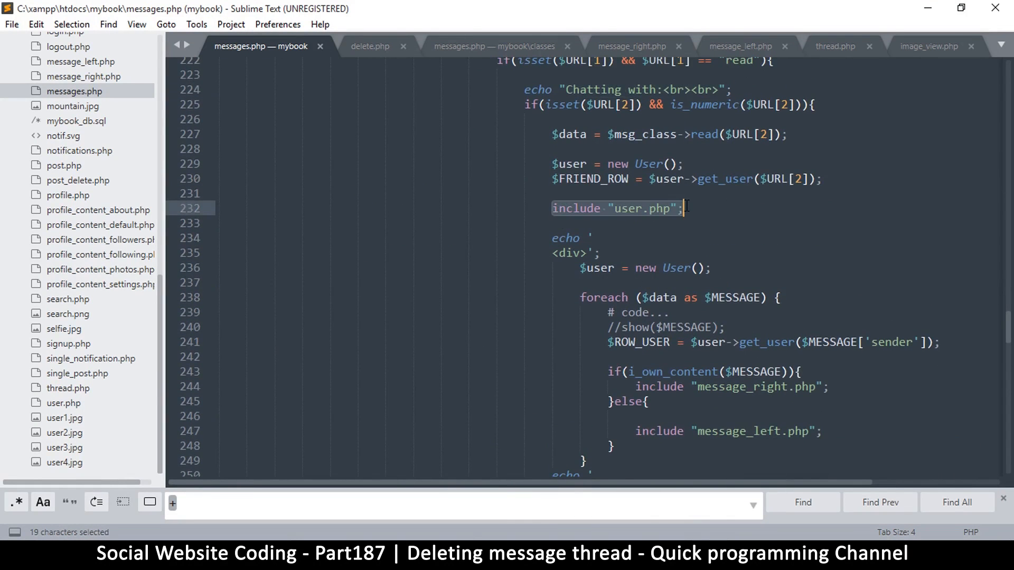
click(45, 13)
text(echo)
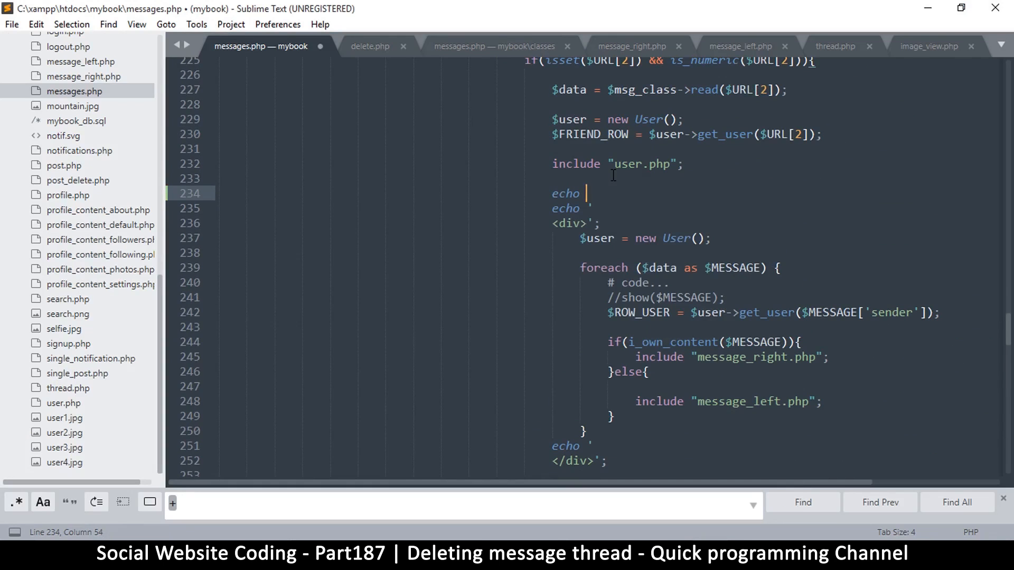
text('<input id="post_button" type="submit" value="Send">';)
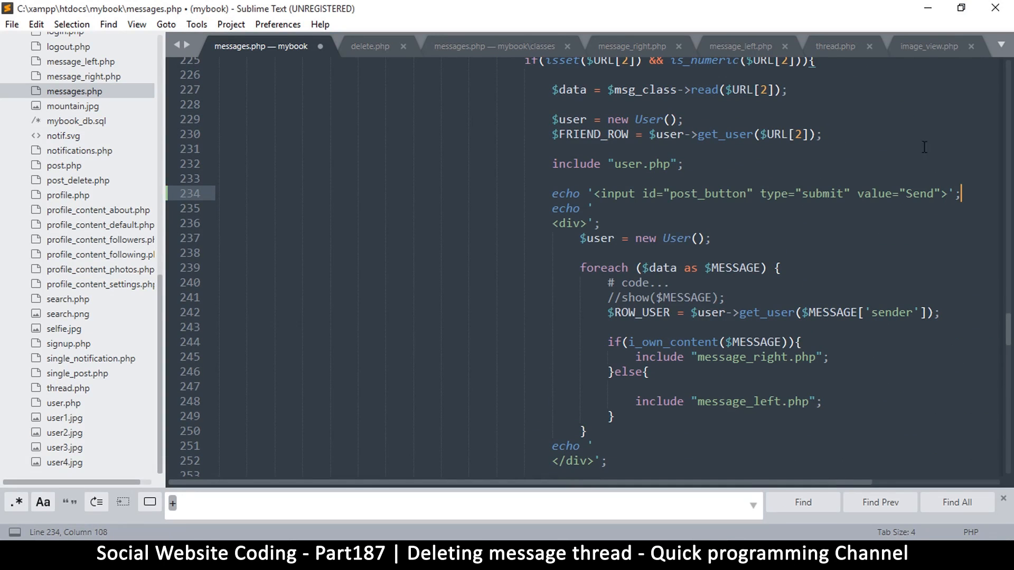
double_click(822, 194)
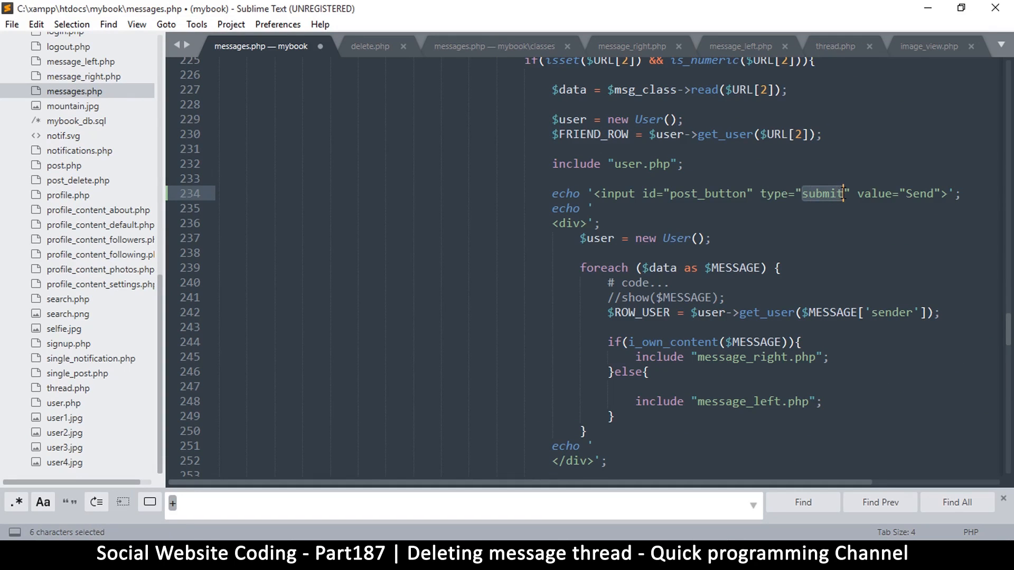
text(button)
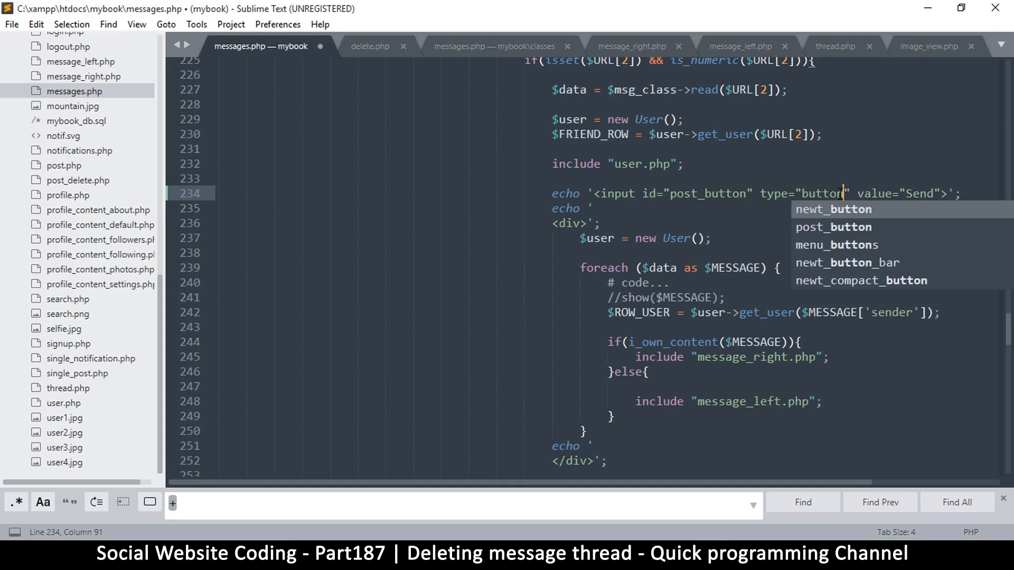
key(ctrl+s)
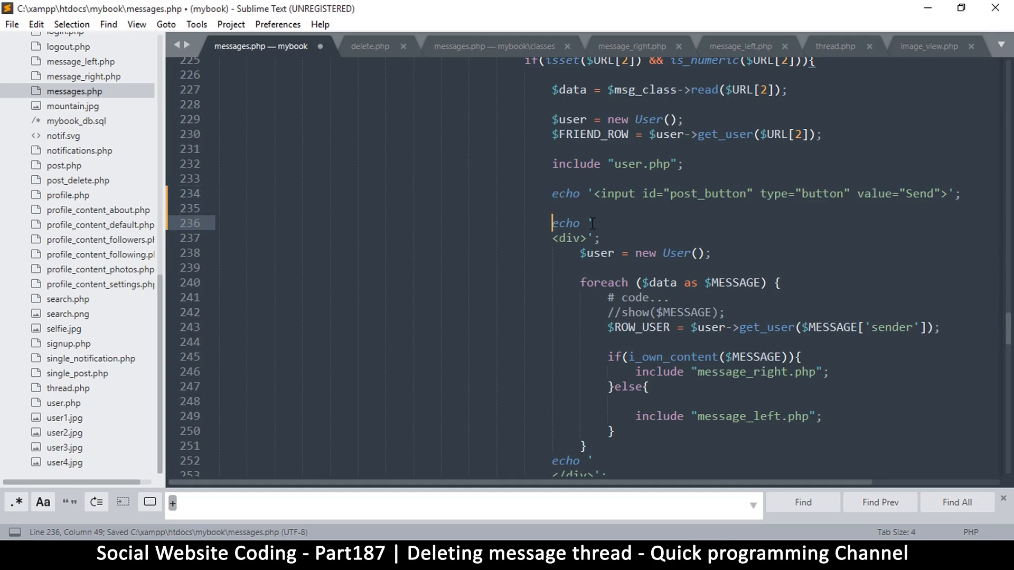
Add an echoed <a href='...'> opening tag line above the Send input and copy the $data variable name.
click(570, 183)
text(echo ")
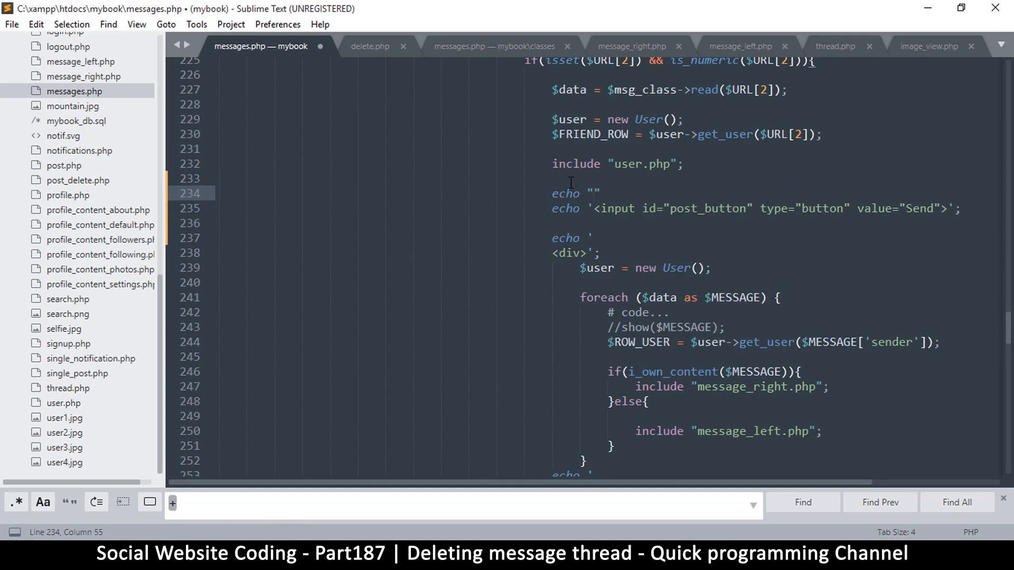
text(<a href")
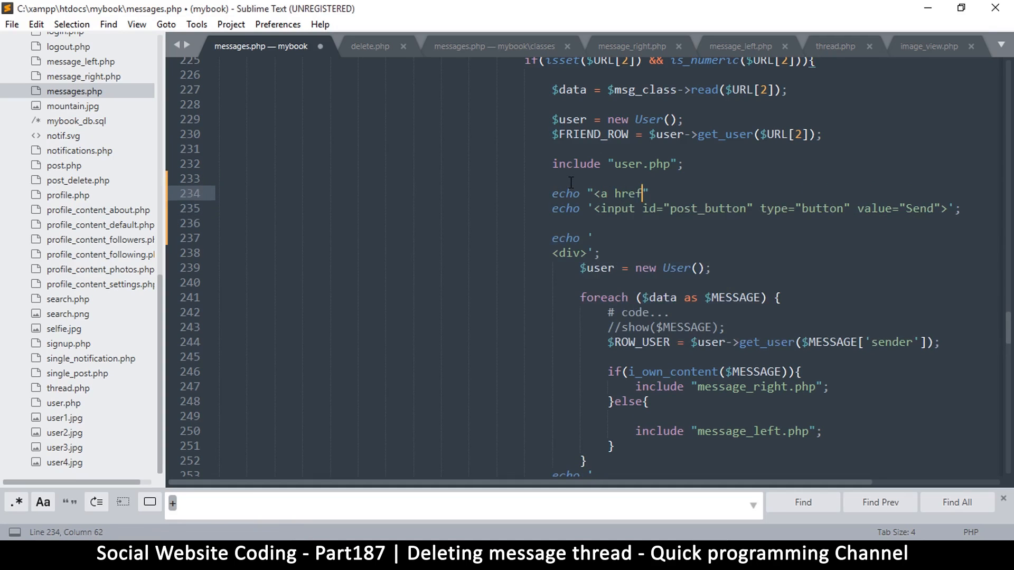
text(=')
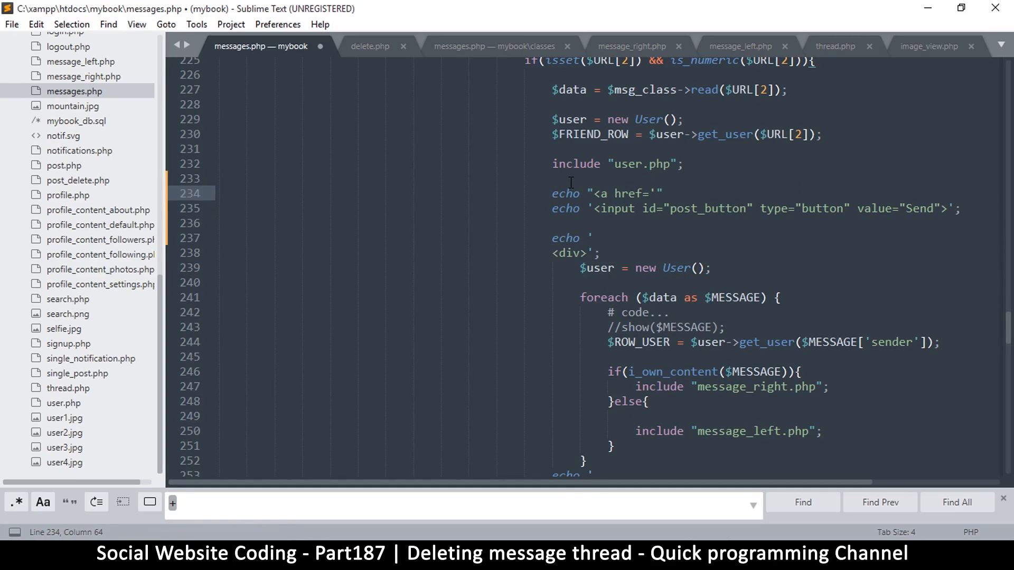
text(.)
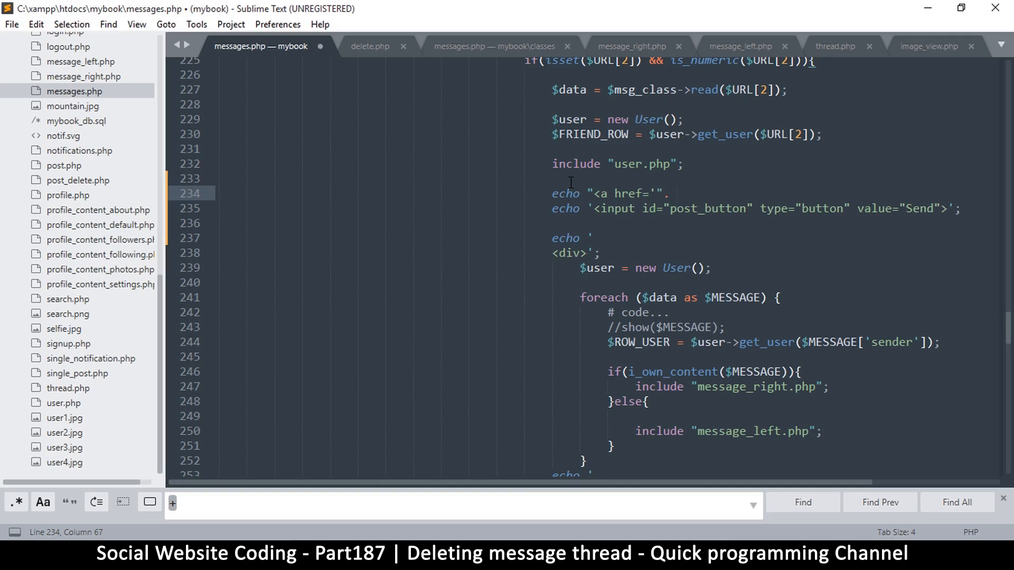
text(. ."")
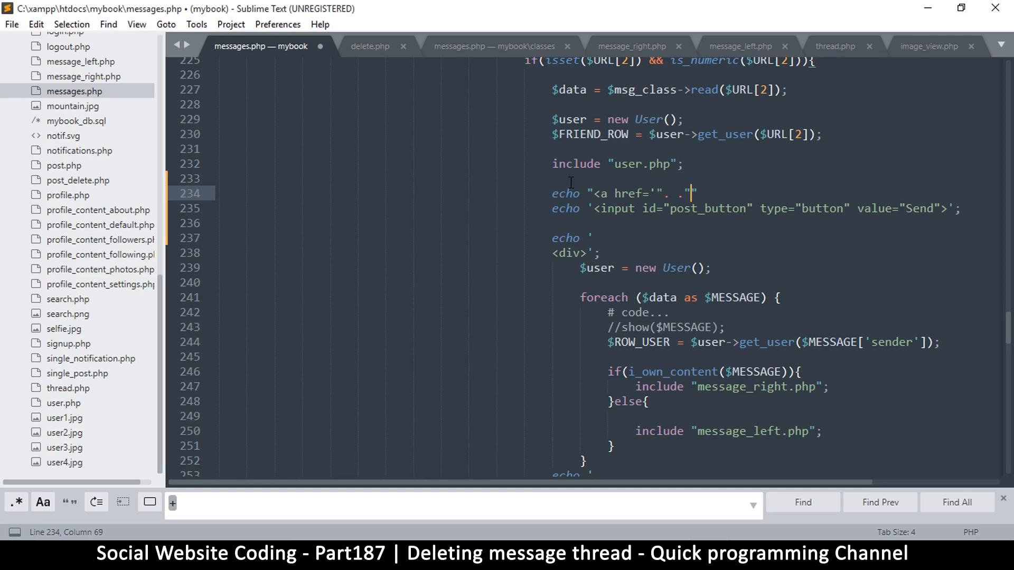
text(>")
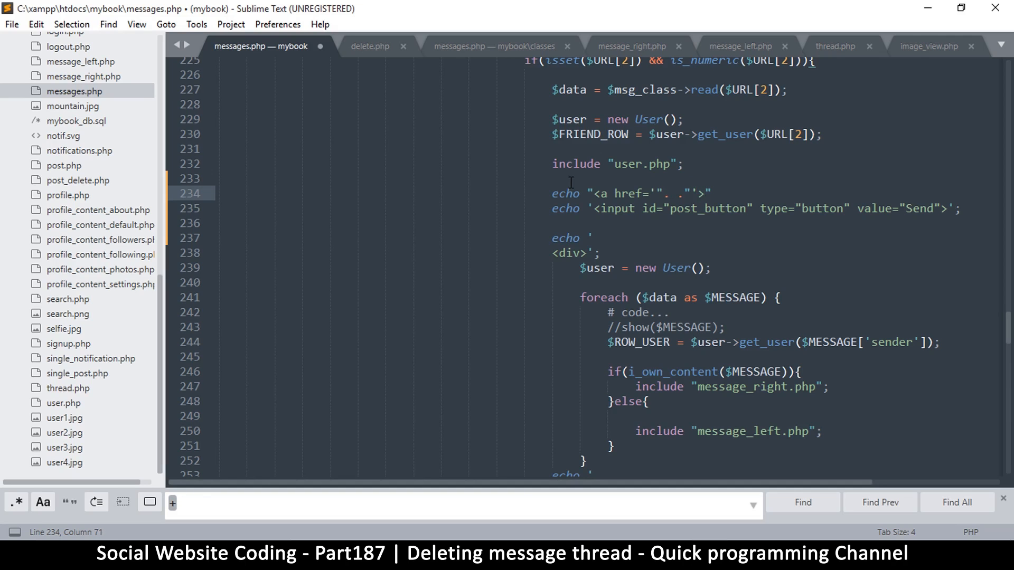
text(;)
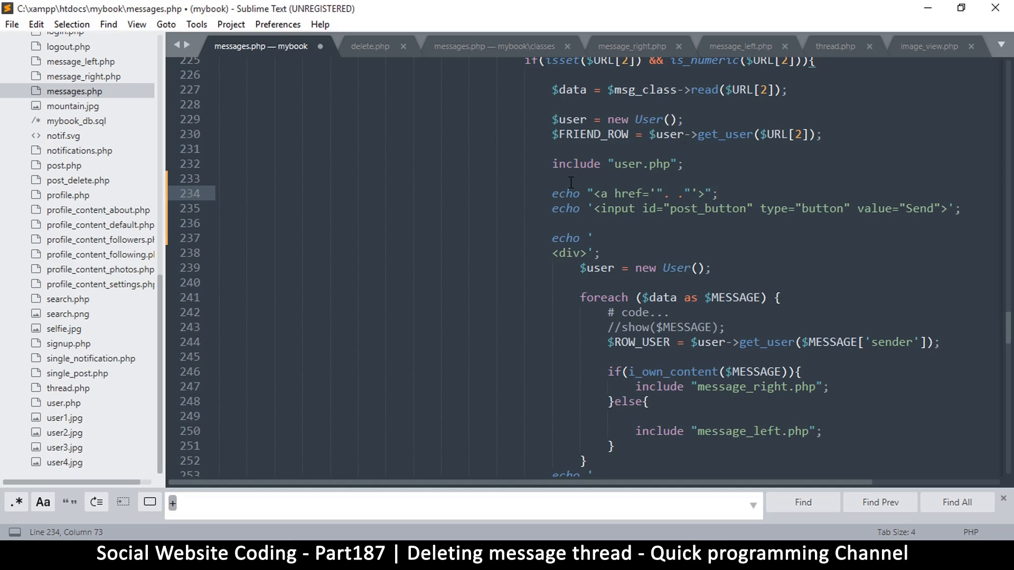
scroll(up, 3)
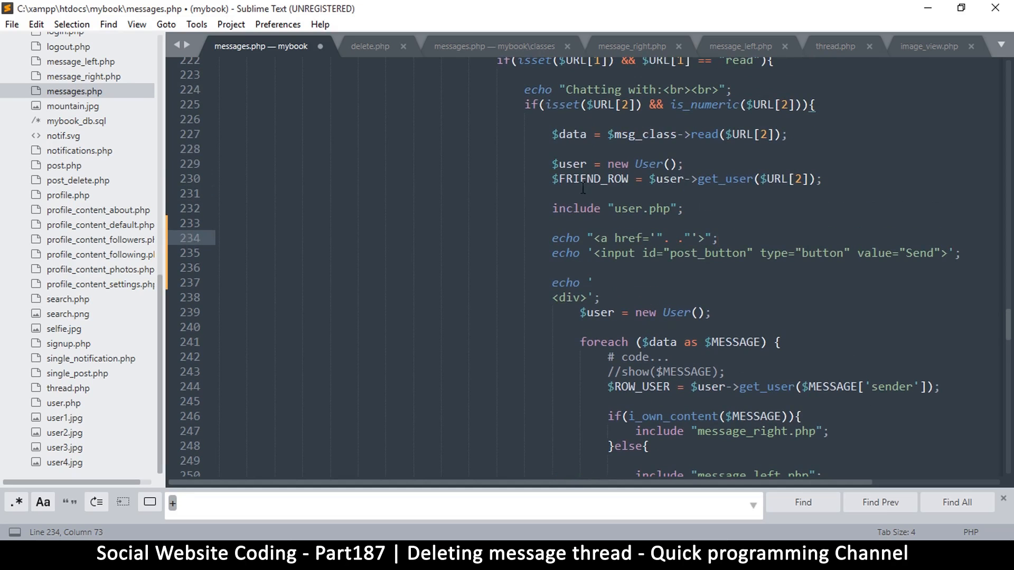
double_click(569, 135)
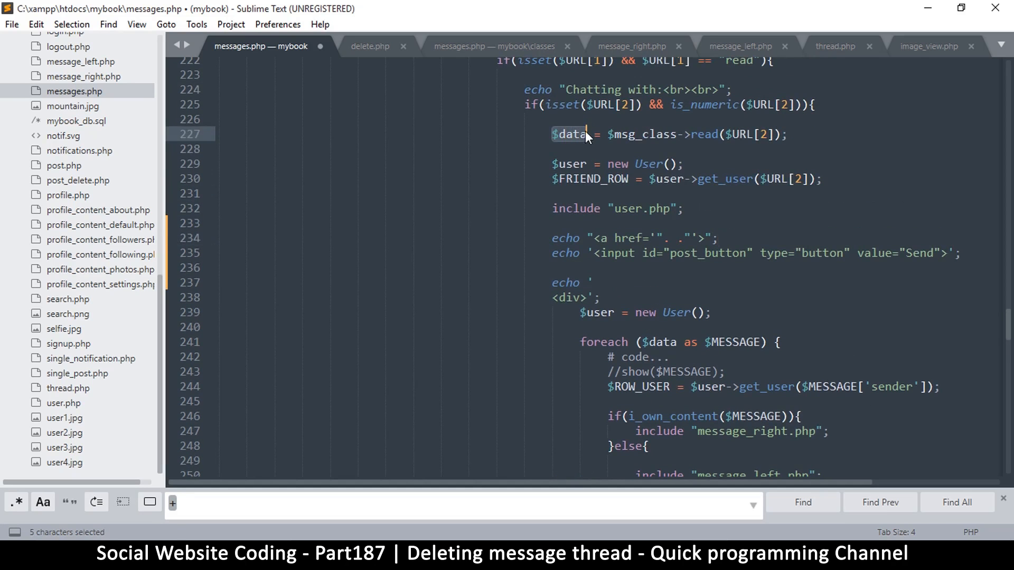
key(ctrl+c)
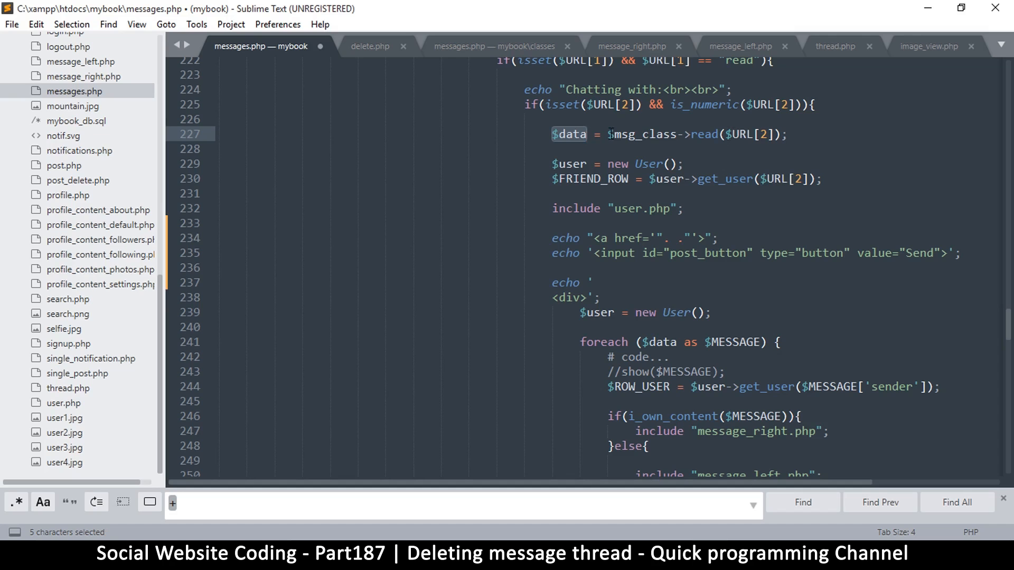
mouse_move(680, 243)
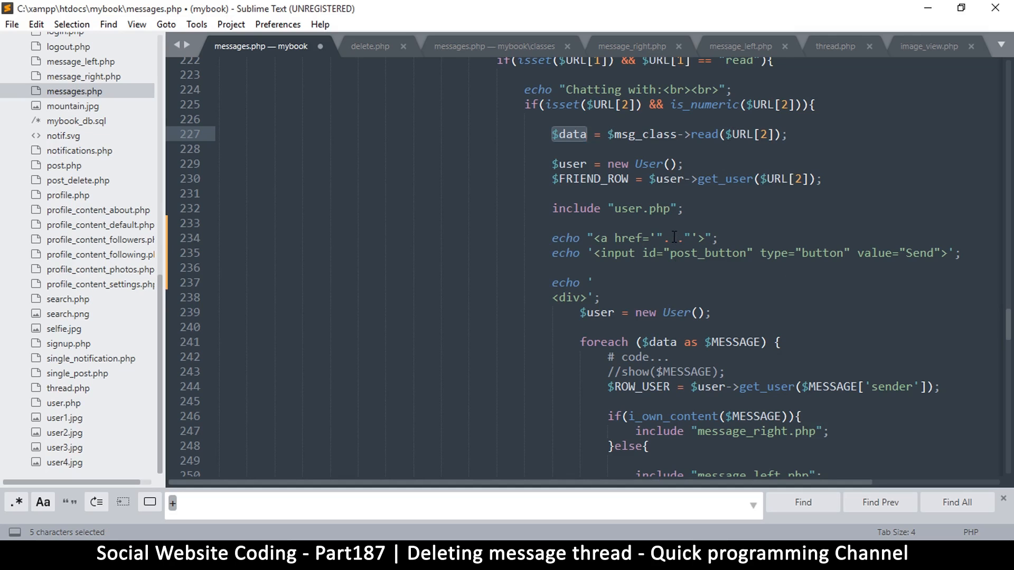
Make the link target ROOT."delete/thread/".$data[0]['msgid'] and echo the closing </a> after the input.
click(676, 237)
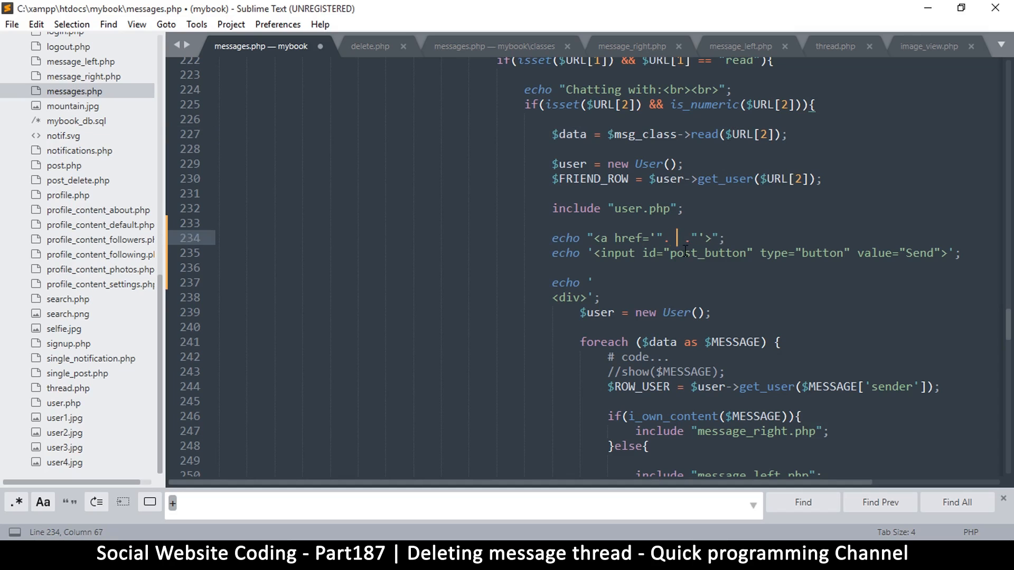
text($data)
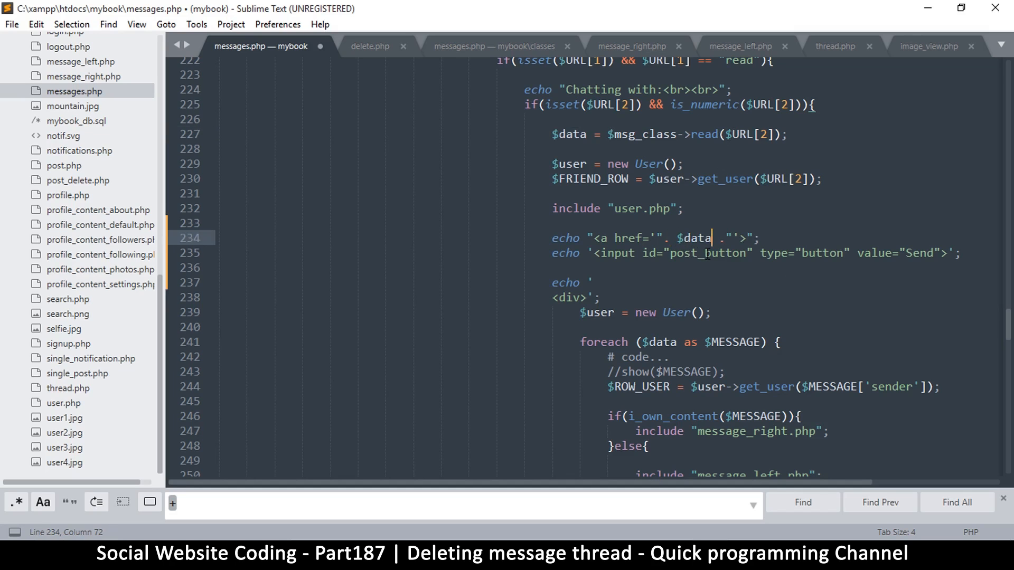
text([0])
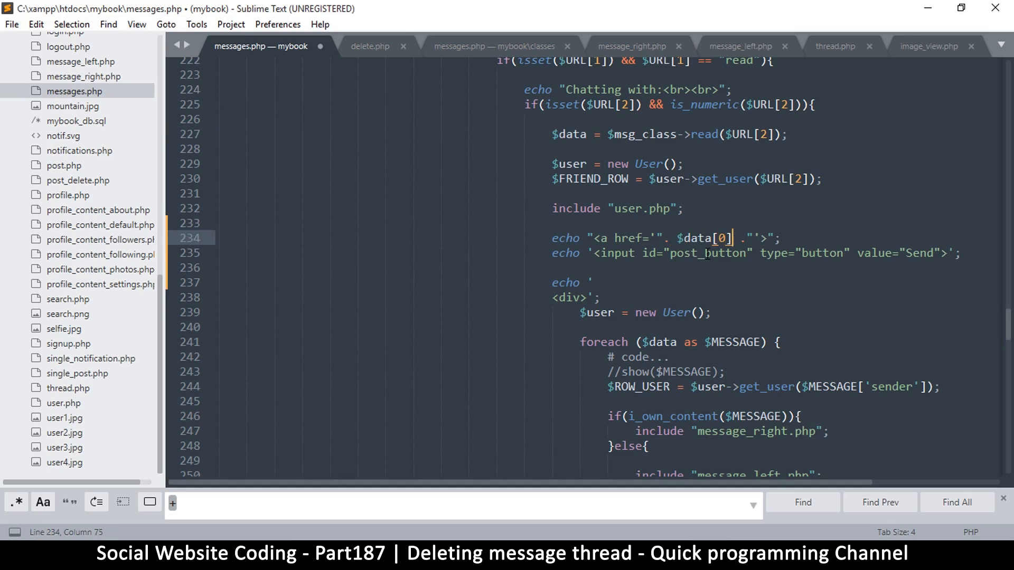
text(['s)
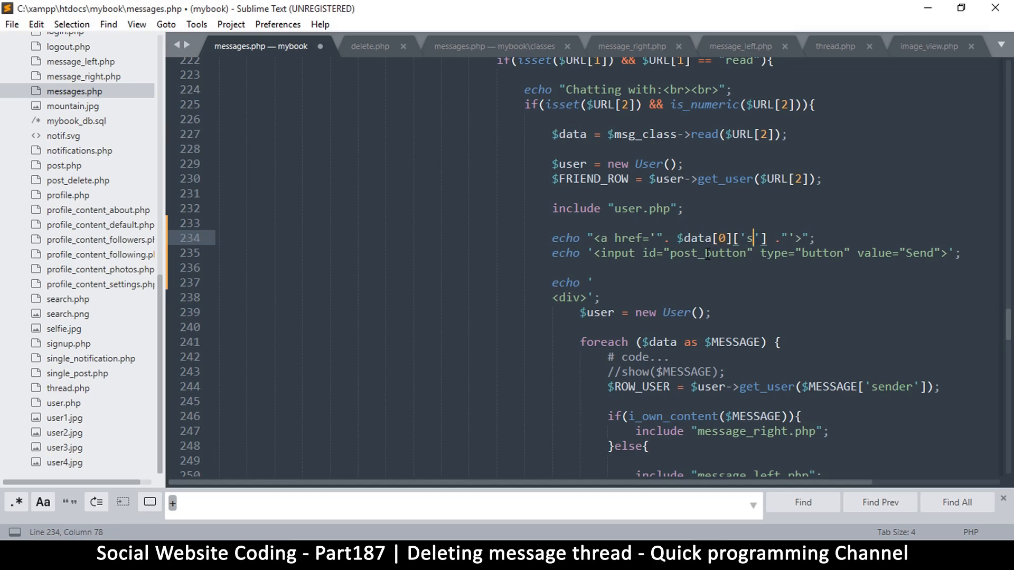
text(m)
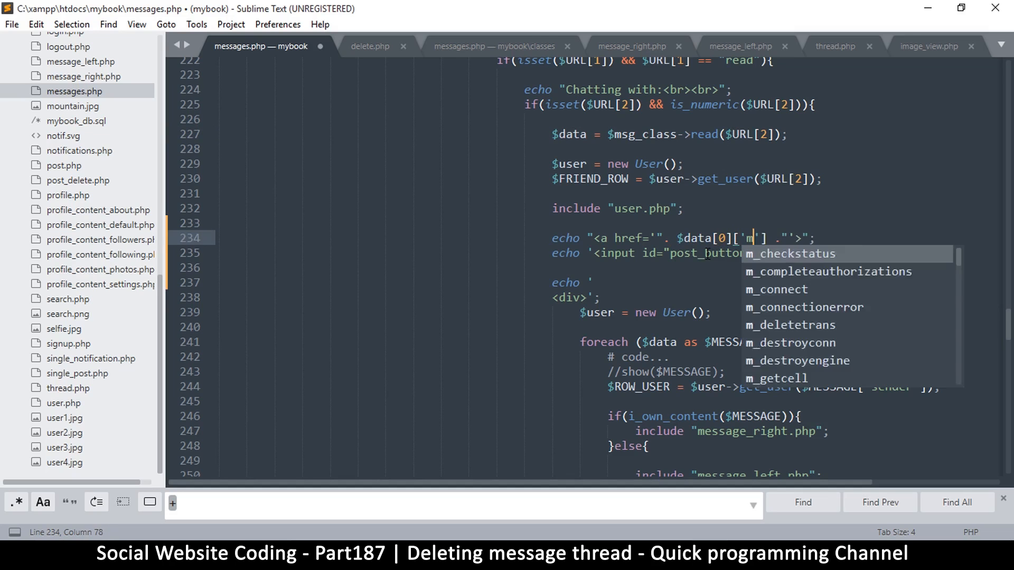
text(sgid)
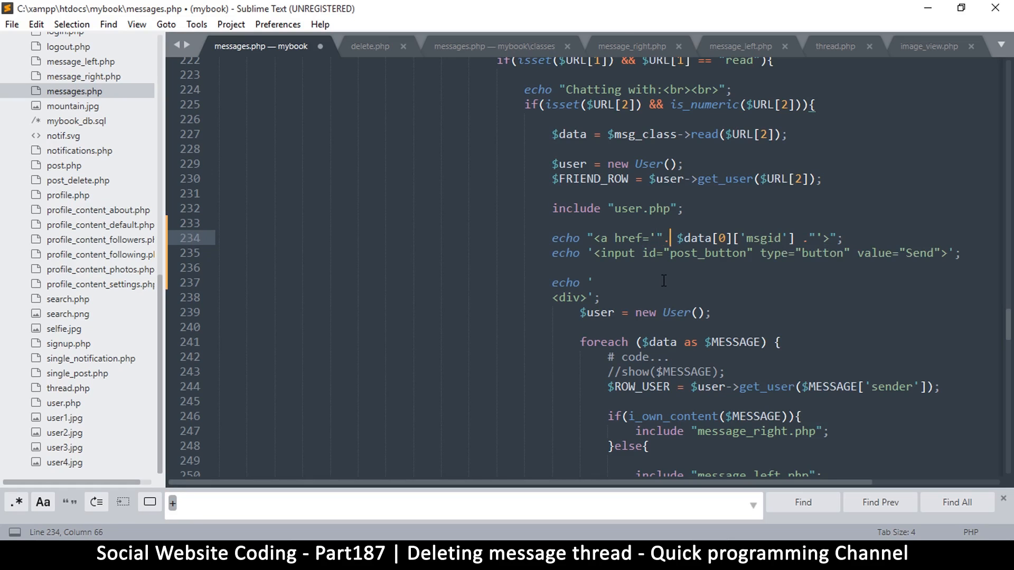
text(ROOT)
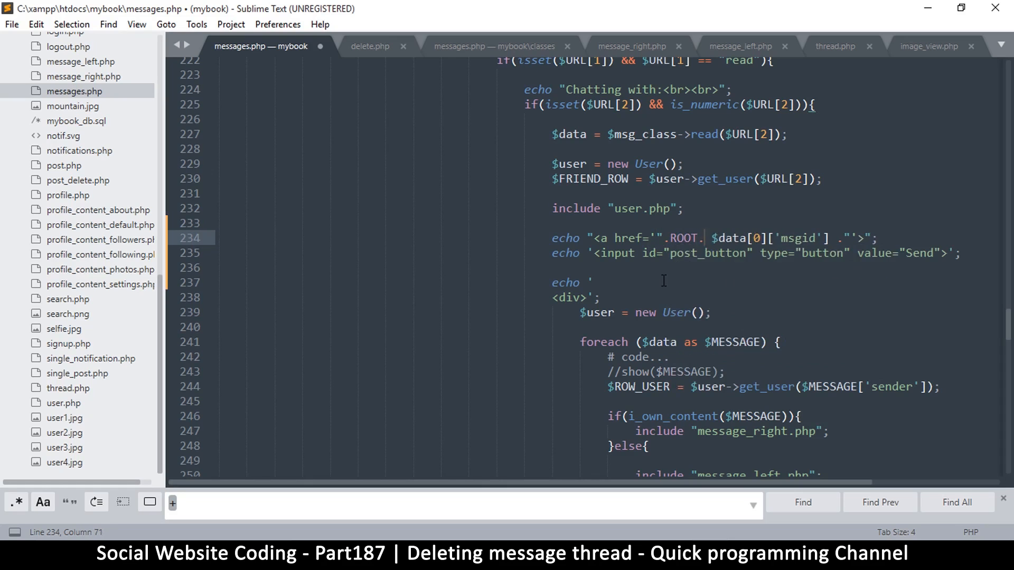
text(")
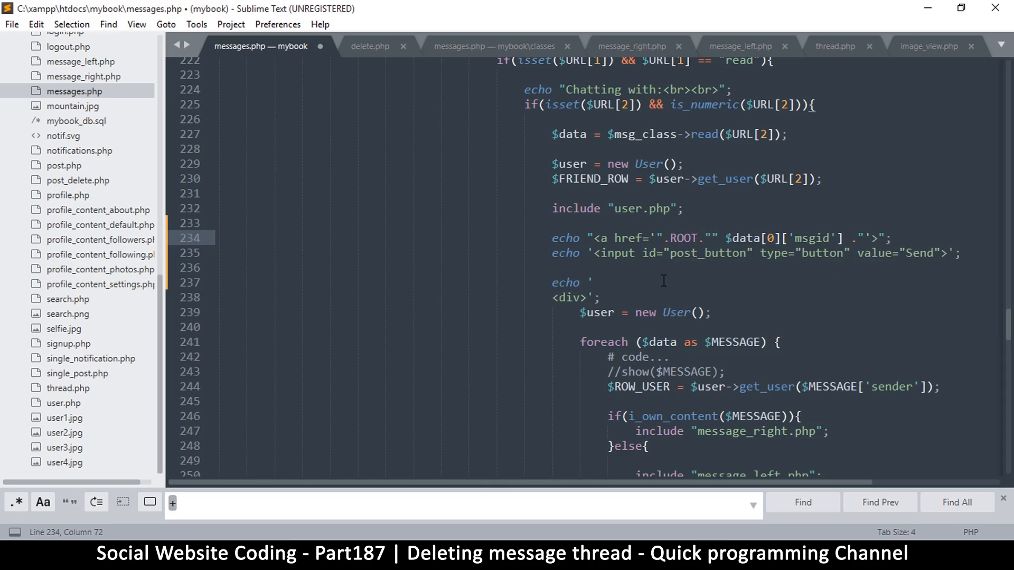
text(delete/)
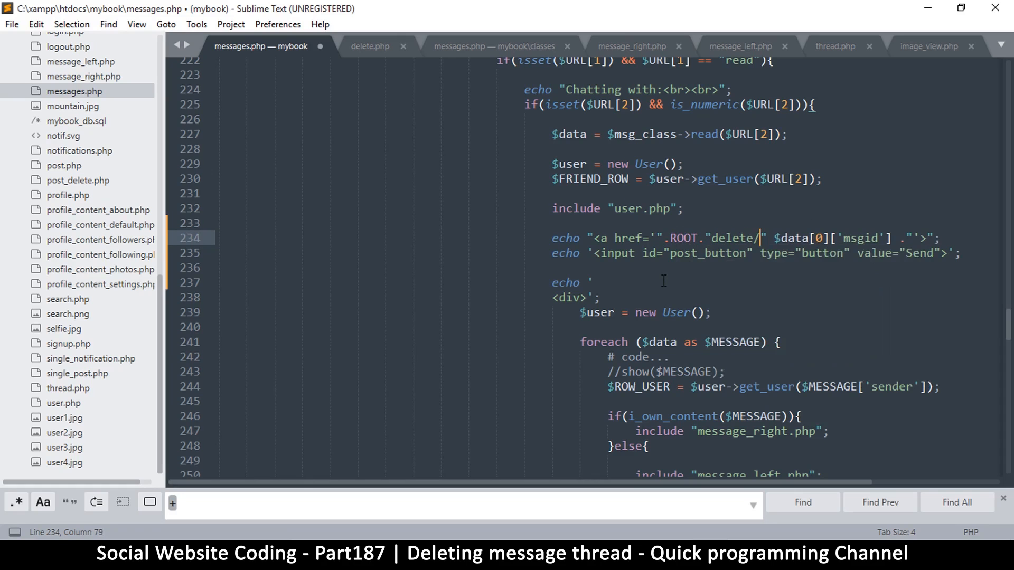
text(thread/)
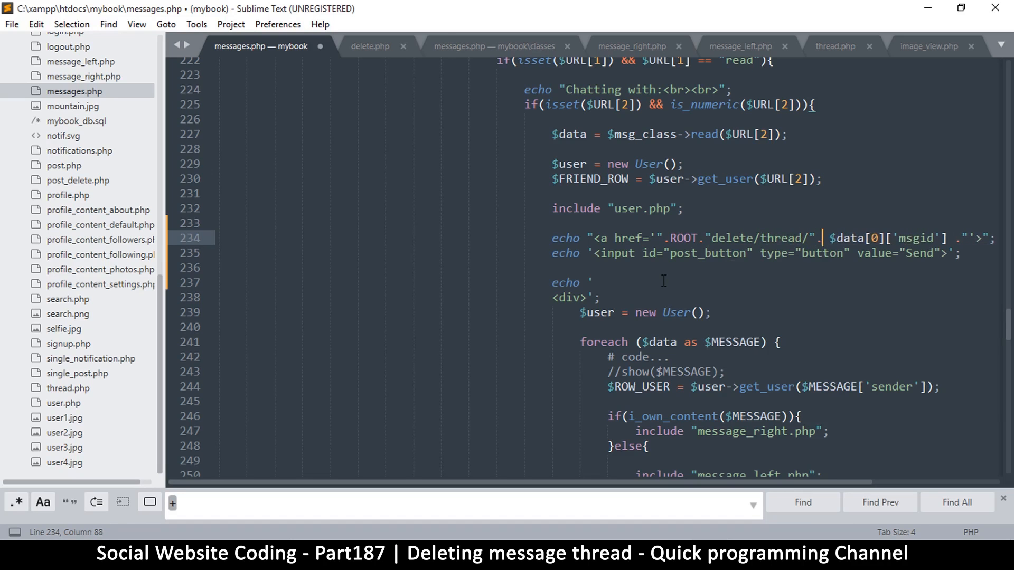
mouse_move(663, 281)
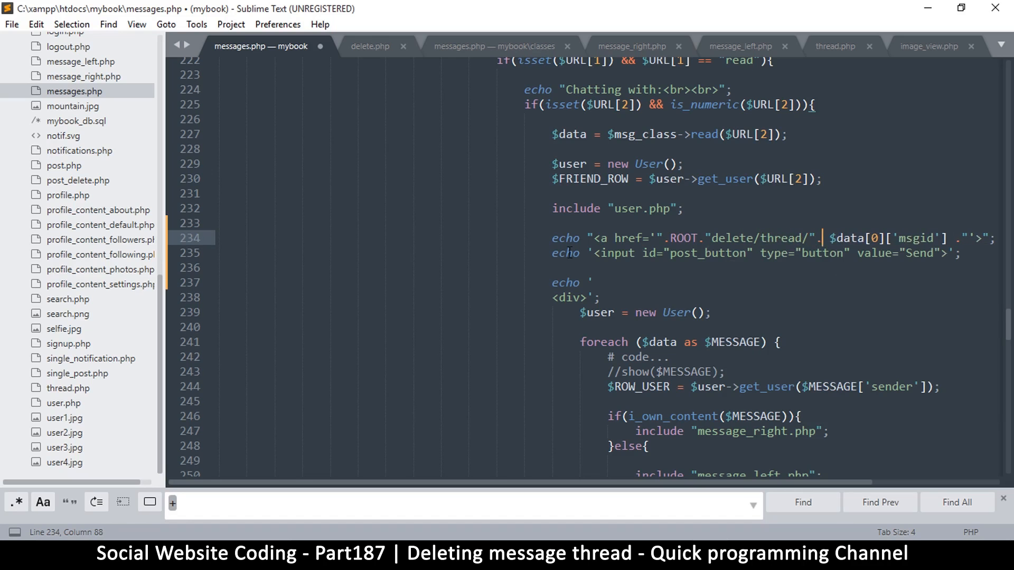
text(echo "</a>";)
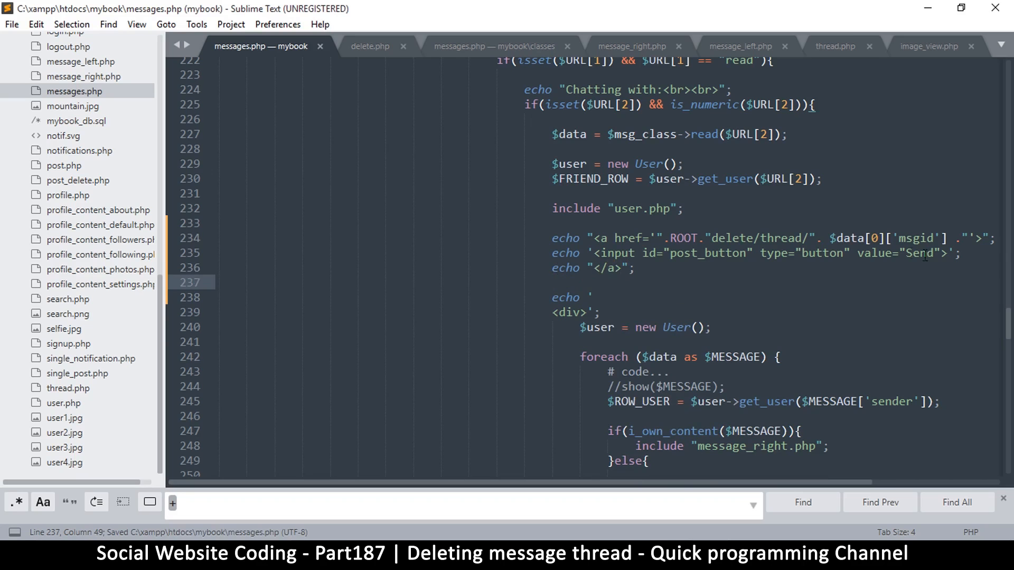
Relabel the button Delete Thread and give it style width:auto;cursor:pointer.
double_click(919, 252)
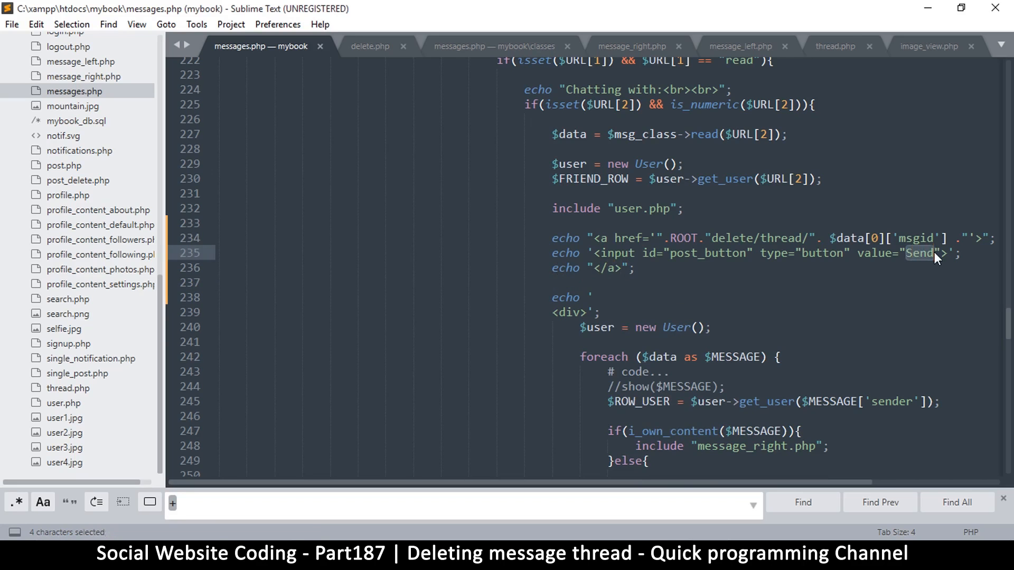
text(Delete T)
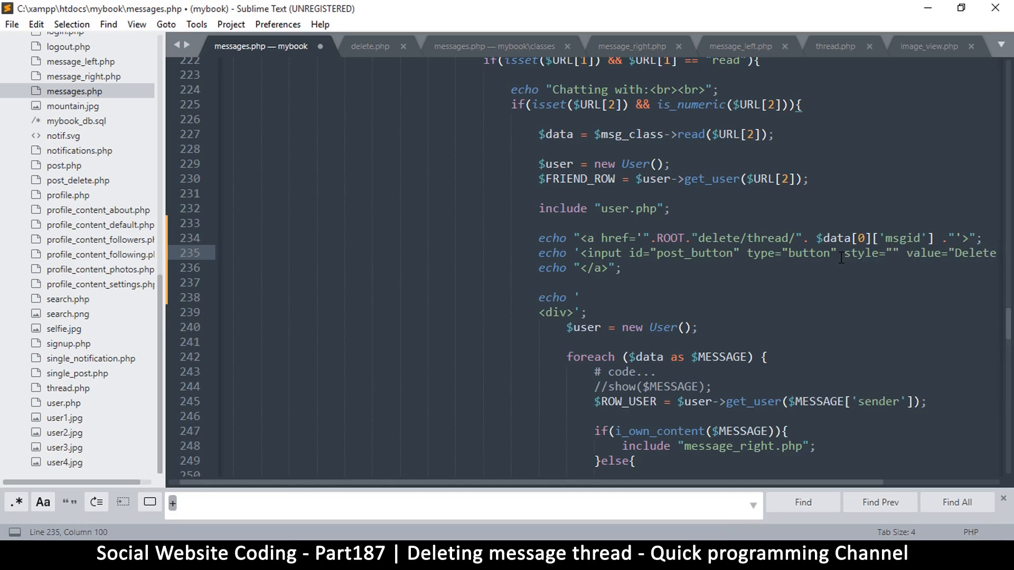
text(width:)
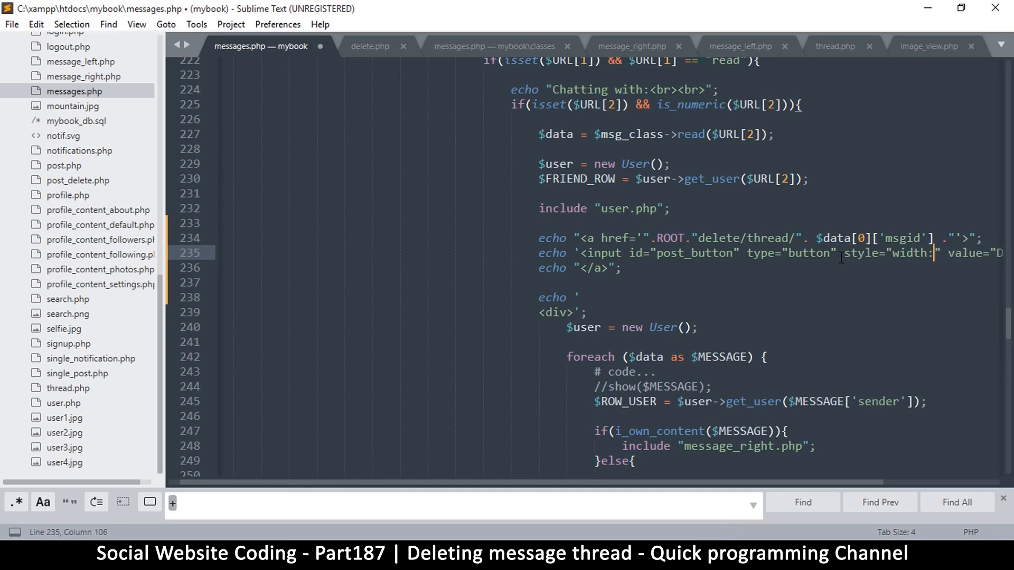
text(auto;)
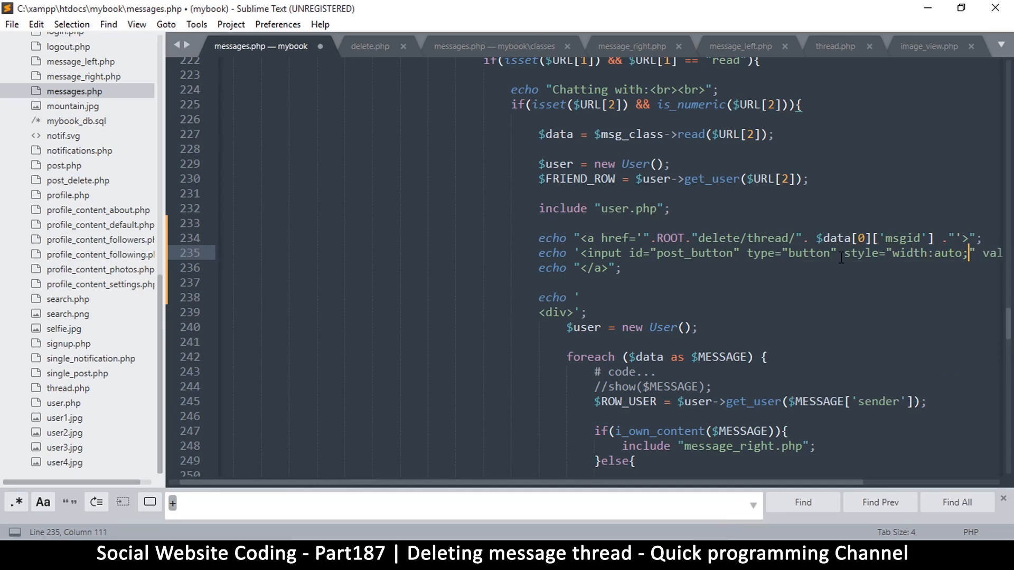
text(cursor)
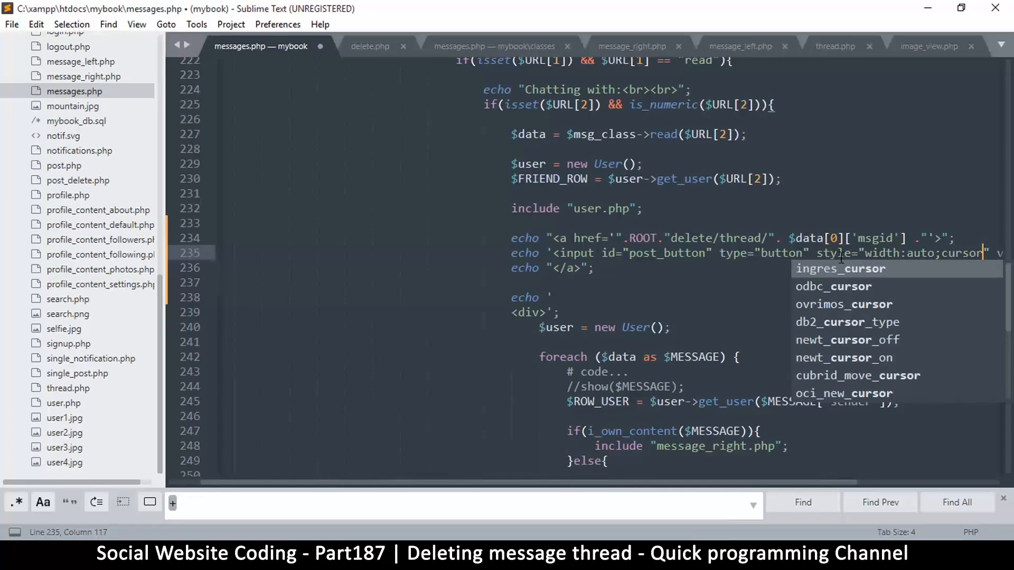
text(pointy)
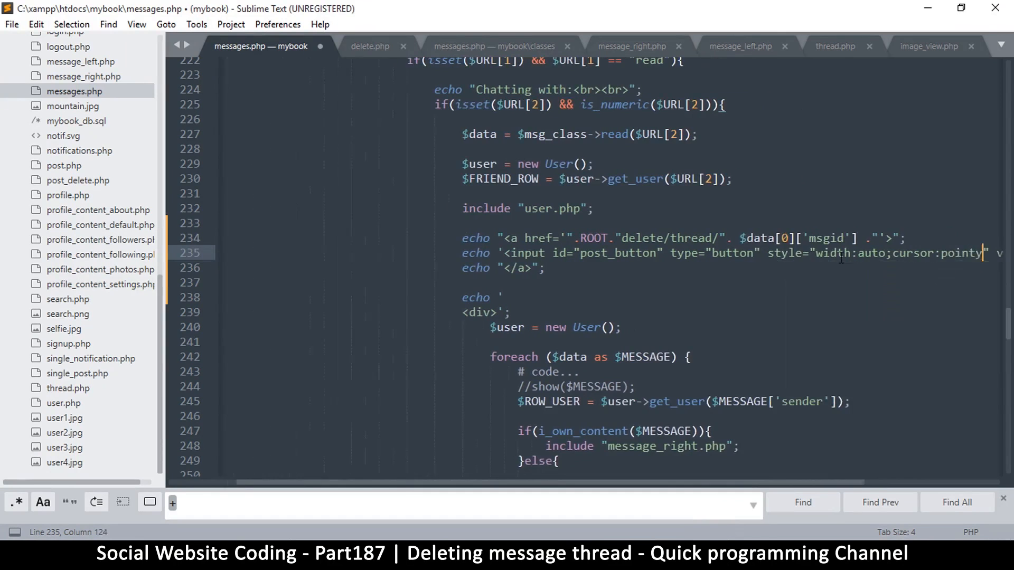
text(r)
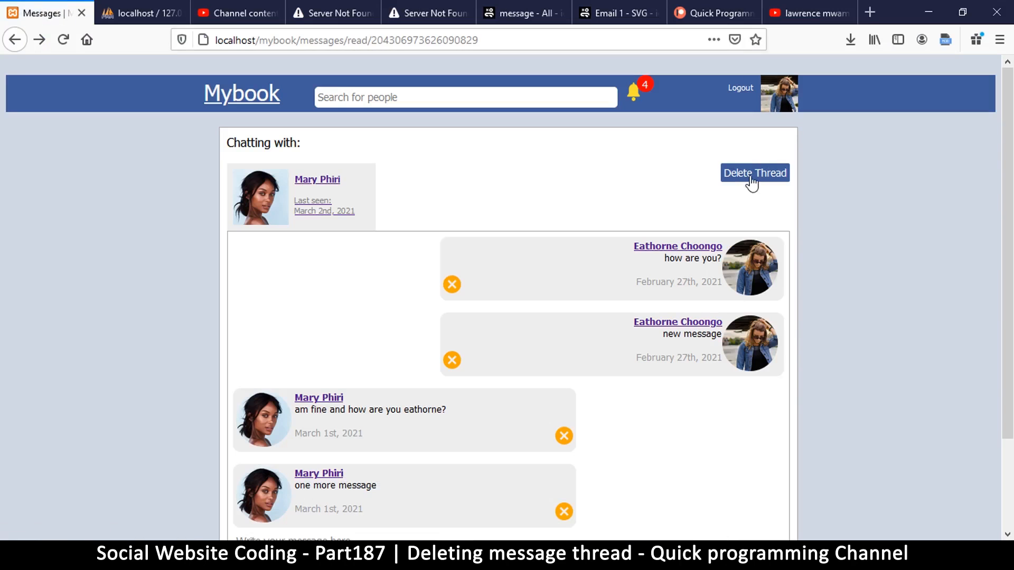
Inspect the Delete Thread button's markup and applied styles with the Firefox element picker.
click(753, 173)
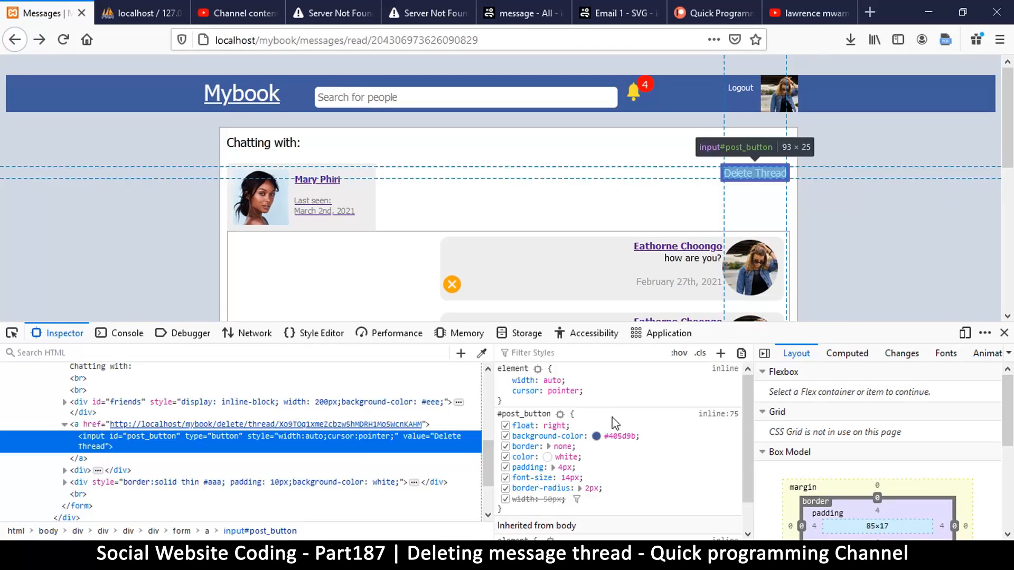
click(596, 436)
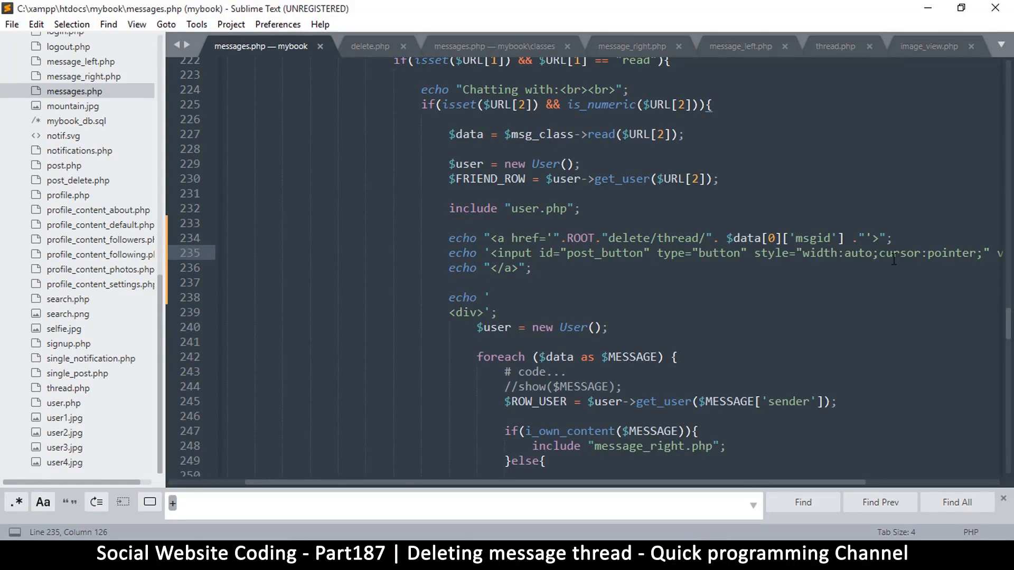
Add background-color:#b76d40 to the Delete Thread button's style and save messages.php.
text(background-color:)
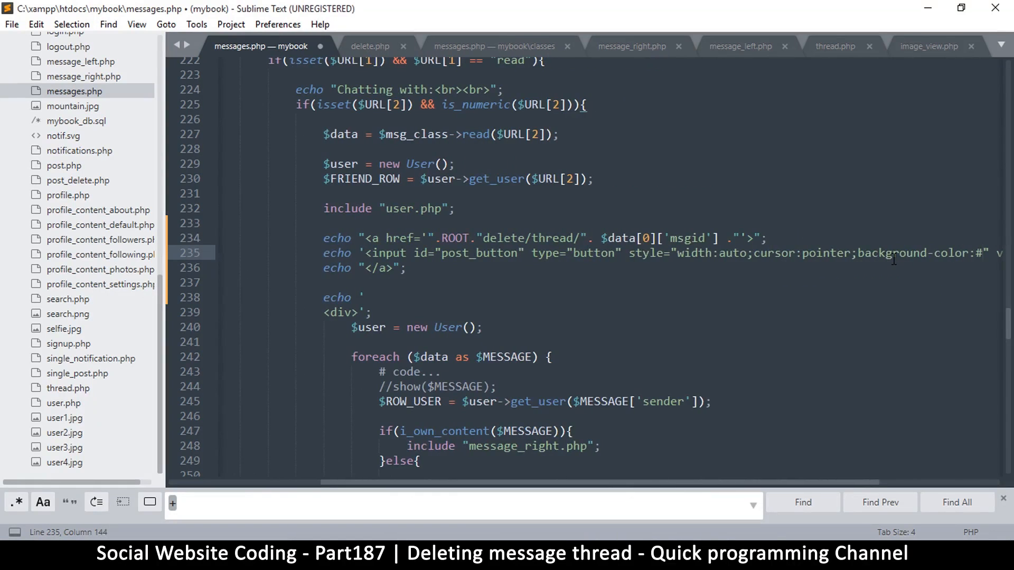
text(#b76d40)
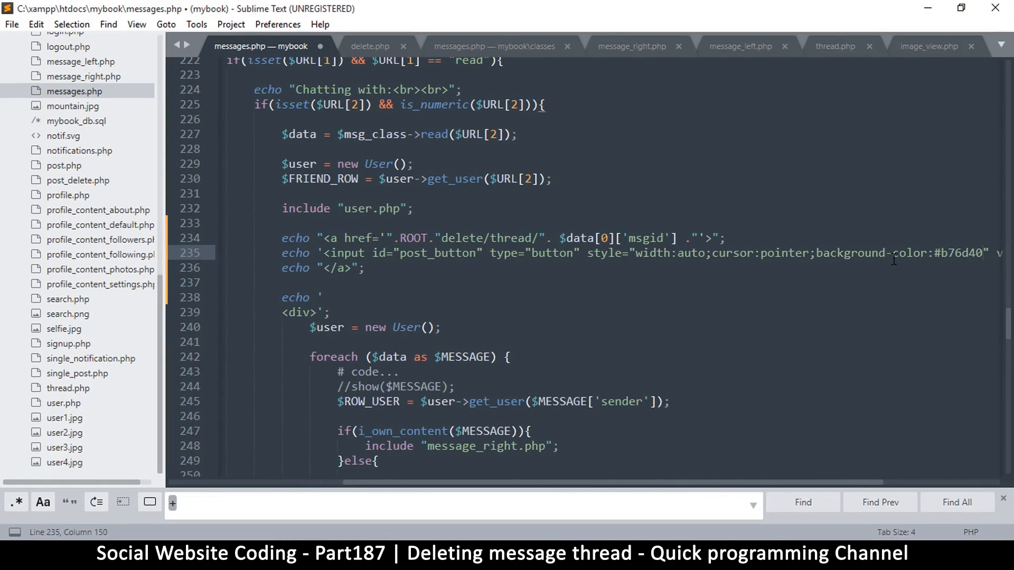
key(ctrl+s)
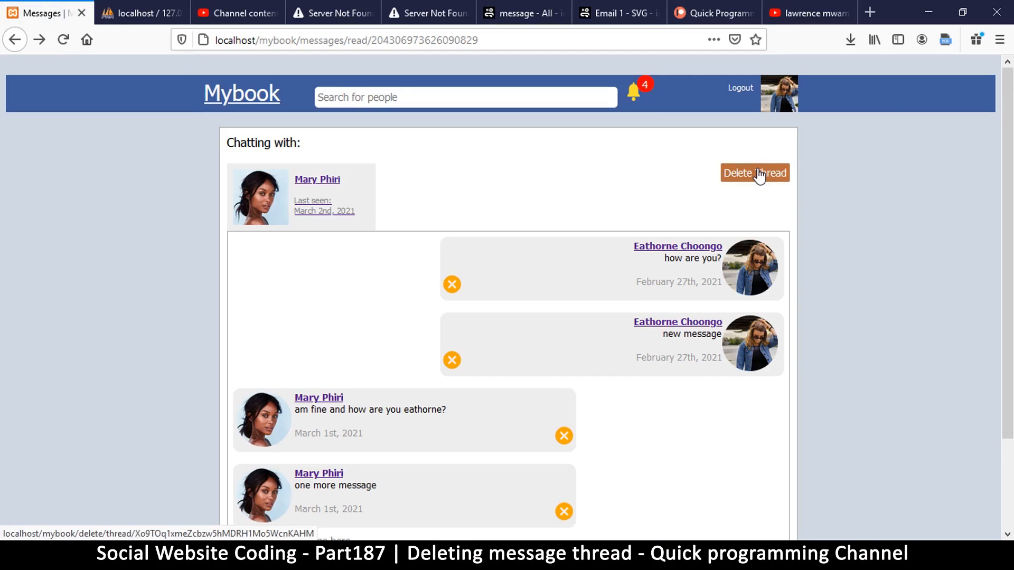
Follow the Delete Thread link to the delete/thread page reading 'No such post was found!'.
click(754, 172)
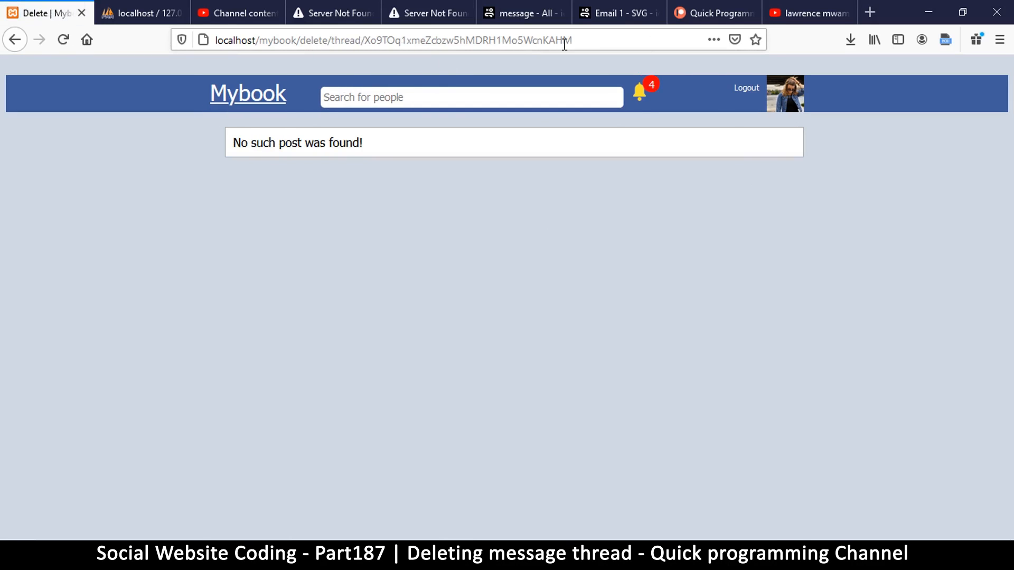
double_click(297, 143)
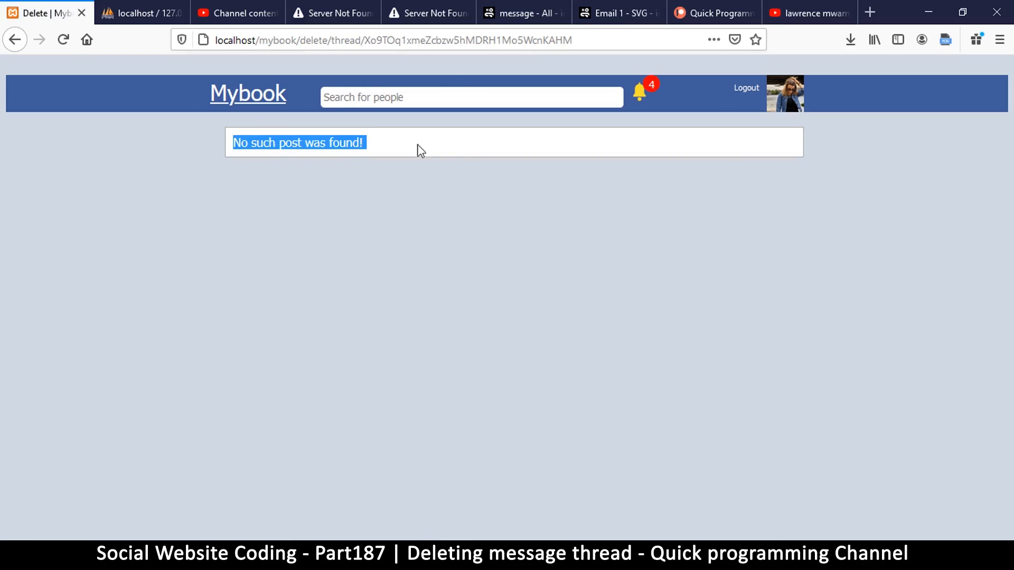
click(663, 505)
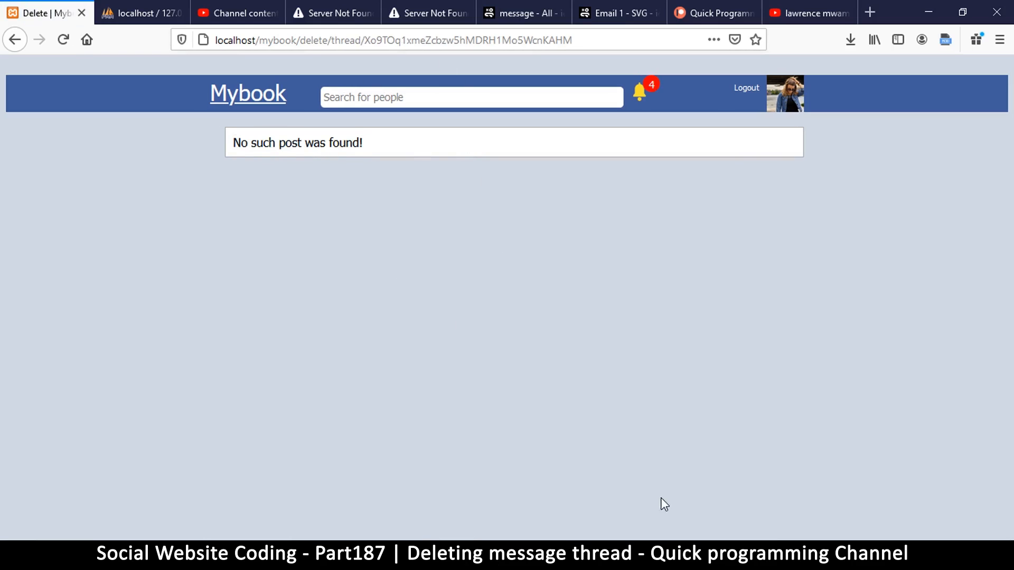
mouse_move(518, 354)
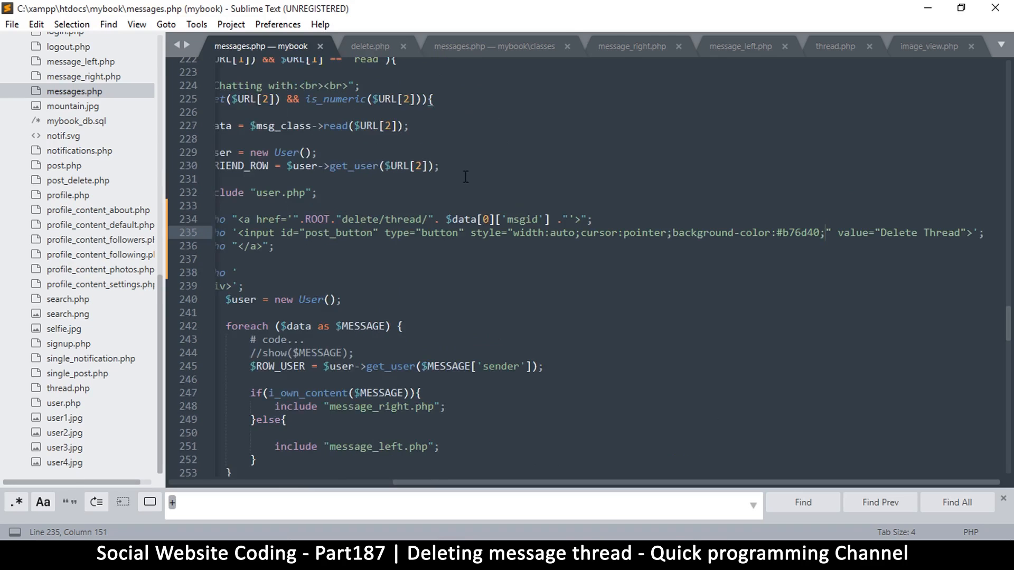
Copy the if($URL[1] == "msg") block in delete.php and paste it after an else following the original.
click(370, 45)
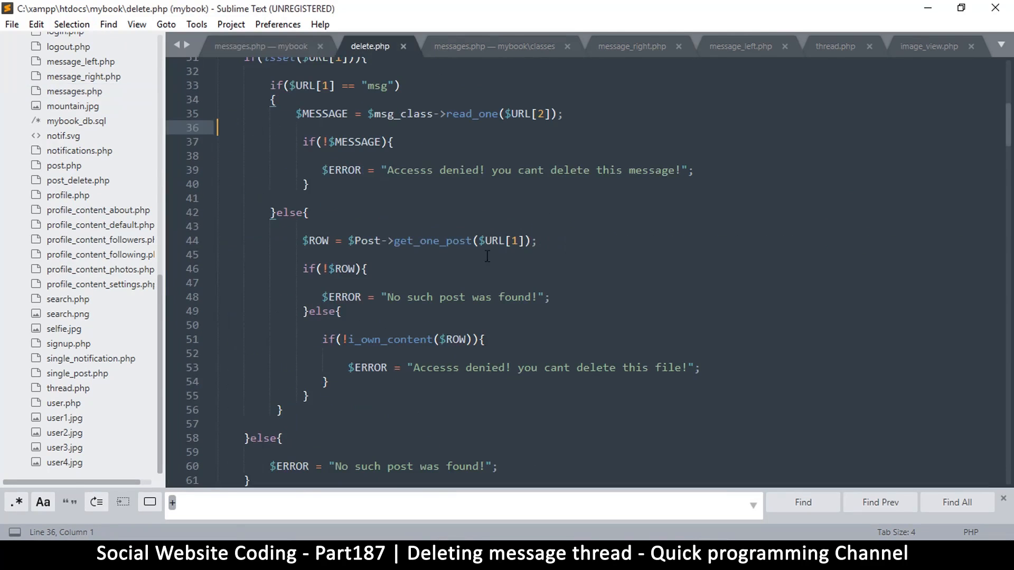
scroll(up, 3)
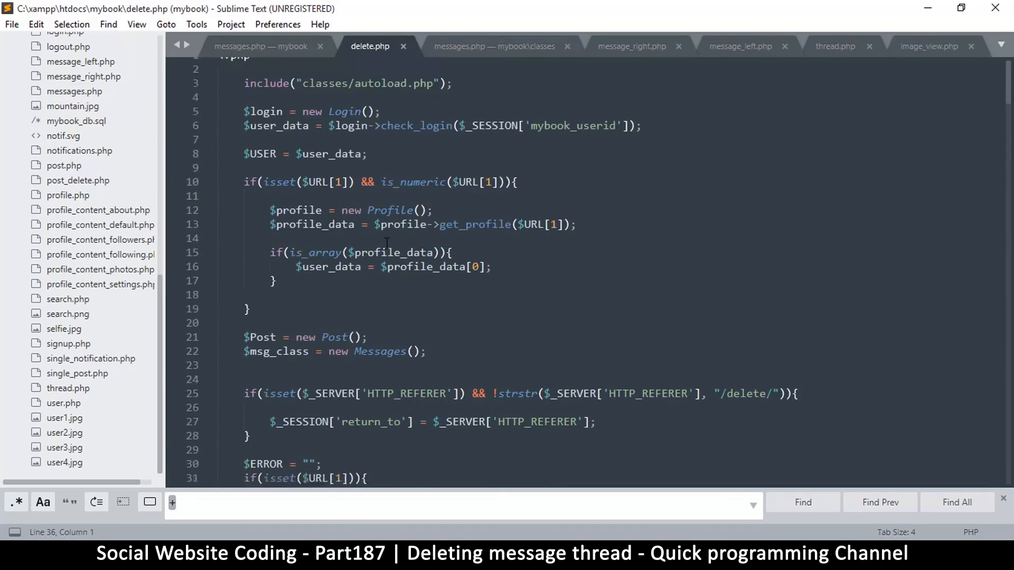
scroll(down, 3)
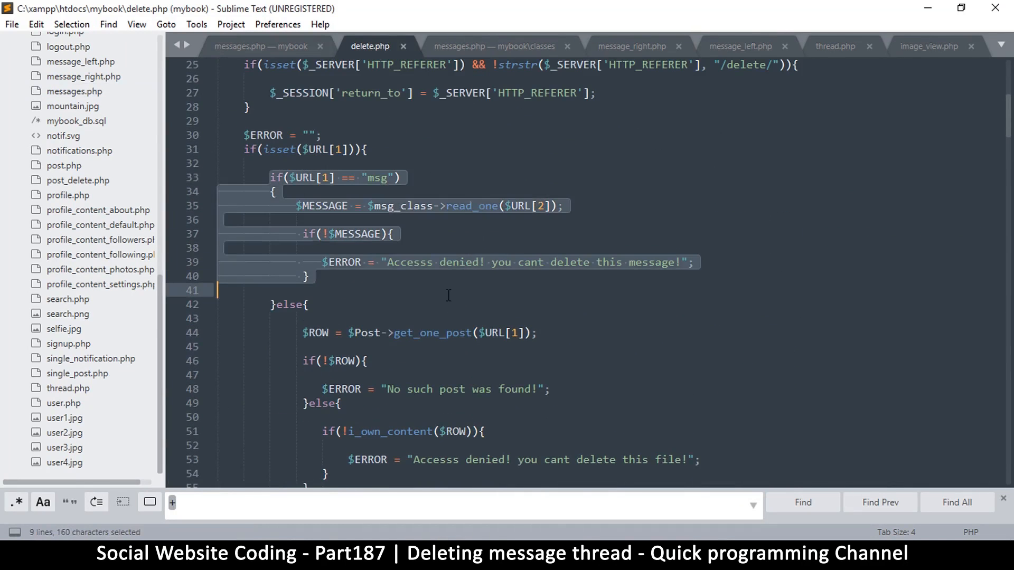
click(480, 262)
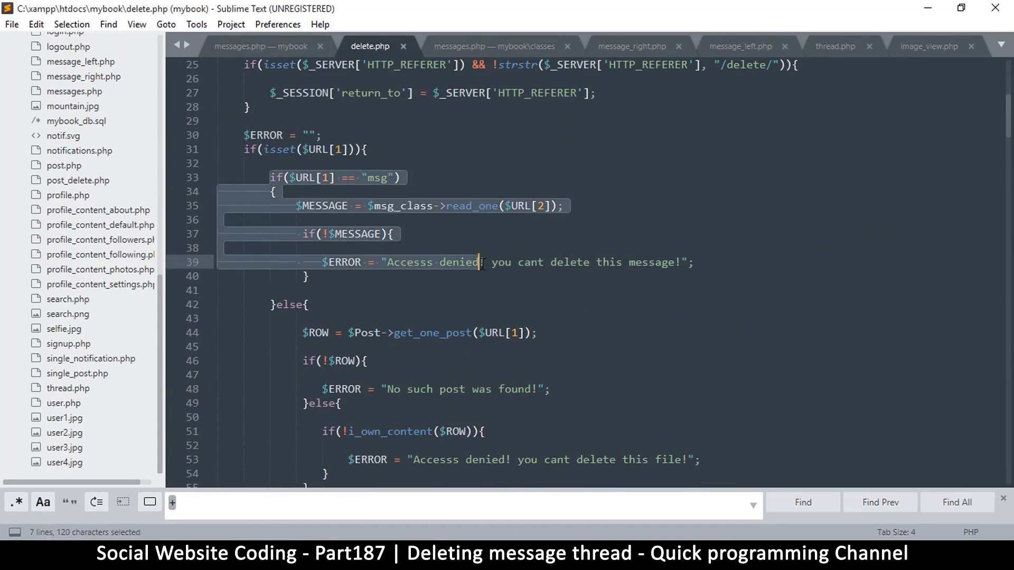
click(295, 291)
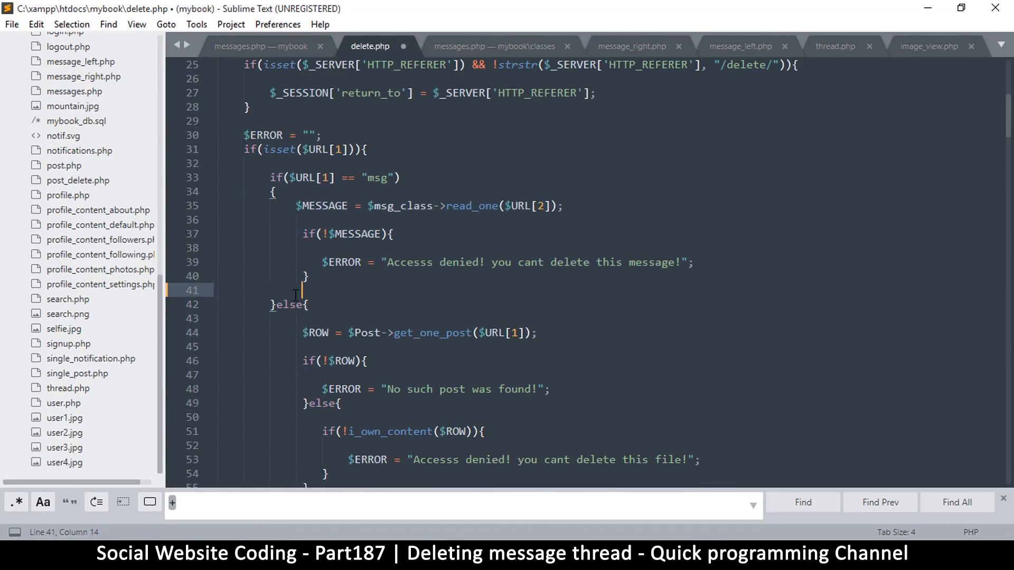
click(270, 290)
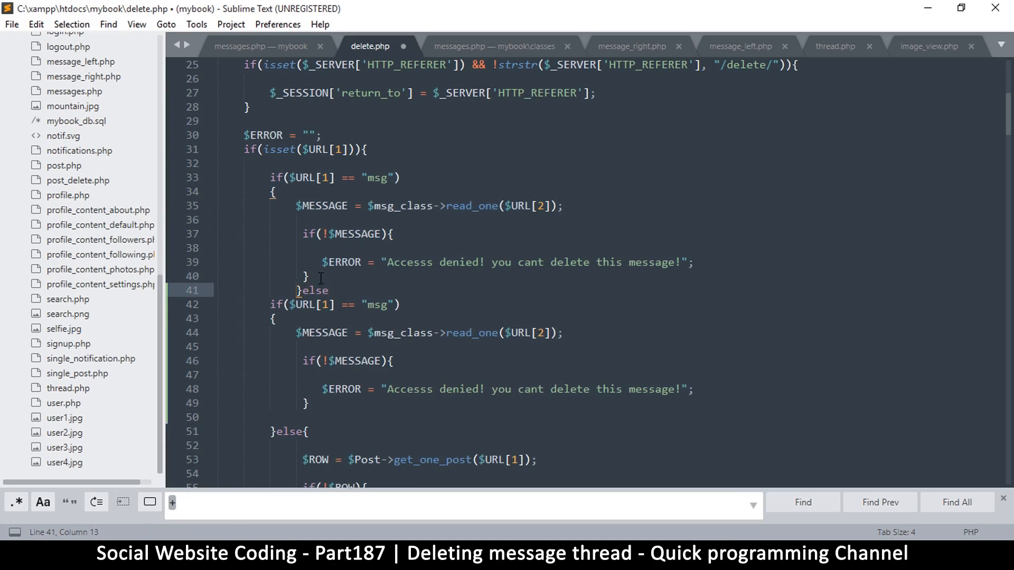
Change the copied branch to check "thread" with error 'you cant delete this thread!' and save delete.php.
key(ctrl+s)
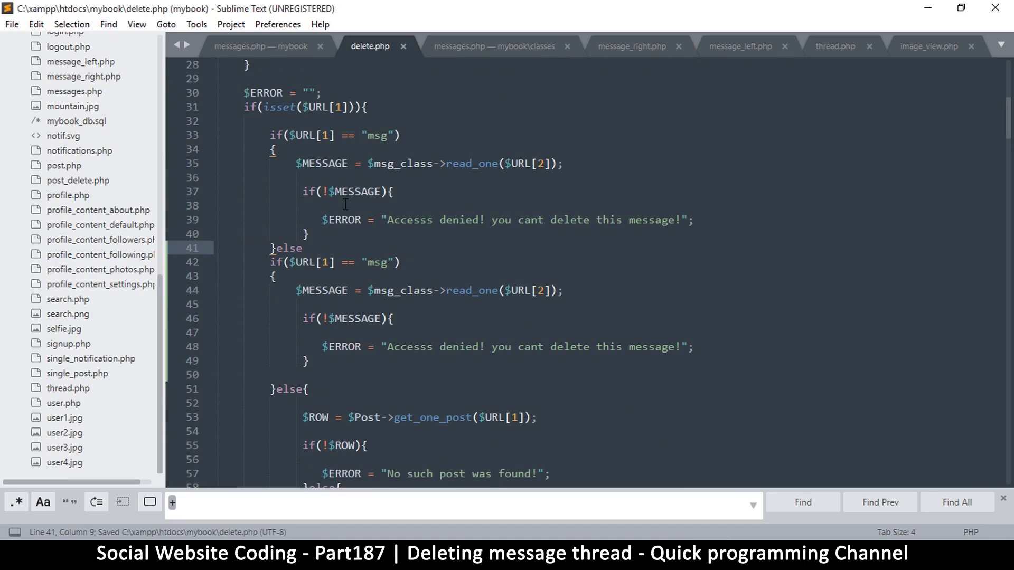
drag(271, 135, 399, 191)
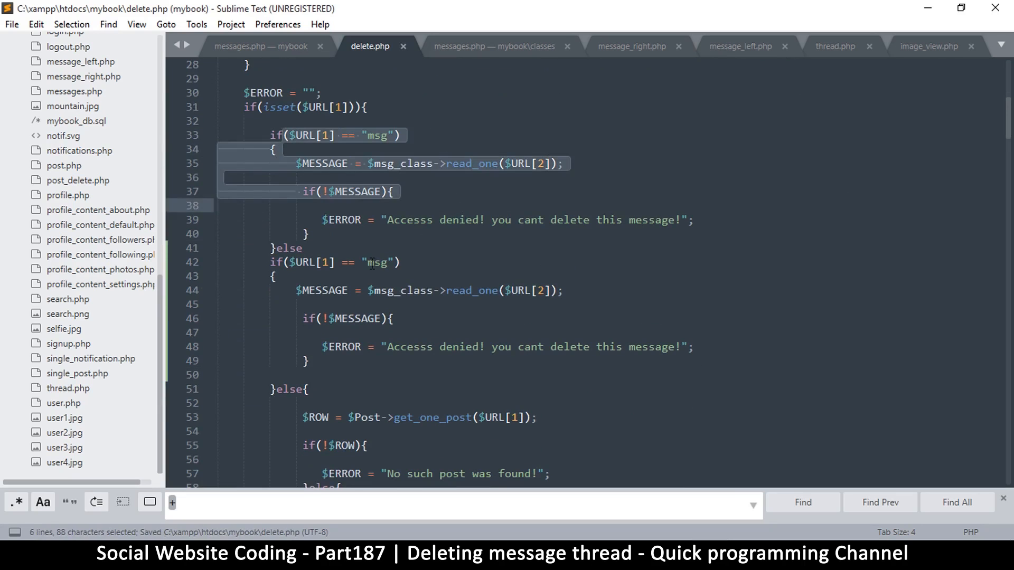
text(t)
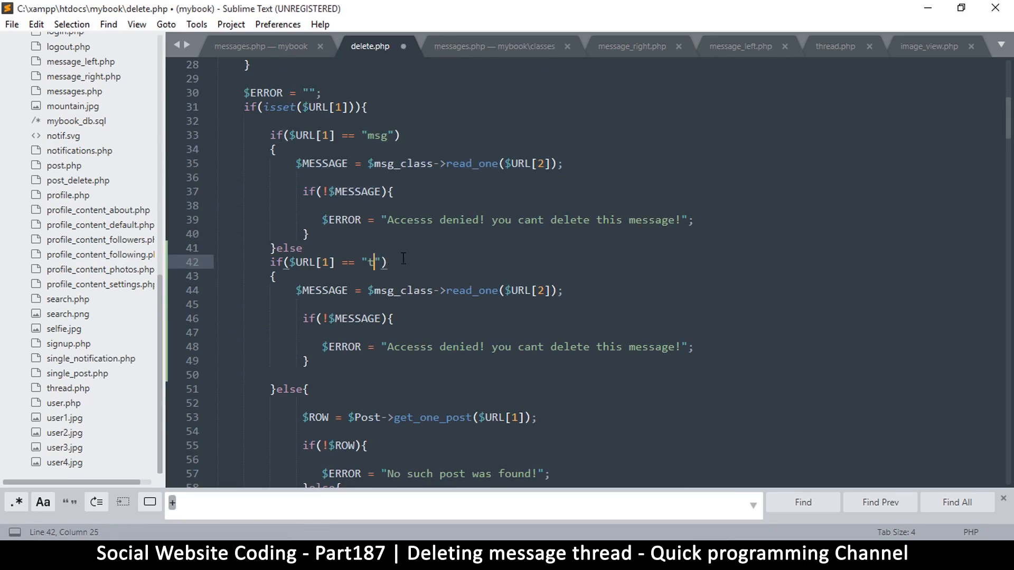
text(hread)
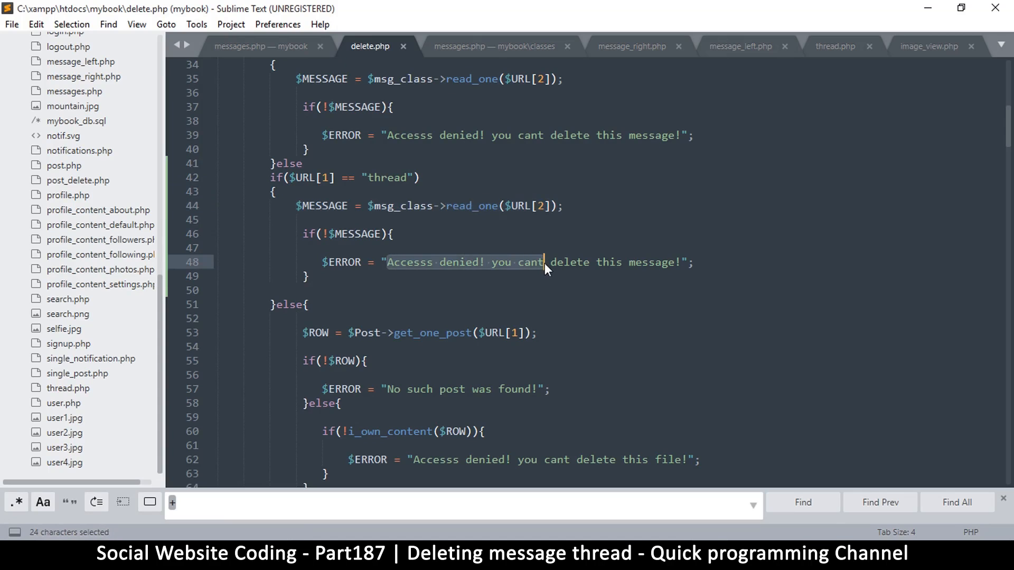
double_click(652, 262)
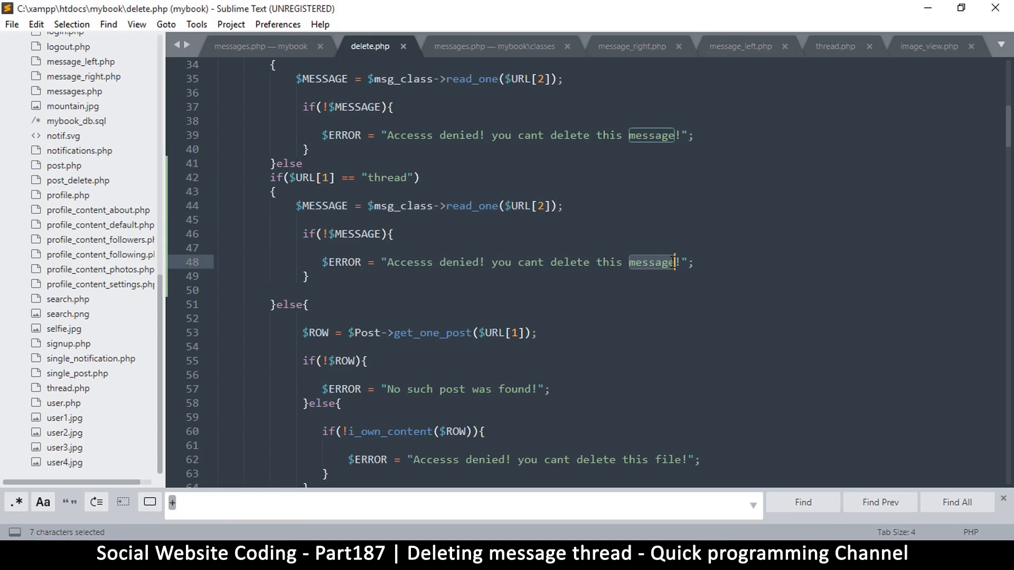
text(thread)
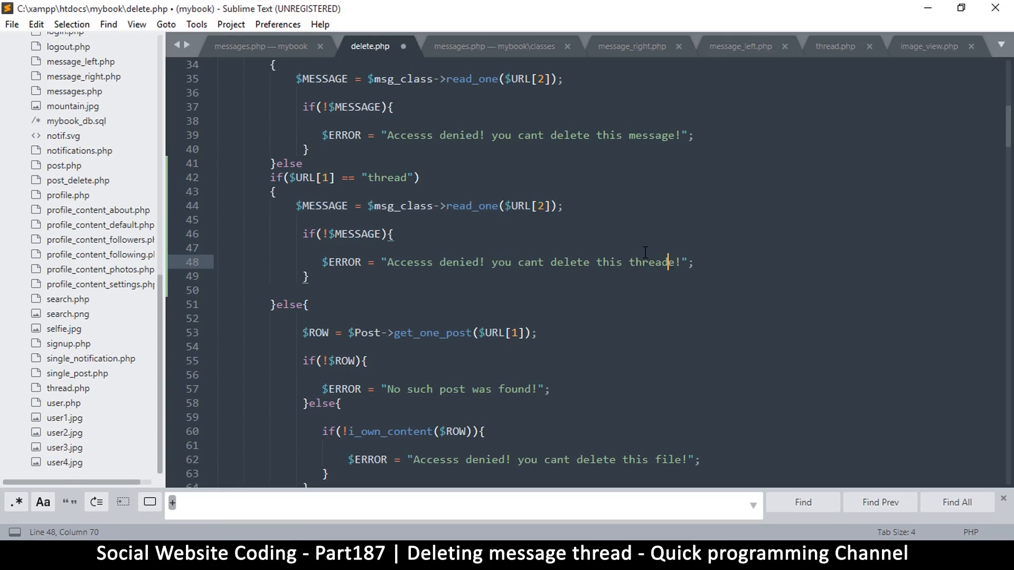
key(ctrl+s)
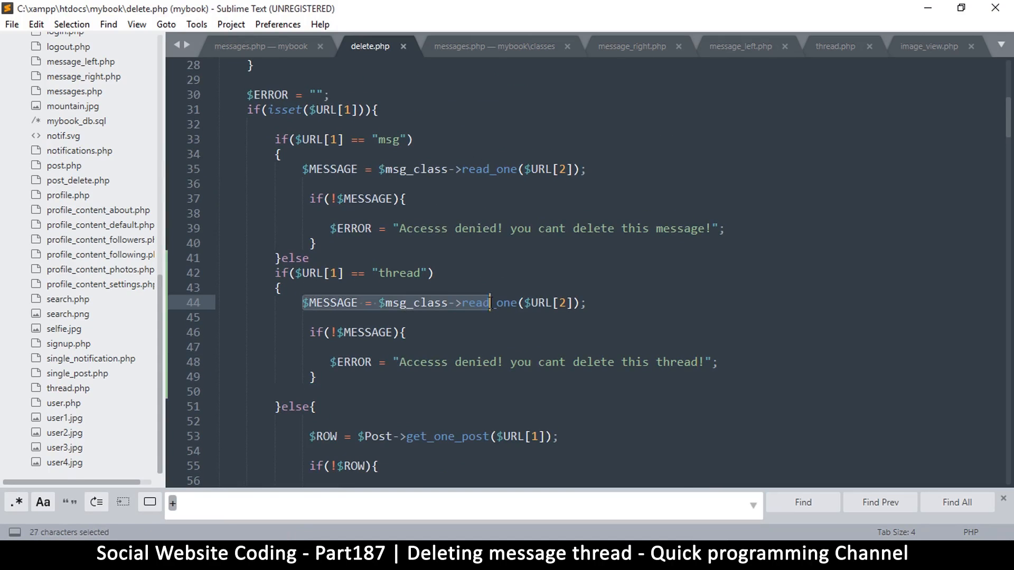
click(588, 303)
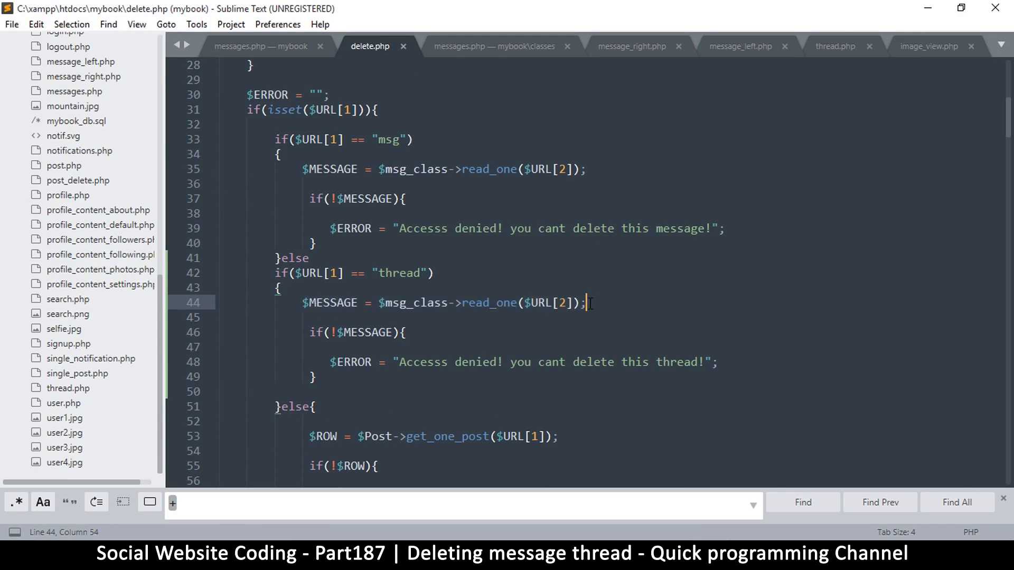
key(ctrl+s)
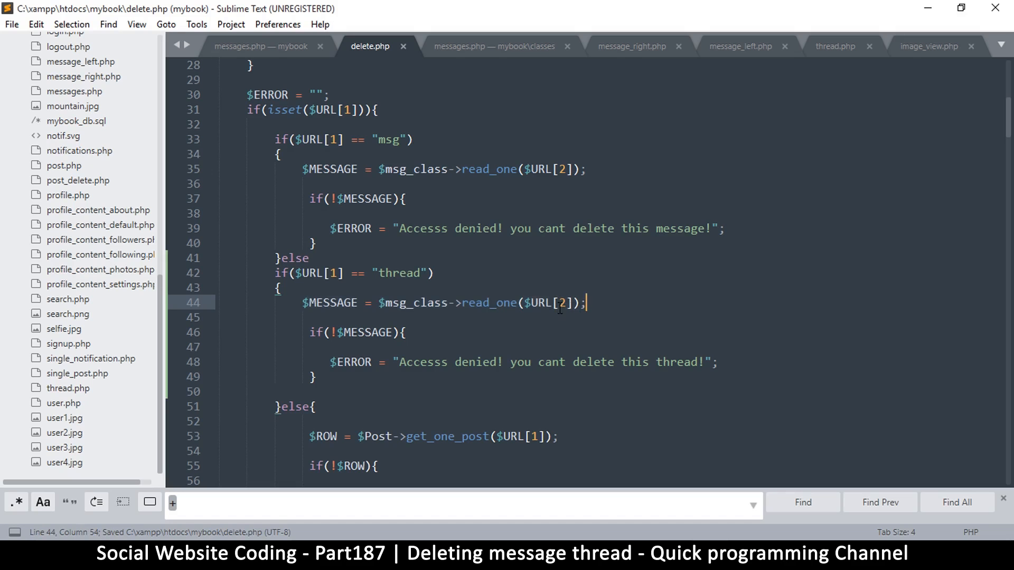
mouse_move(484, 52)
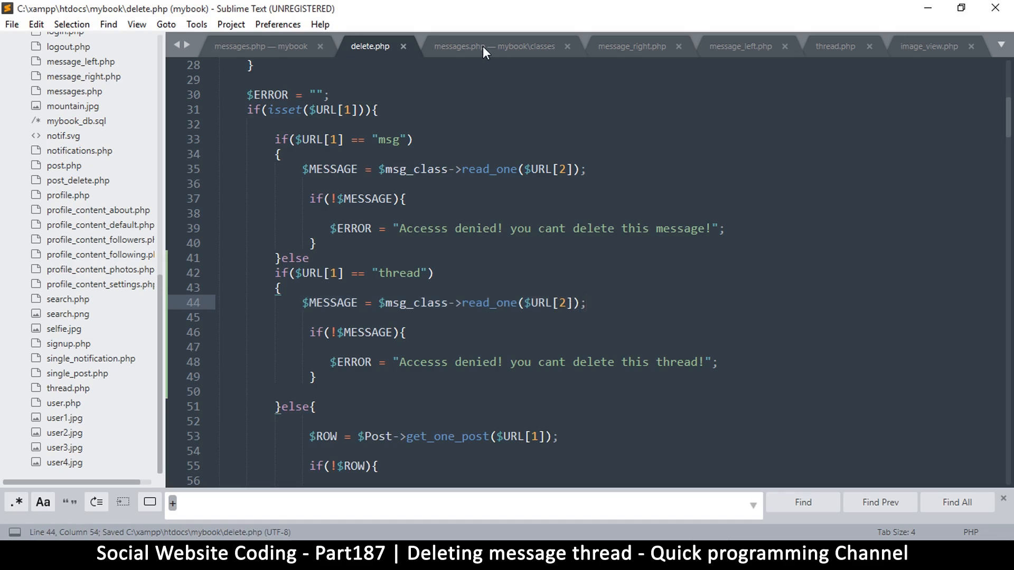
click(493, 45)
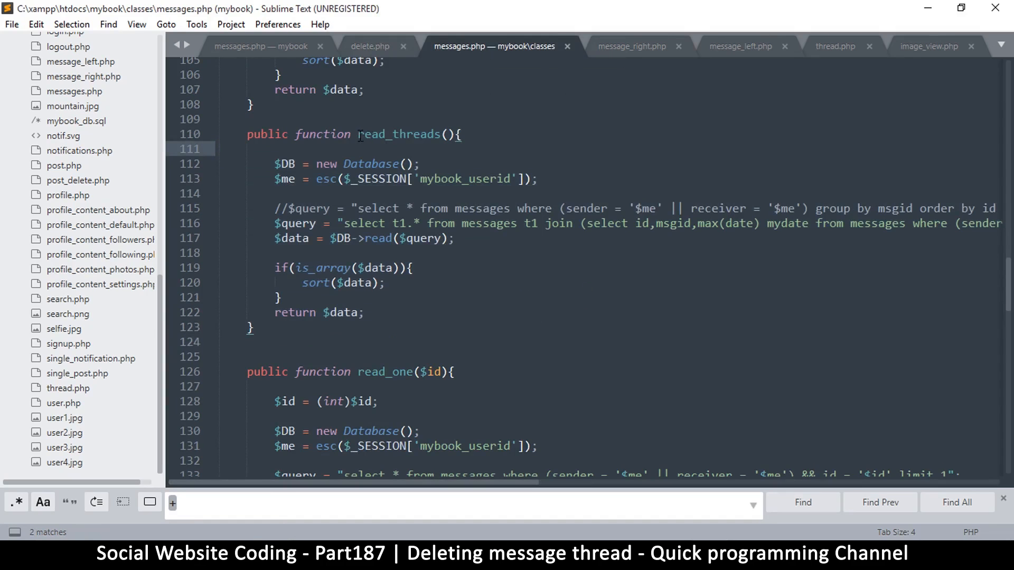
double_click(399, 134)
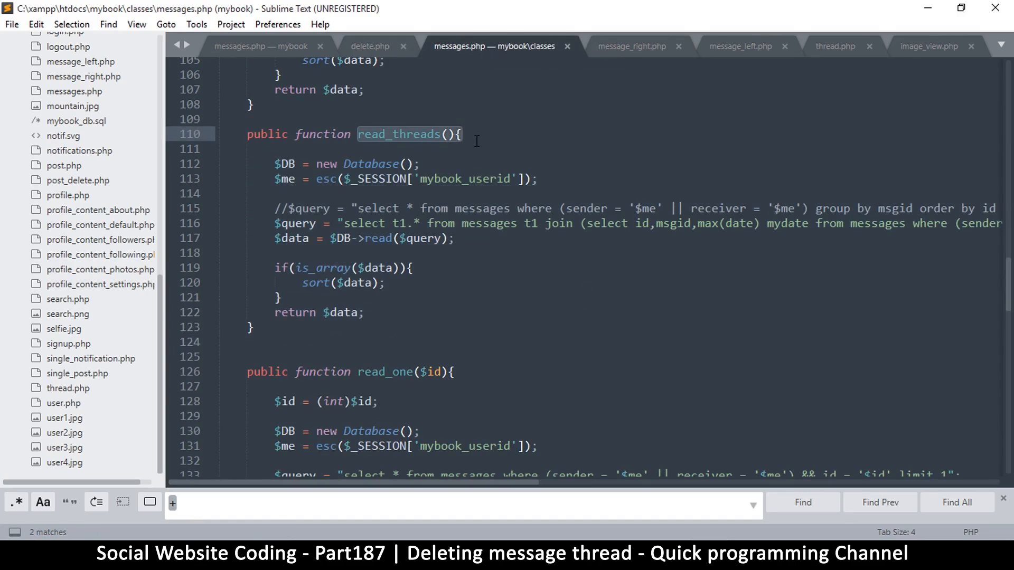
scroll(down, 3)
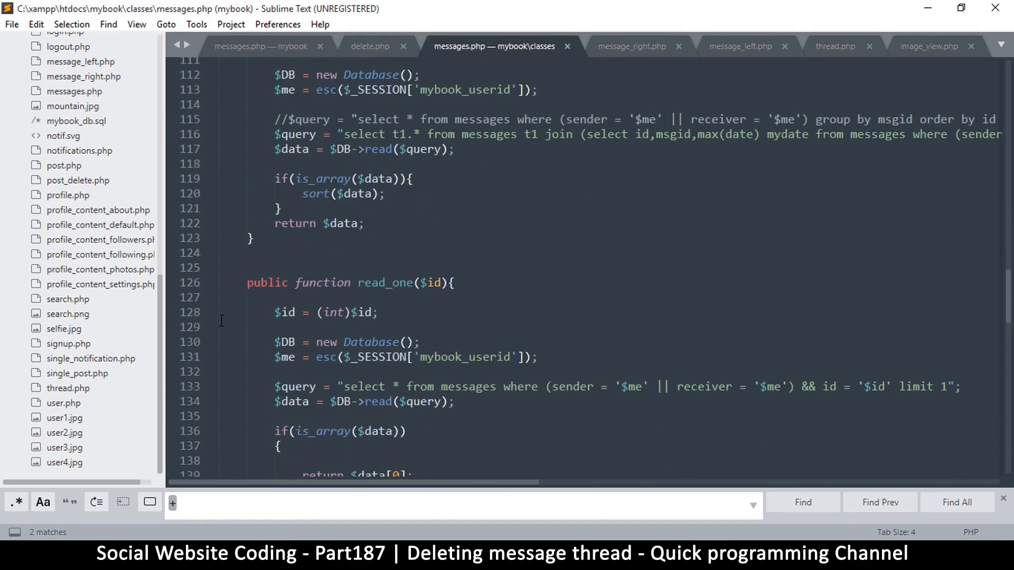
click(540, 356)
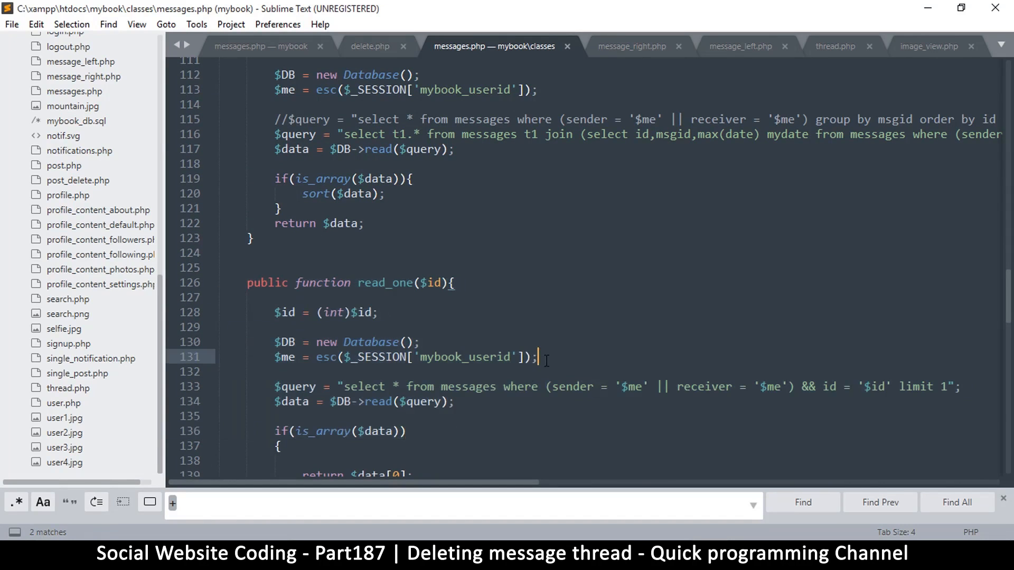
scroll(up, 3)
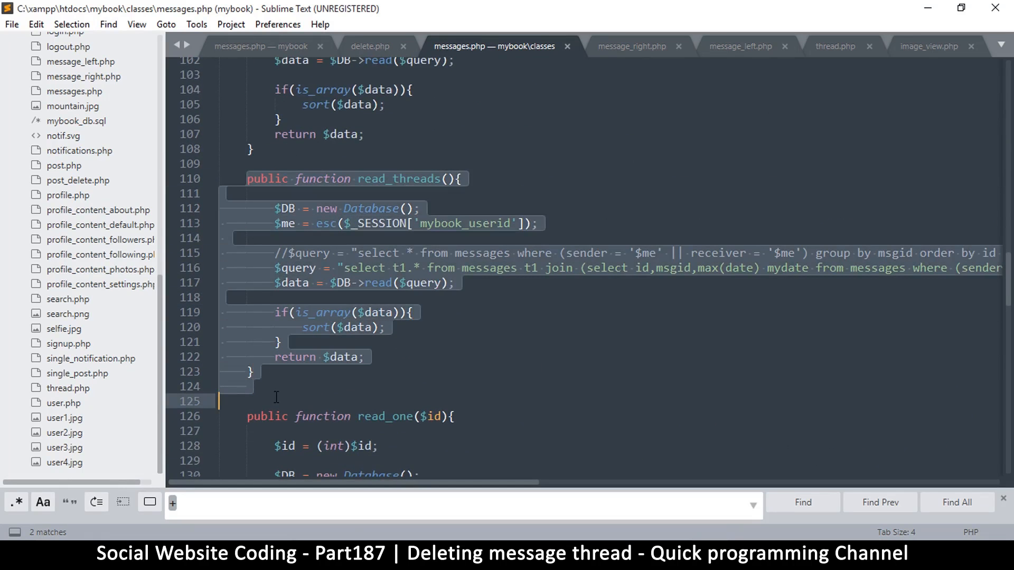
Paste a copy of read_threads below it and rename it read_one_thread($msgid), then save.
key(ctrl+v)
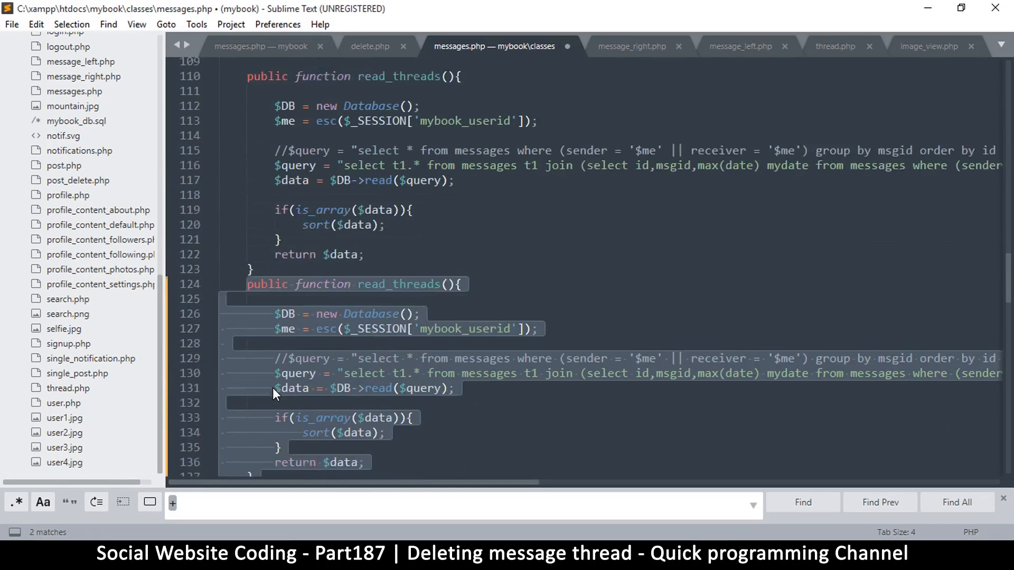
scroll(down, 3)
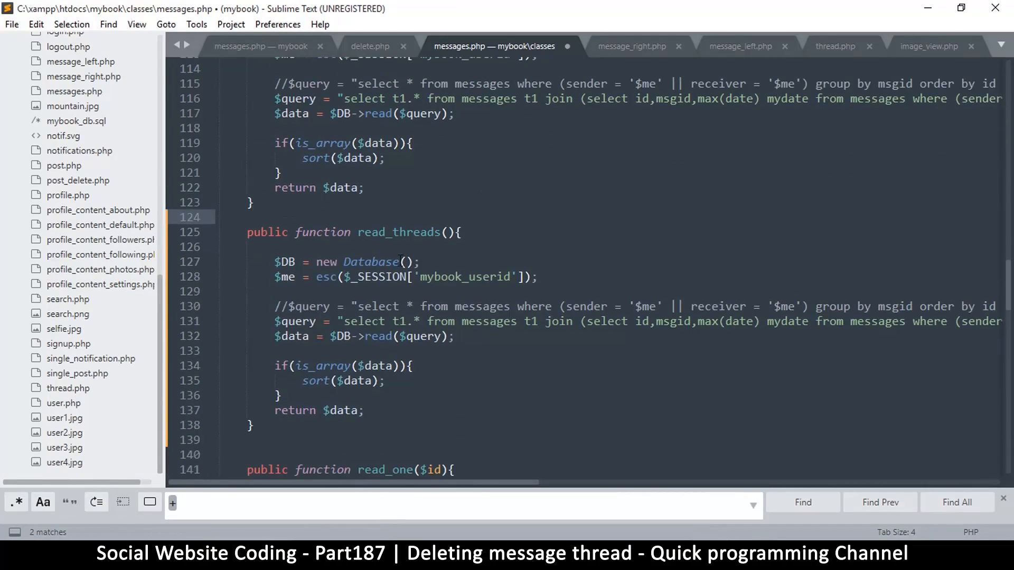
click(392, 232)
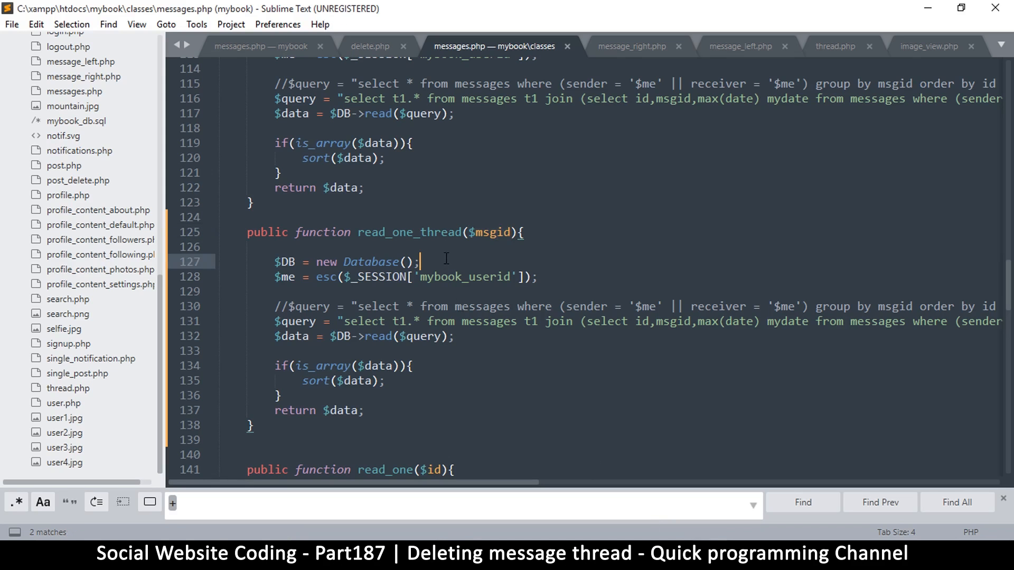
key(ctrl+s)
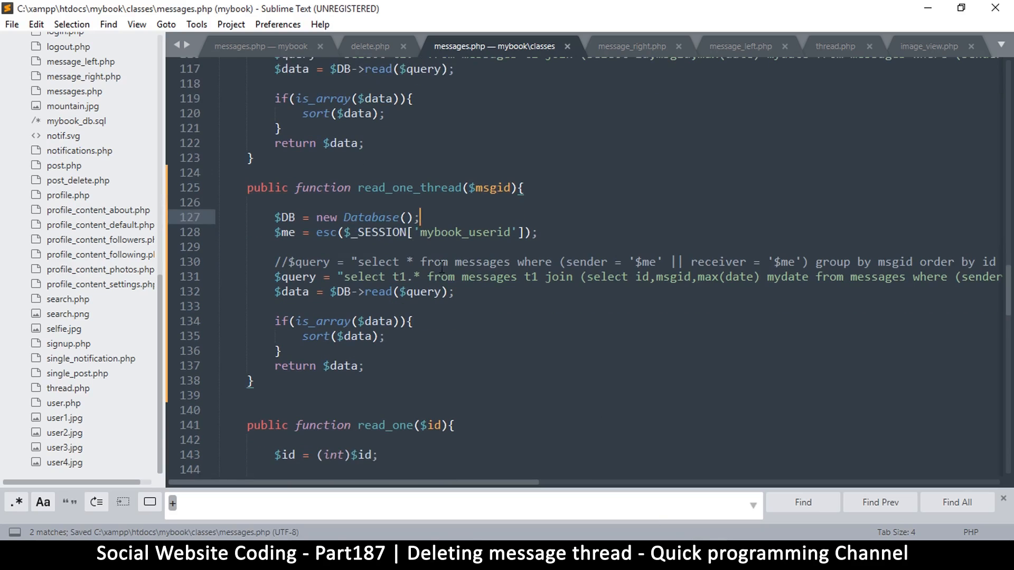
Add $msgid = esc($msgid); at the top of read_one_thread and save messages.php.
double_click(493, 188)
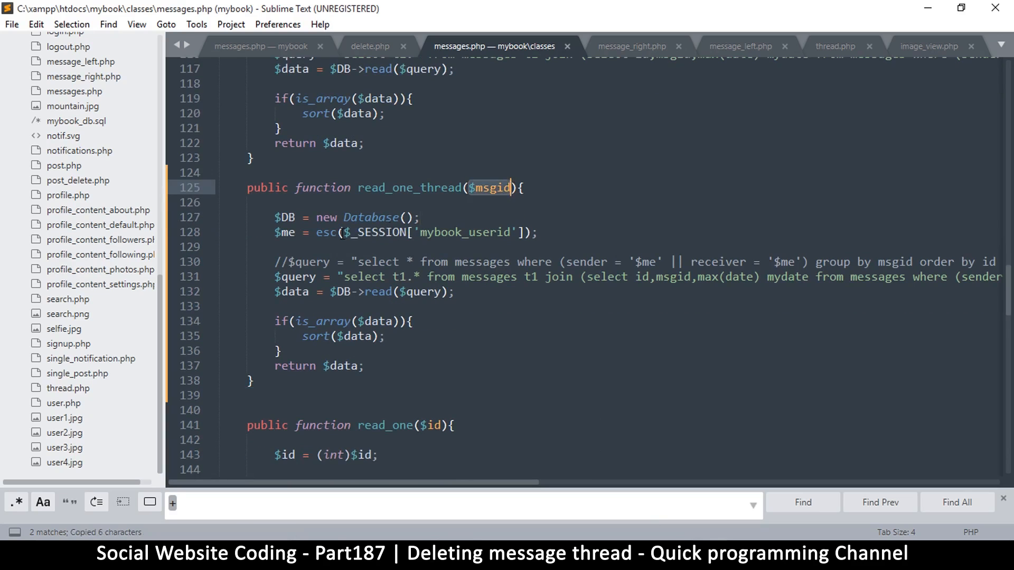
key(enter)
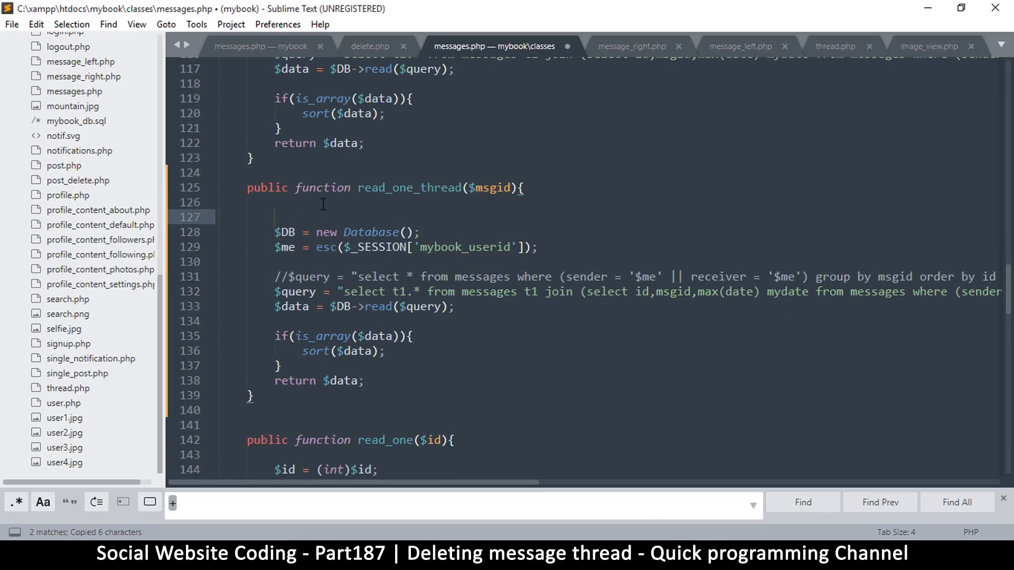
text($msgid = esc($msgid)
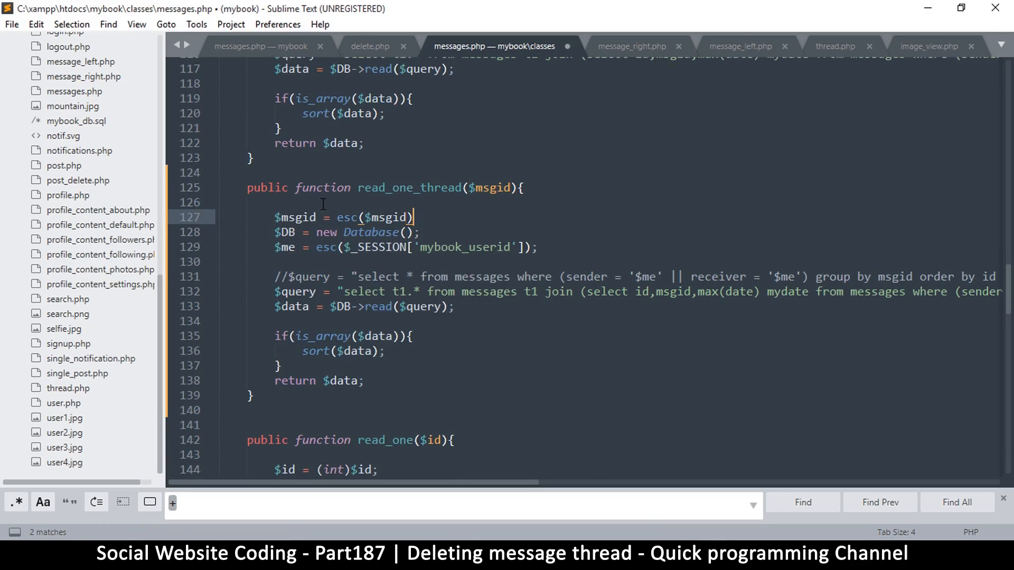
key(ctrl+s)
text(;)
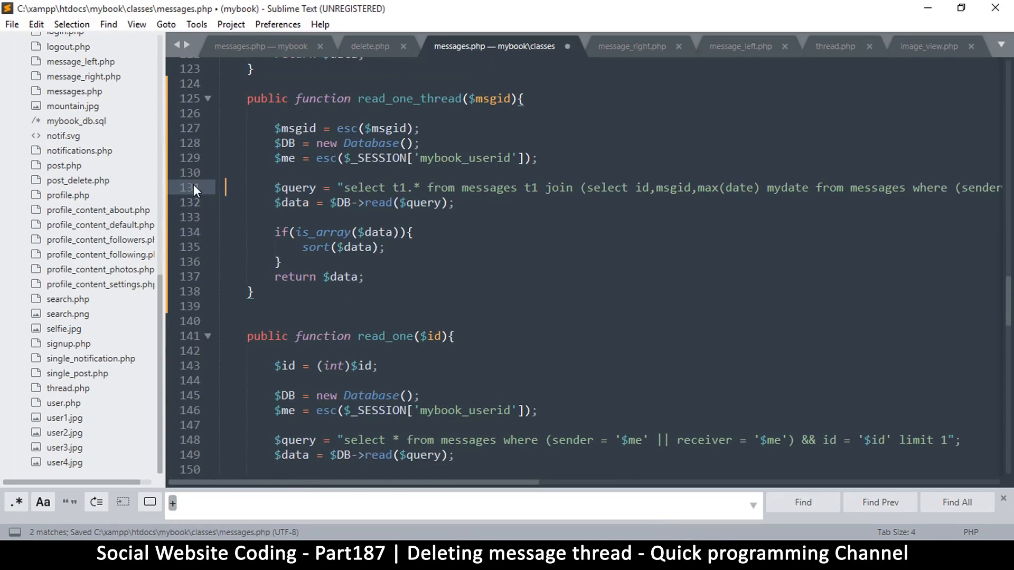
Extend the read_one_thread query with && msgid = '$msgid' after the sender/receiver condition.
scroll(up, 3)
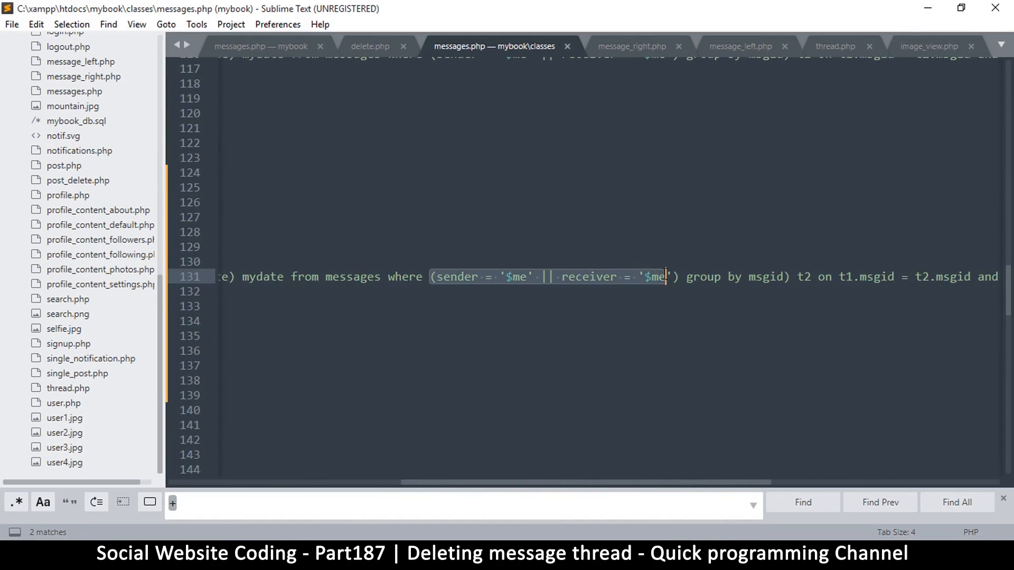
text(&& msgid =)
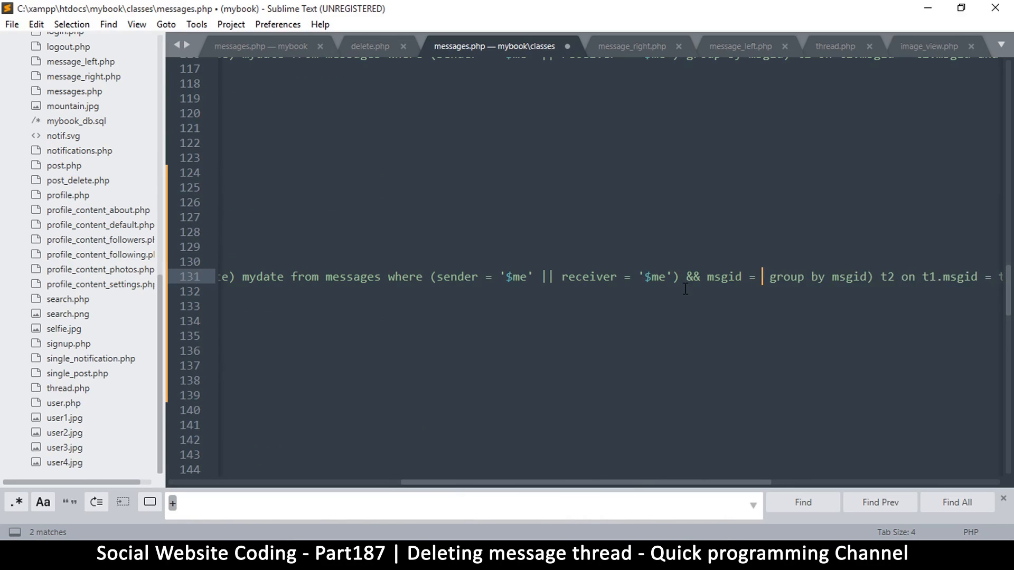
text($)
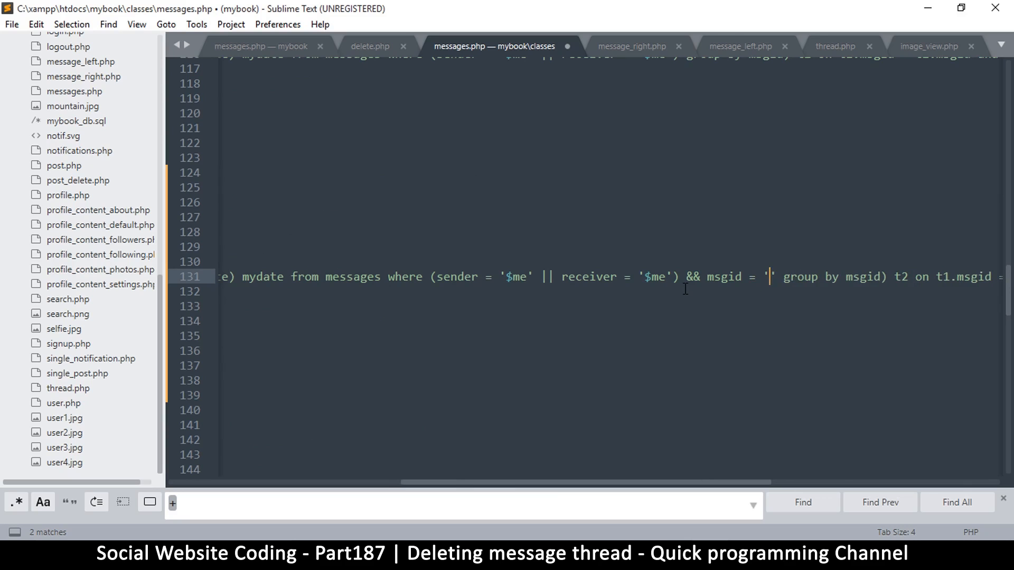
text(msgid)
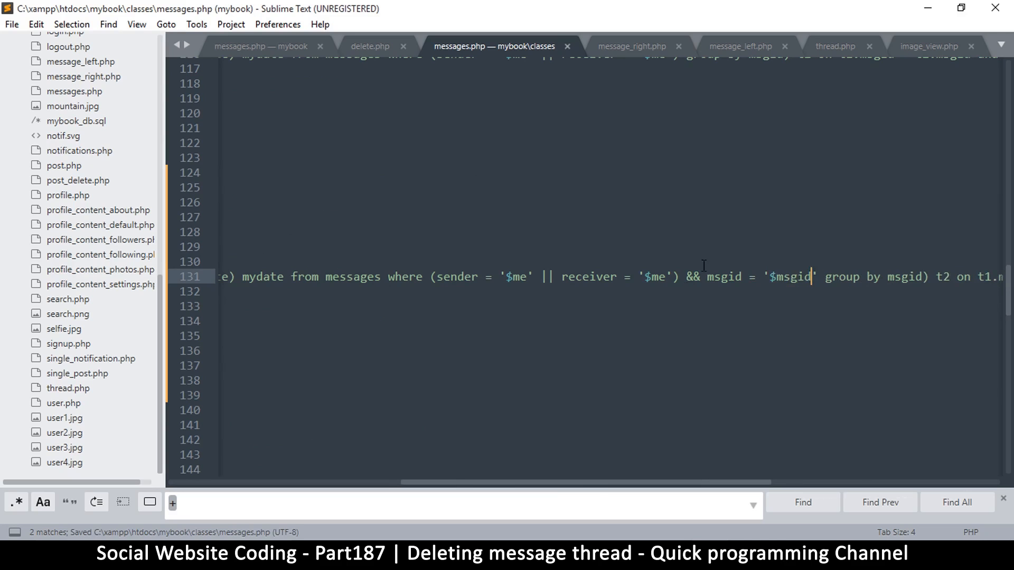
scroll(right, 3)
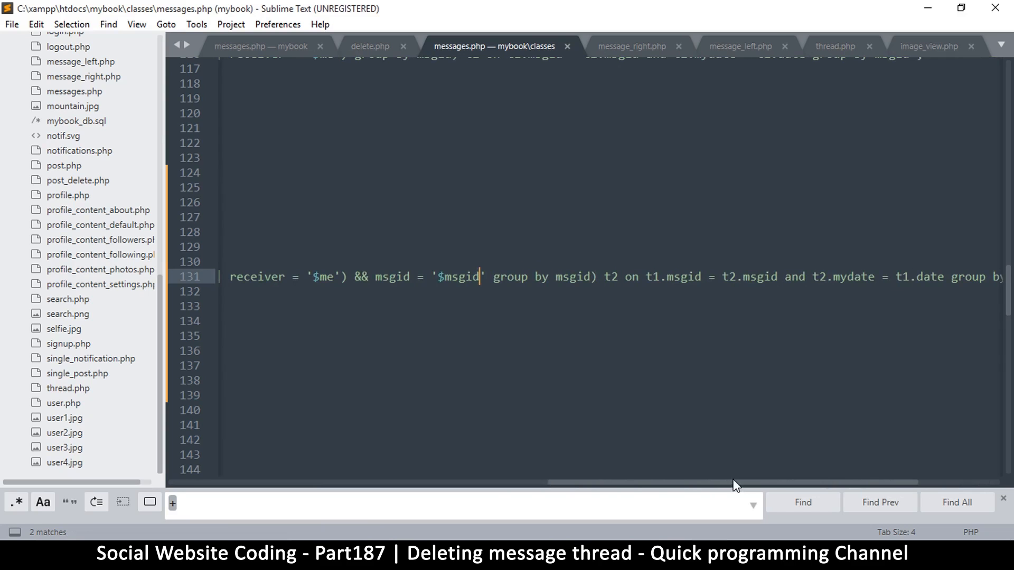
scroll(left, 3)
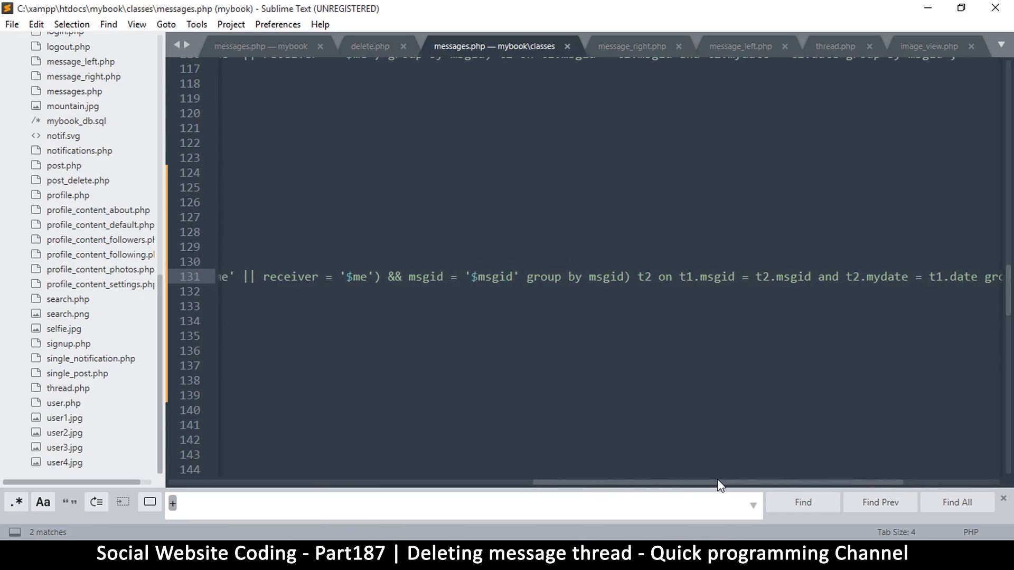
scroll(left, 3)
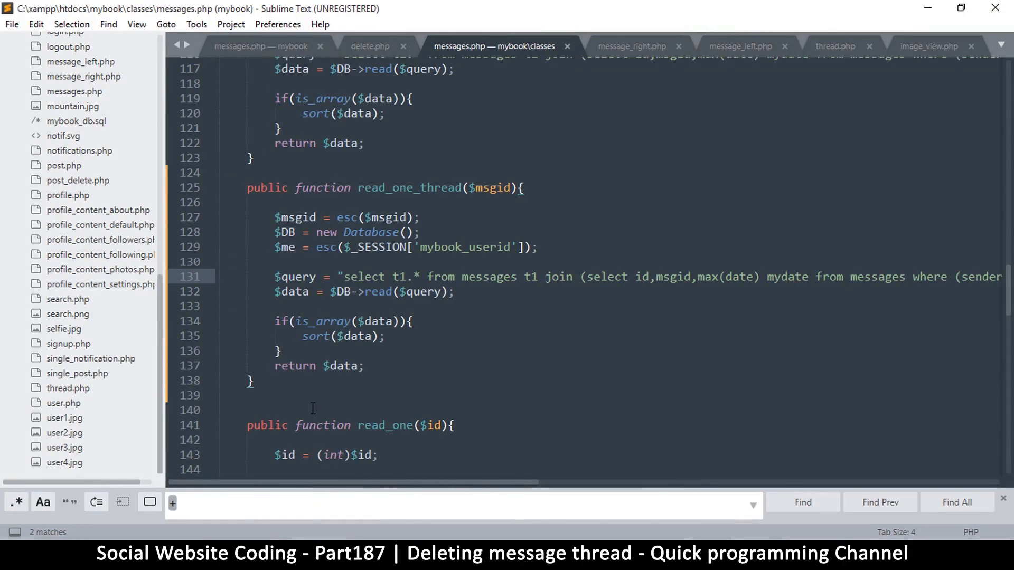
Make read_one_thread return $data[0] when rows exist and false otherwise, and save.
click(275, 292)
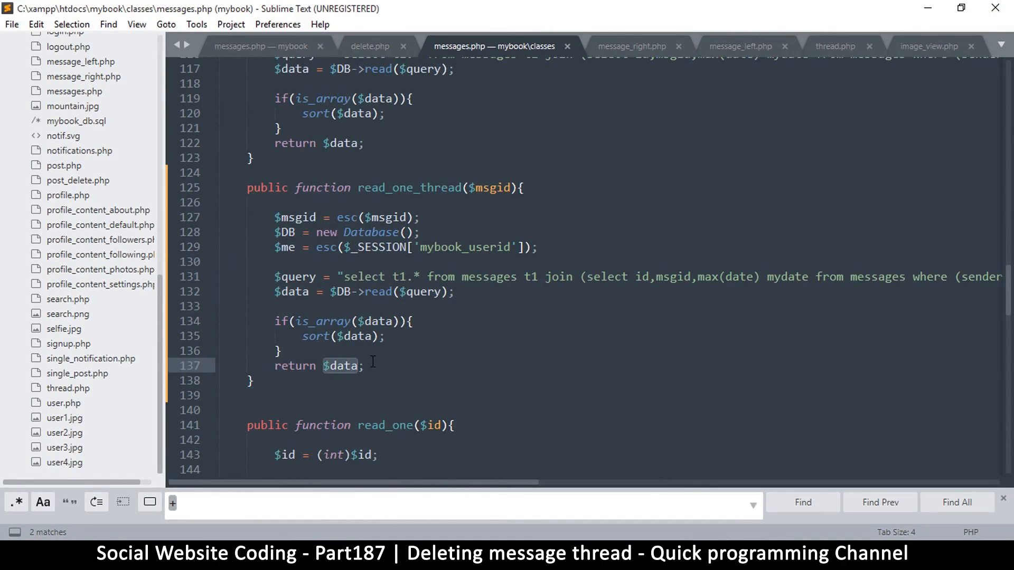
text(false)
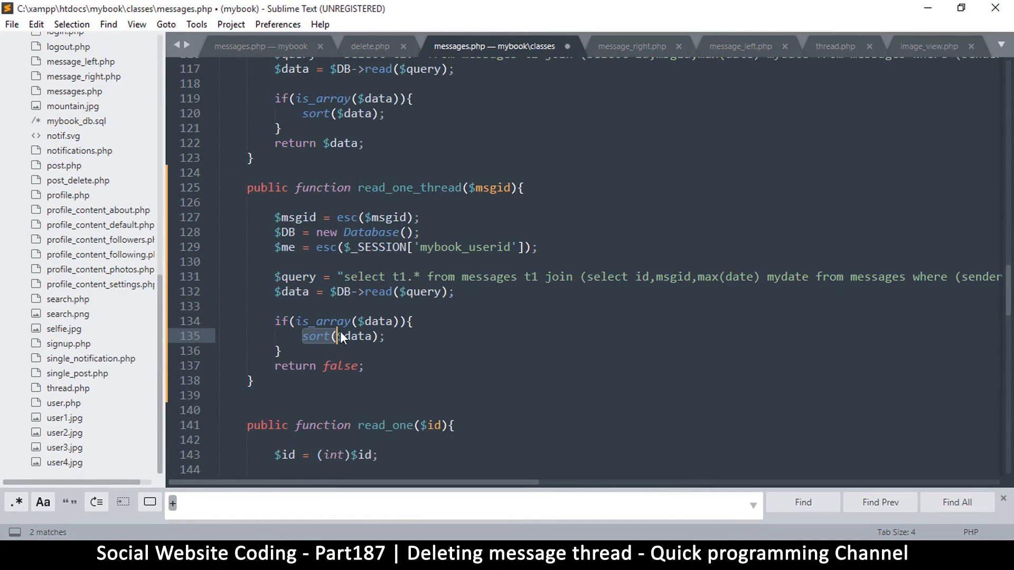
text(return)
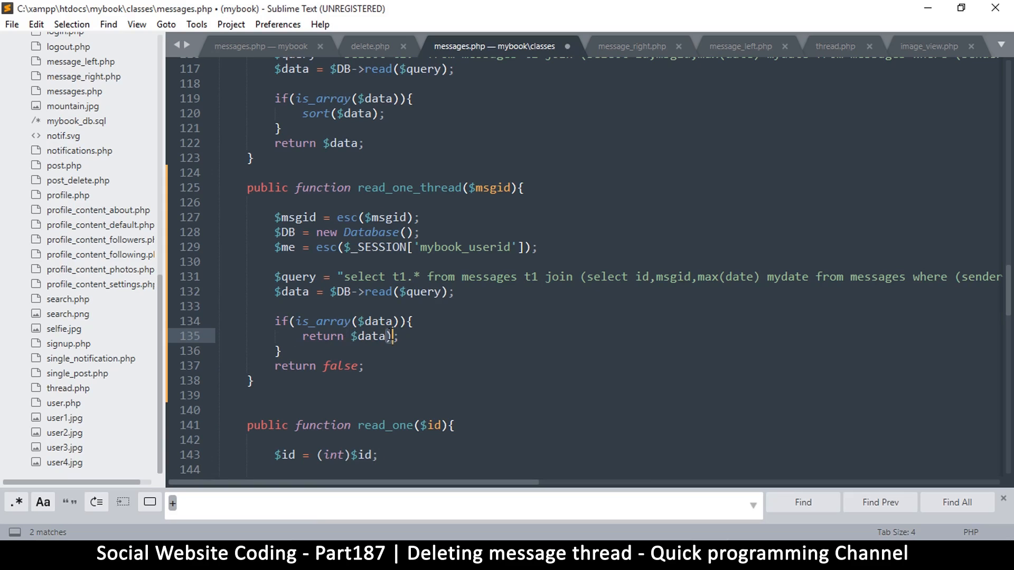
text([0)
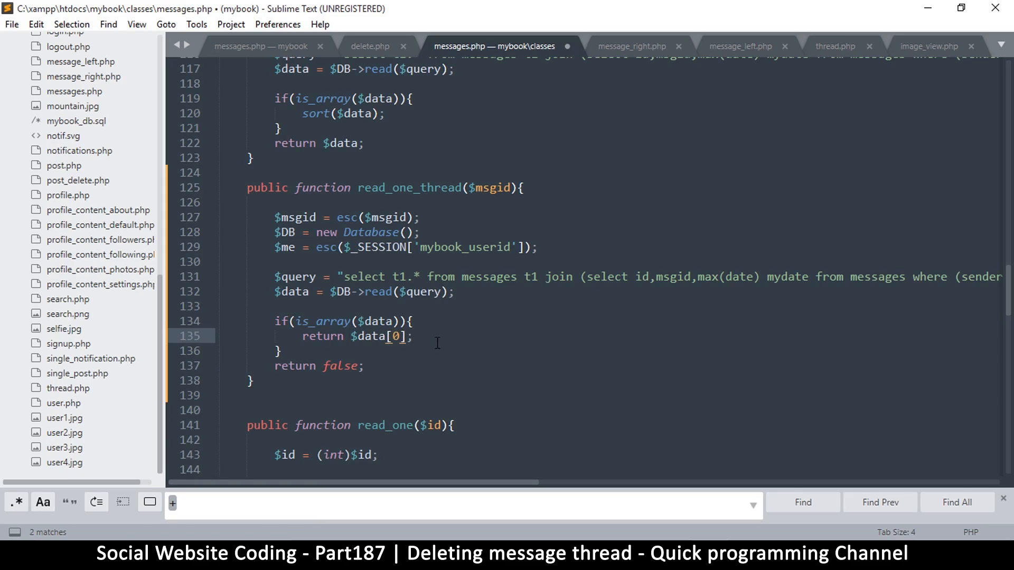
key(ctrl+s)
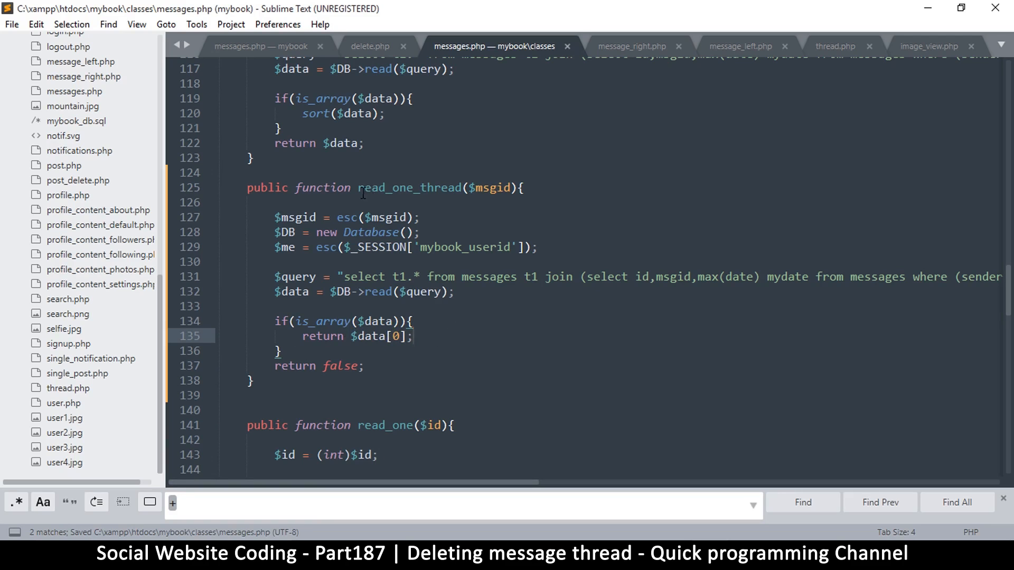
Copy the read_one_thread function name and switch back to delete.php.
double_click(409, 188)
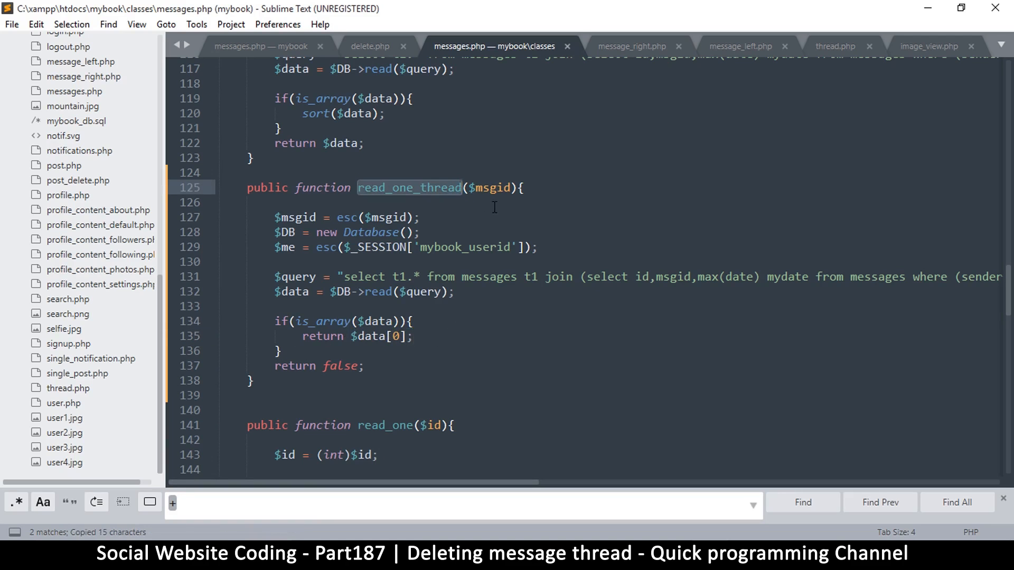
key(ctrl+s)
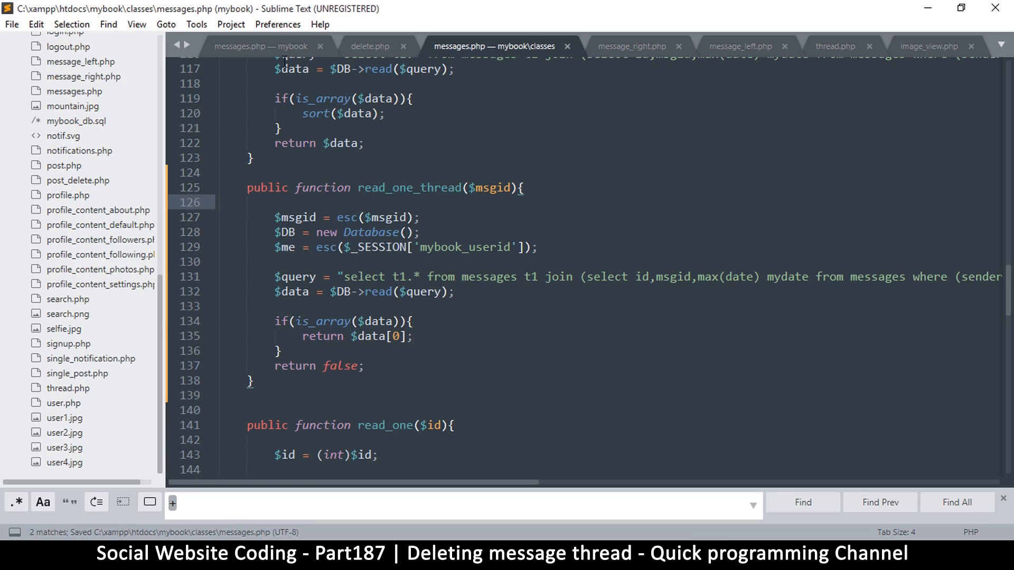
click(370, 45)
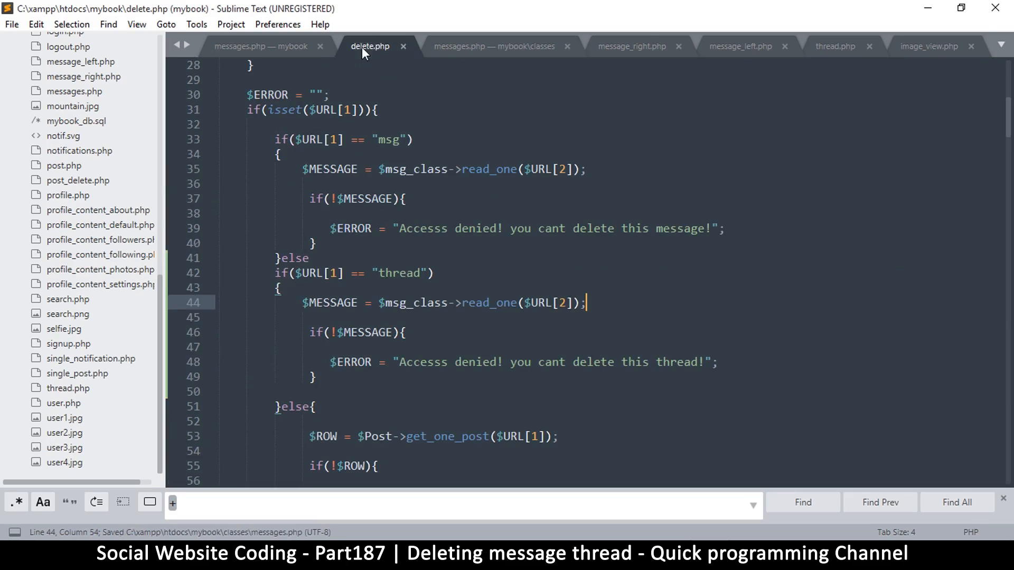
Change the thread branch call to $msg_class->read_one_thread($URL[2]) on line 44.
double_click(486, 304)
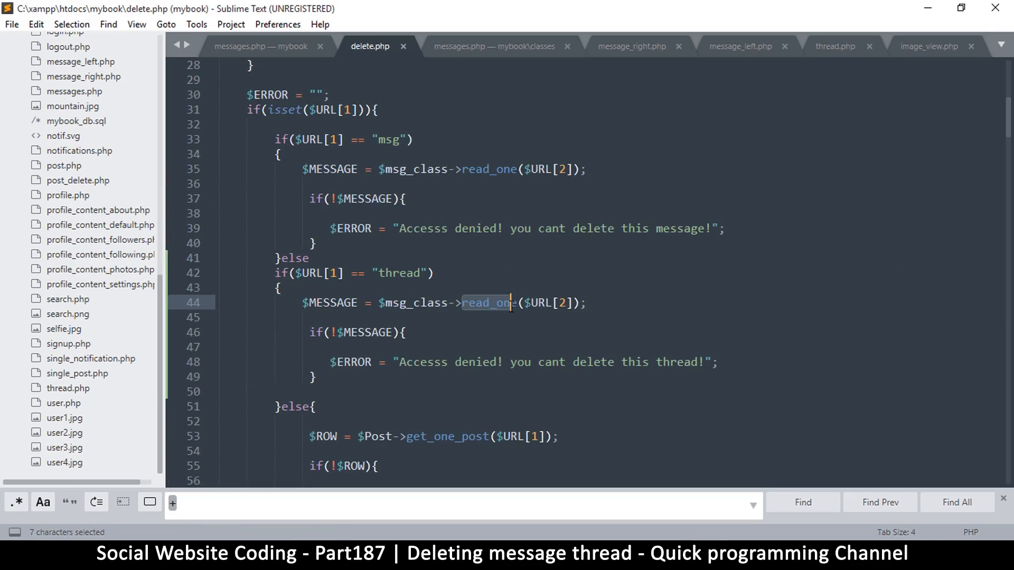
click(517, 303)
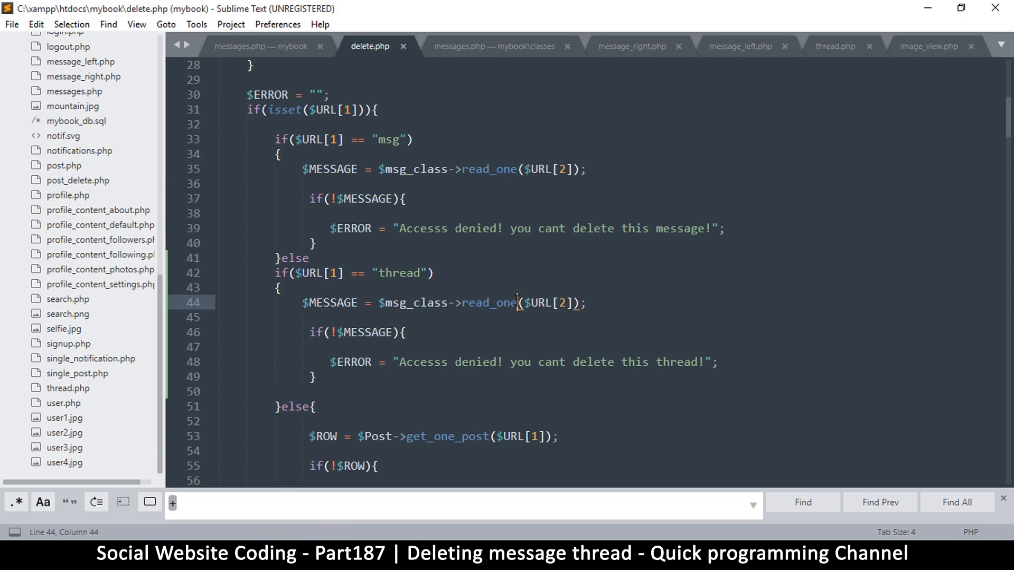
mouse_move(470, 314)
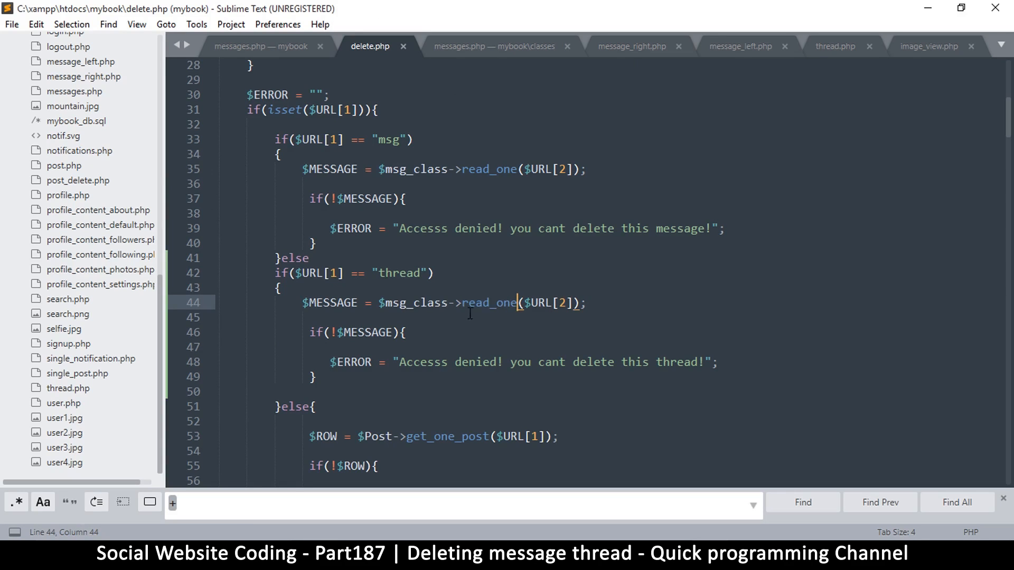
text(_thread)
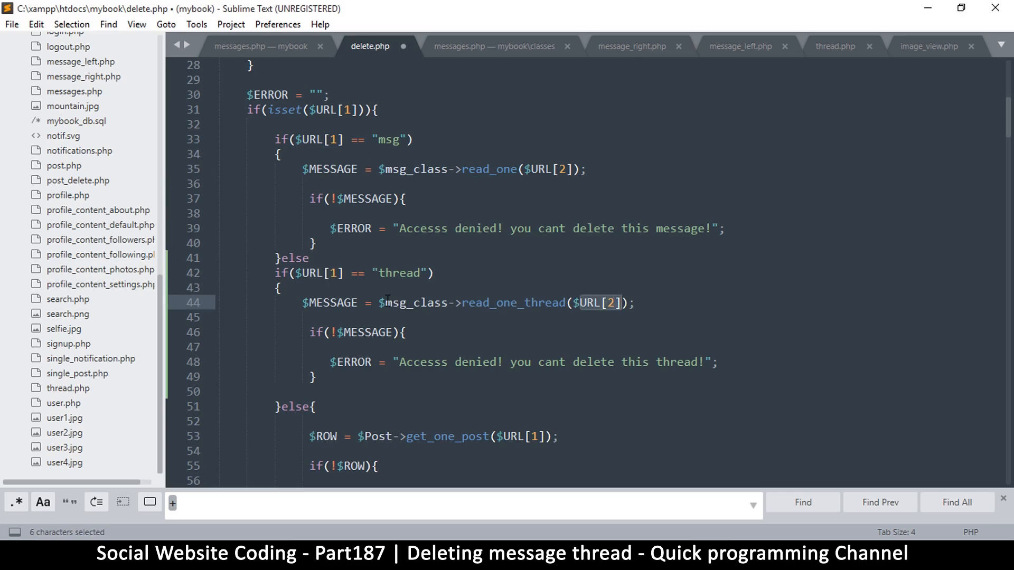
click(406, 333)
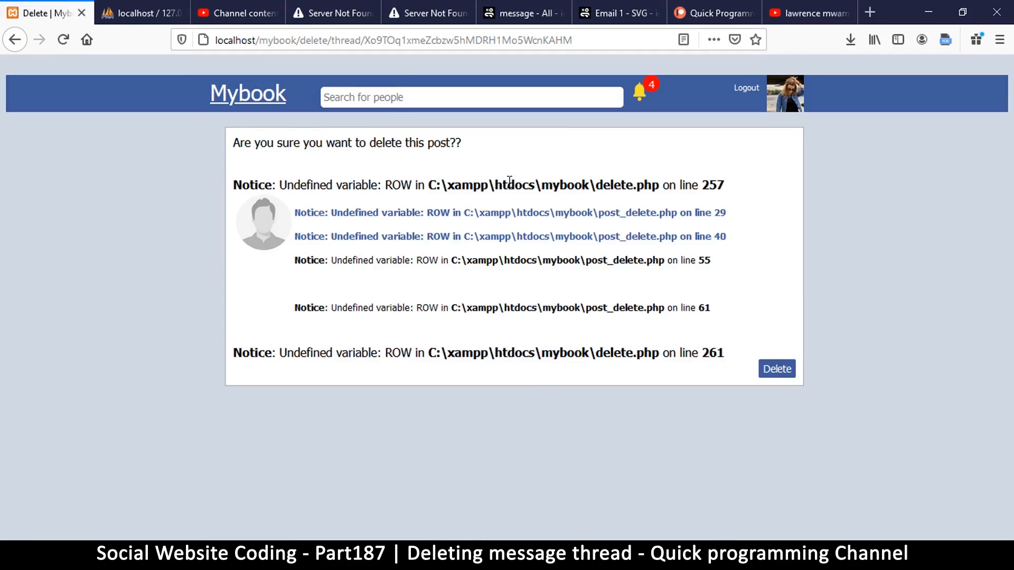
mouse_move(425, 144)
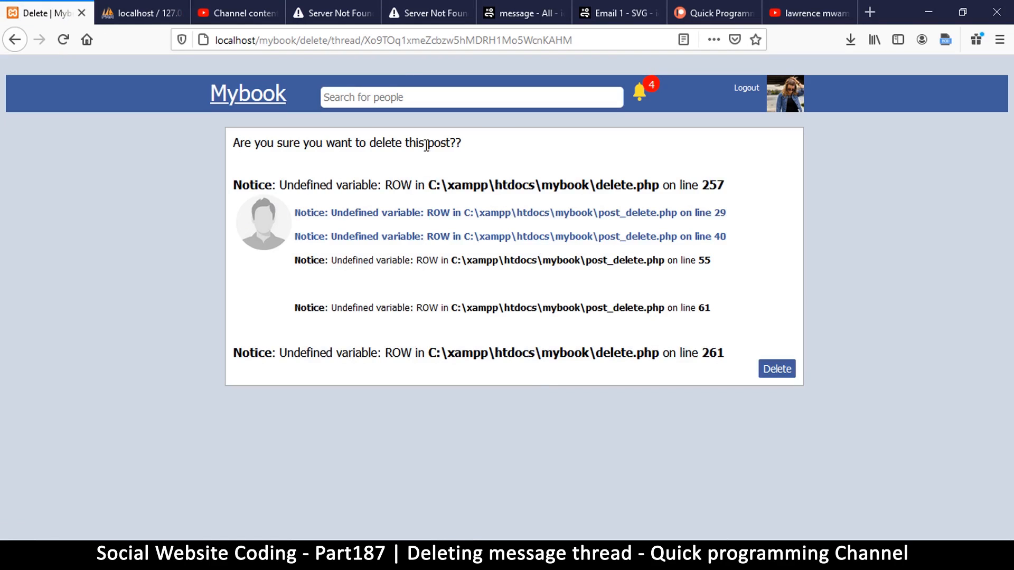
mouse_move(703, 521)
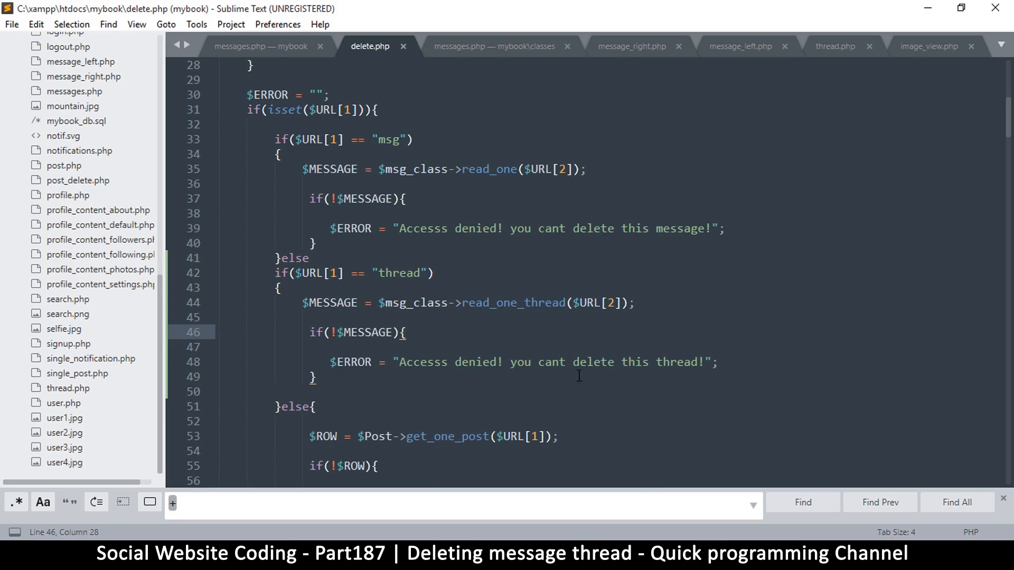
Duplicate the msg confirmation block in delete.php as a new elseif branch and save.
scroll(down, 3)
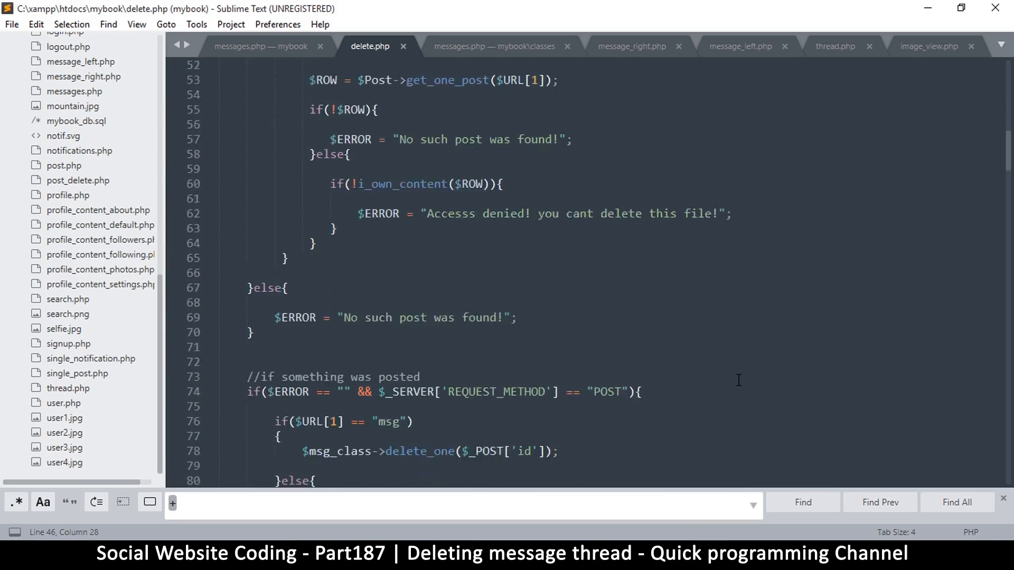
scroll(down, 3)
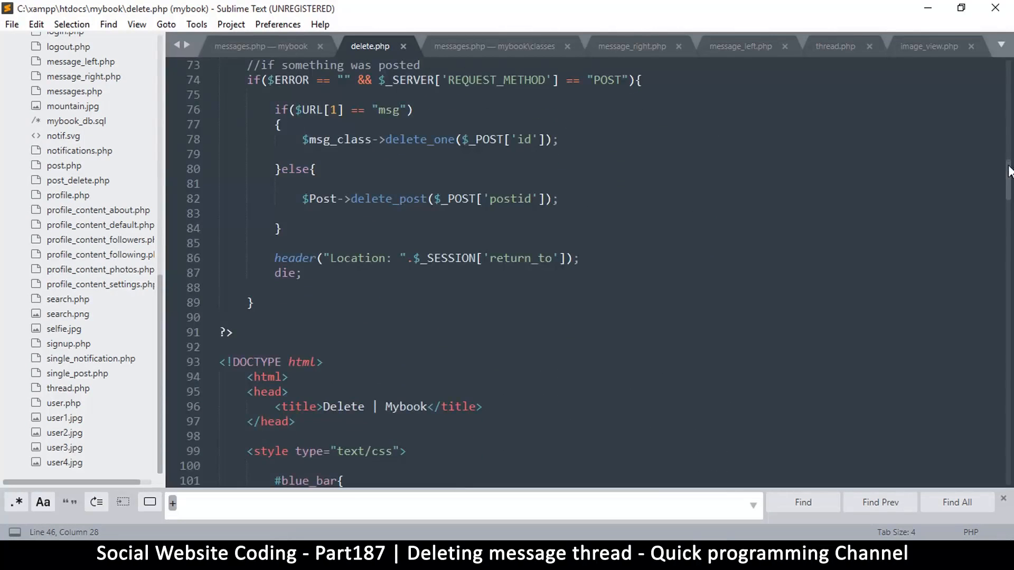
scroll(down, 3)
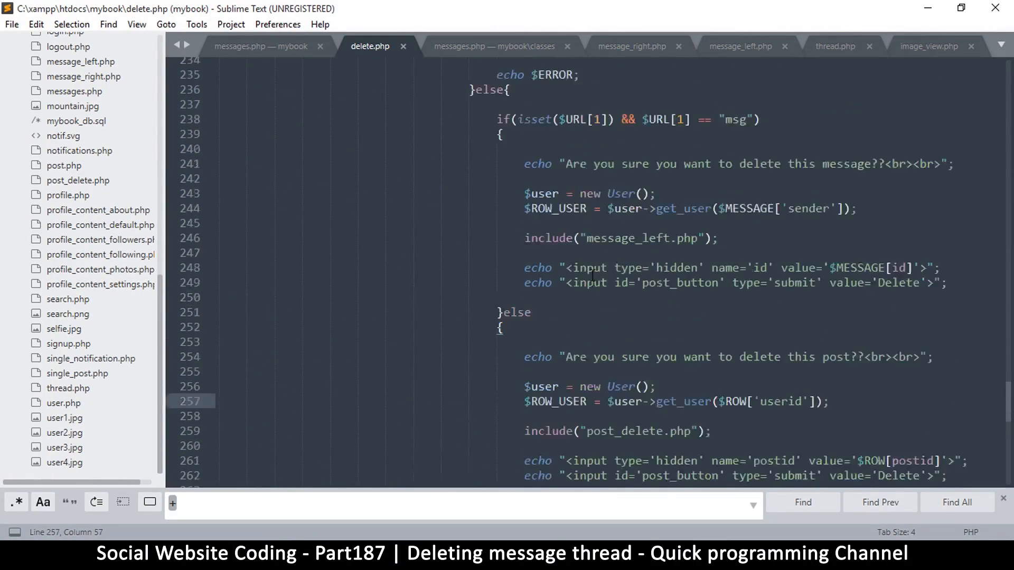
scroll(down, 3)
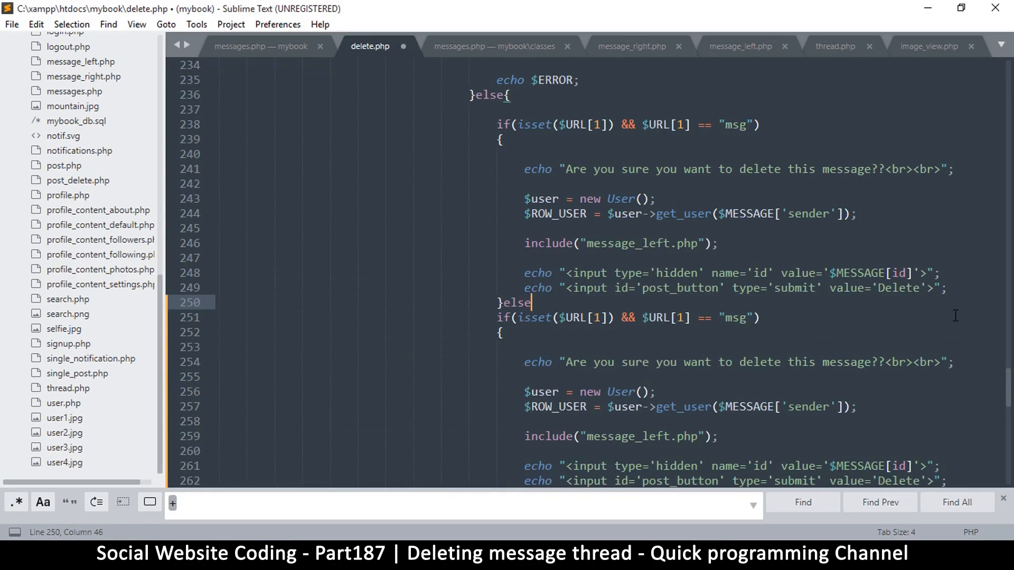
key(ctrl+s)
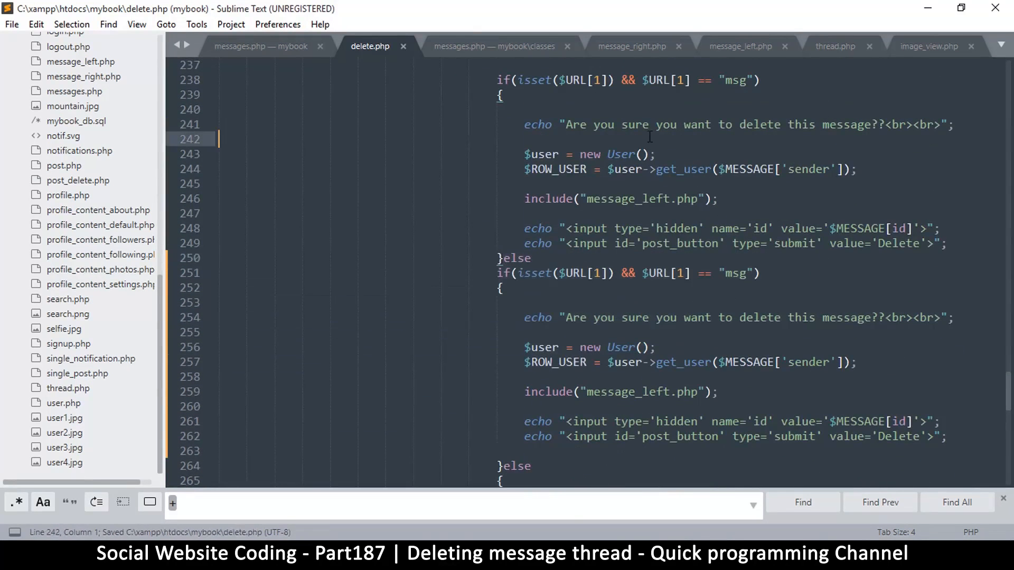
Make the new branch check for "thread" and ask to delete this thread, keeping message_left.php and the hidden id input.
double_click(735, 273)
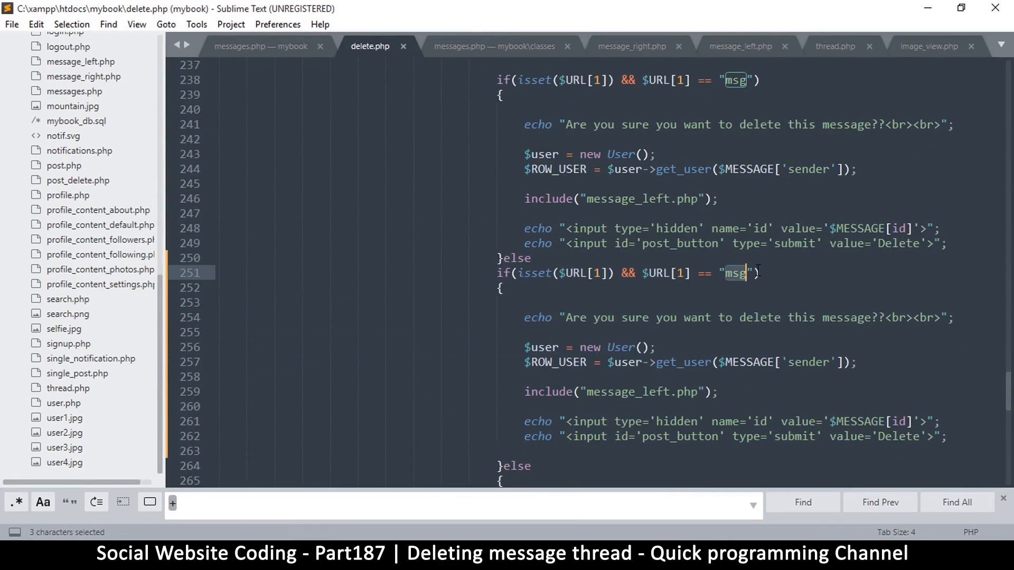
text(thread)
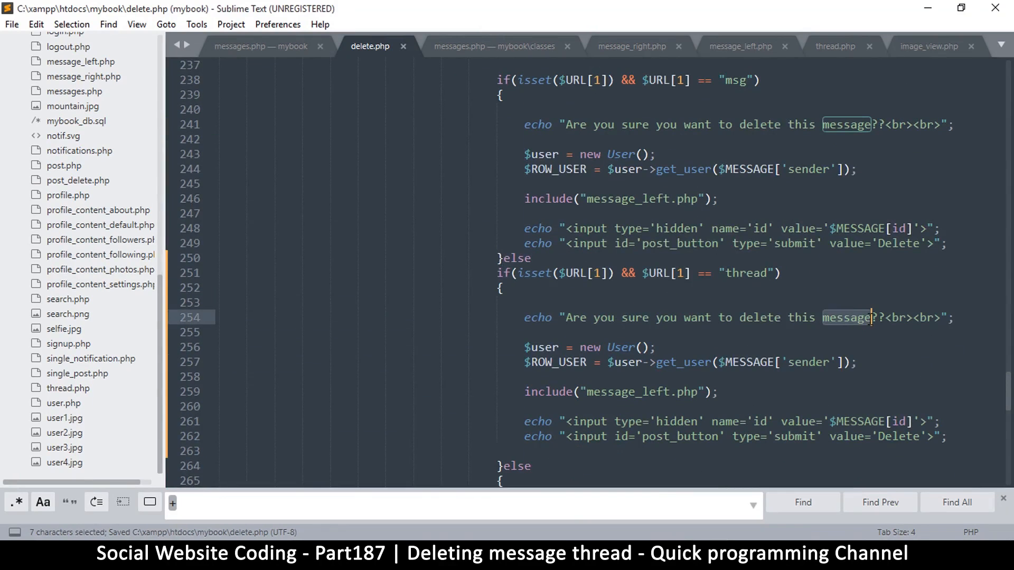
text(thread)
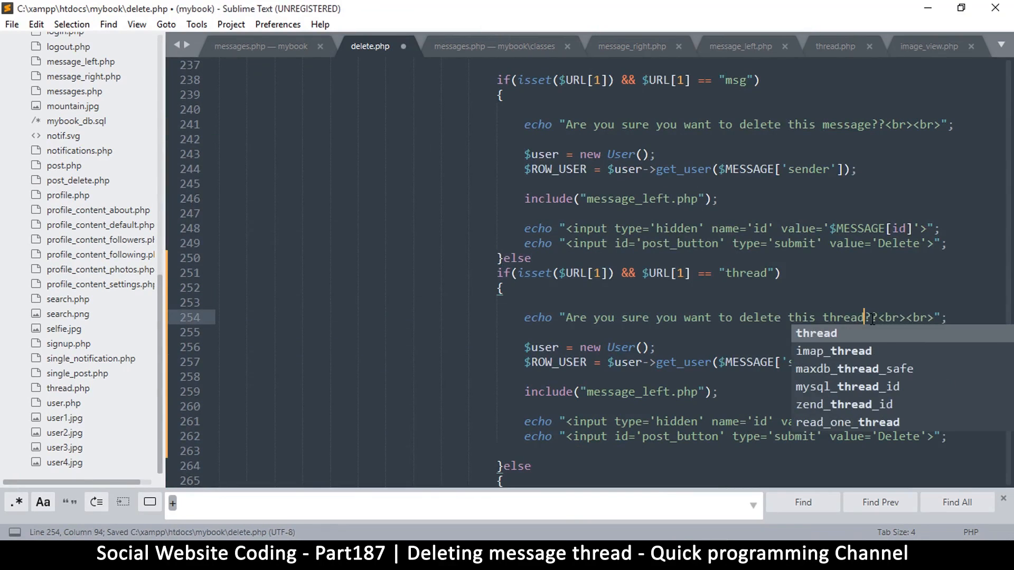
key(Escape)
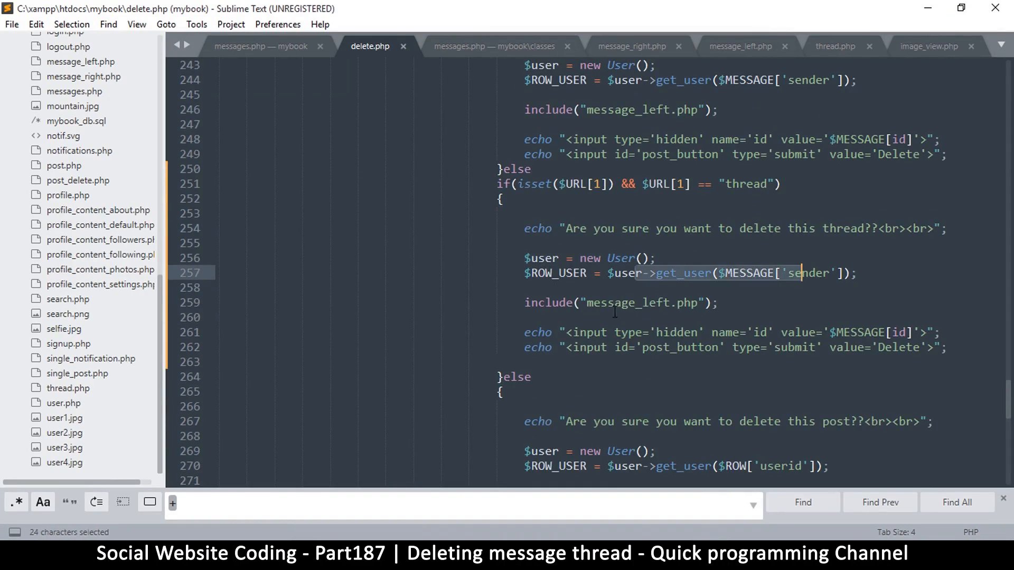
click(718, 303)
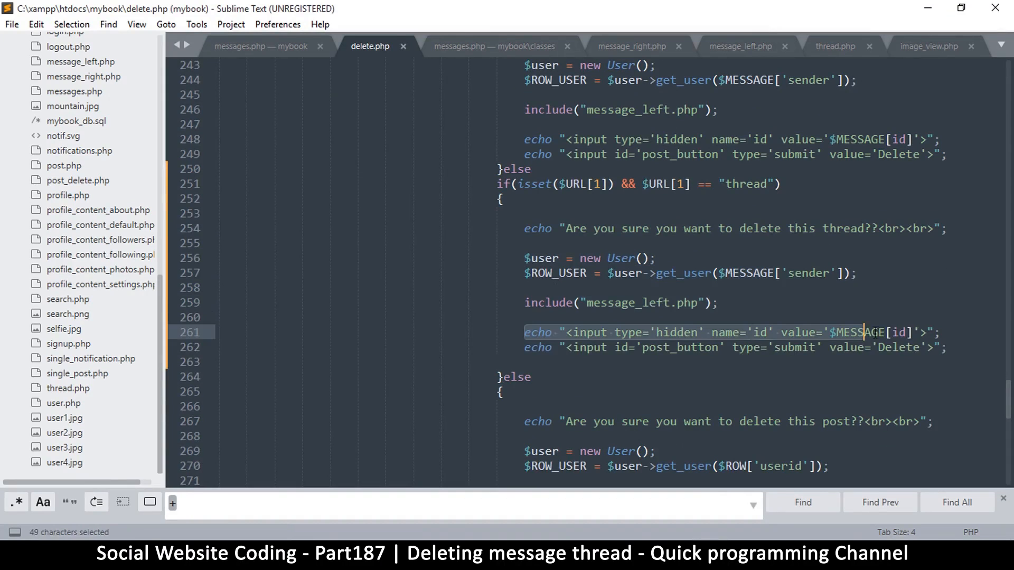
click(693, 317)
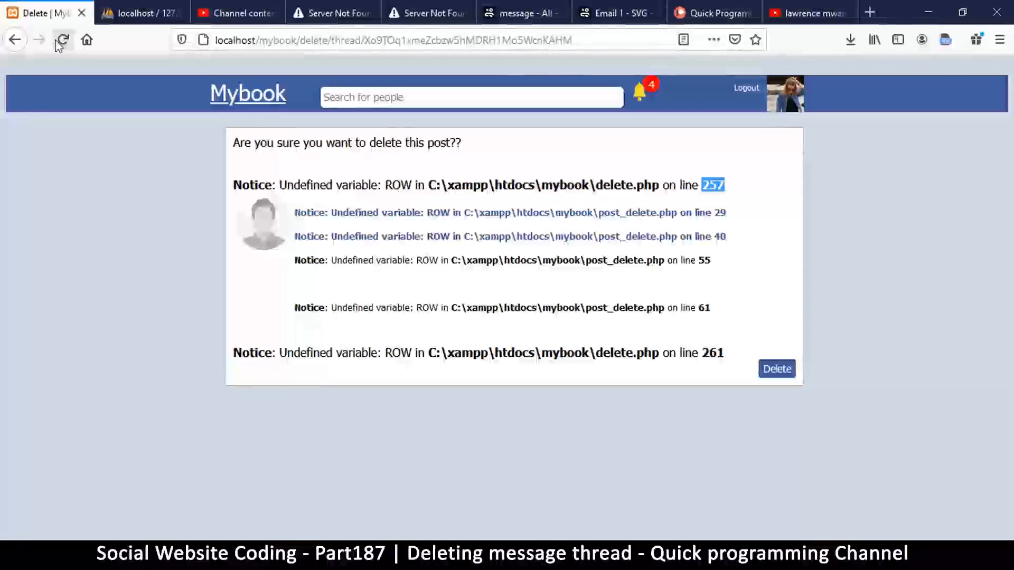
Reload the thread delete confirmation page in Mybook, then go back to the conversation.
click(62, 39)
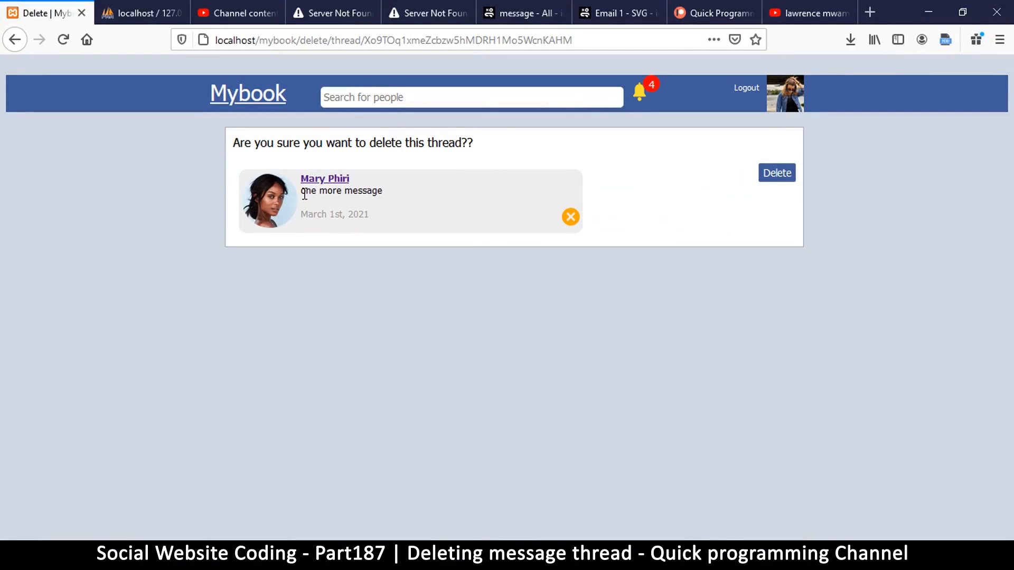
double_click(342, 191)
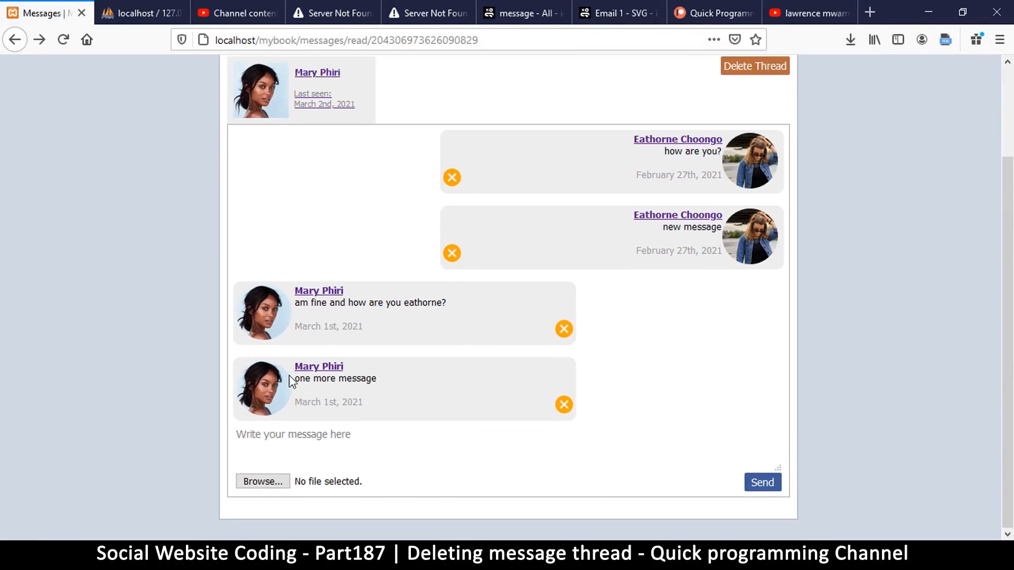
click(754, 66)
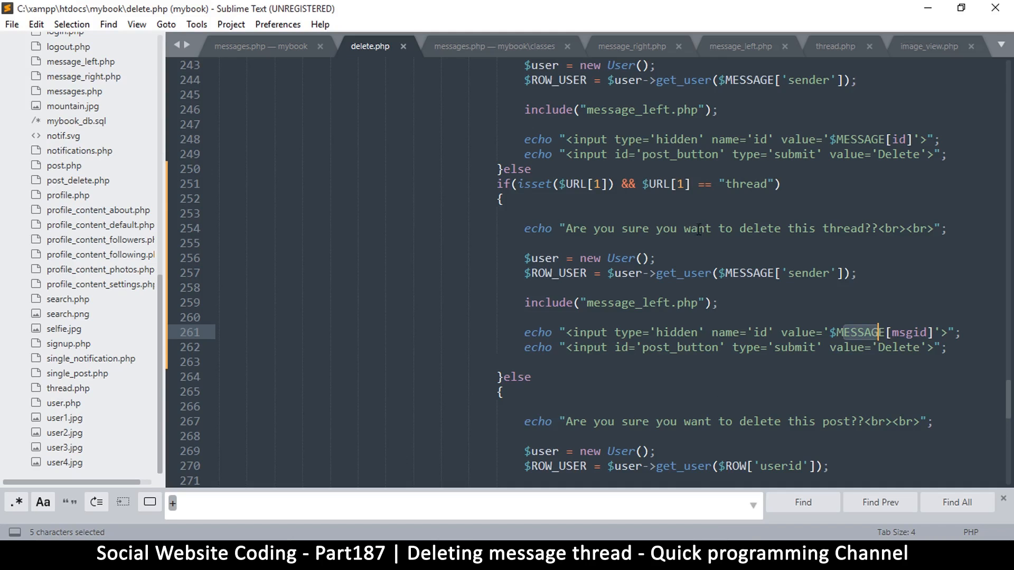
click(830, 348)
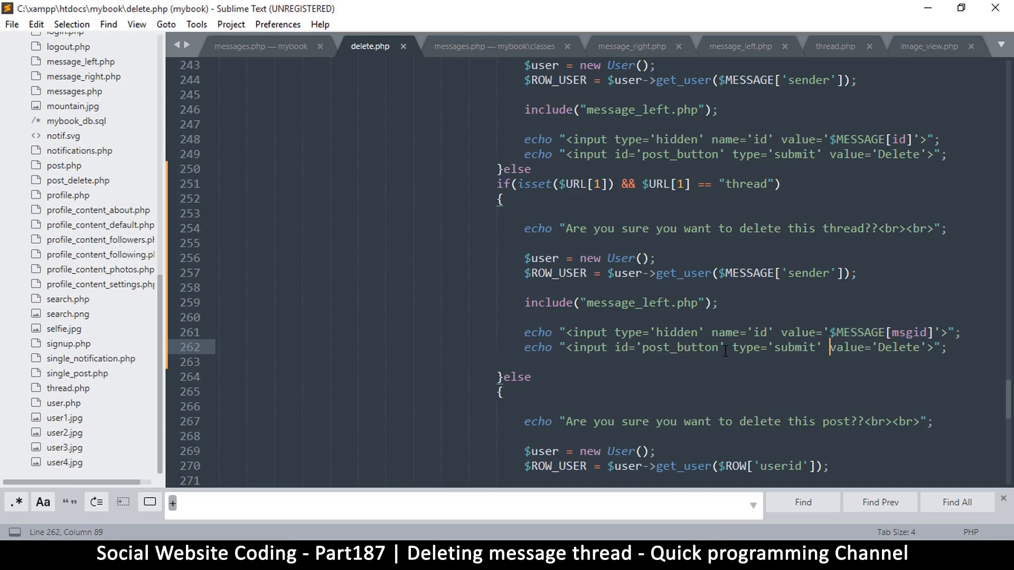
scroll(up, 3)
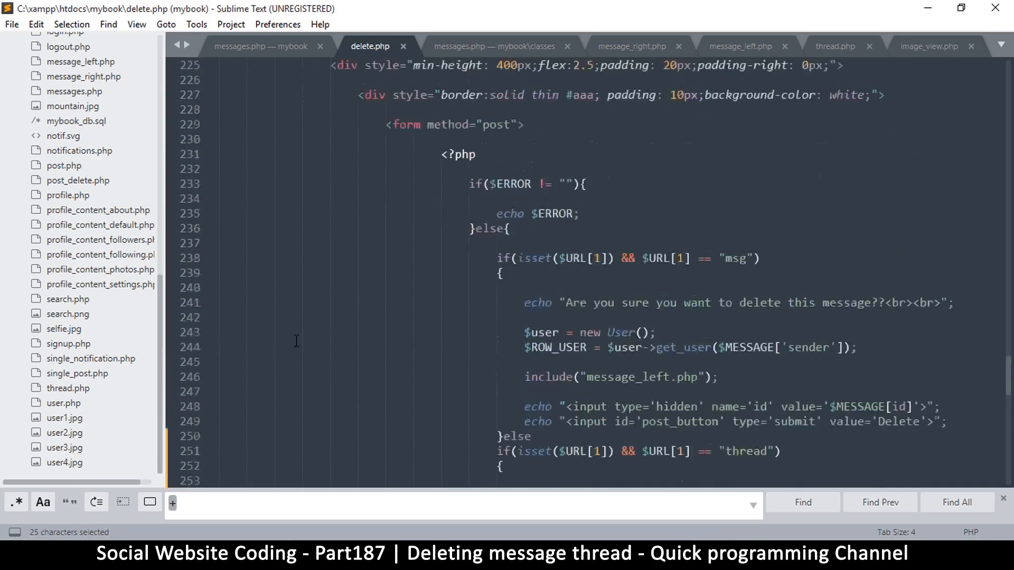
scroll(up, 3)
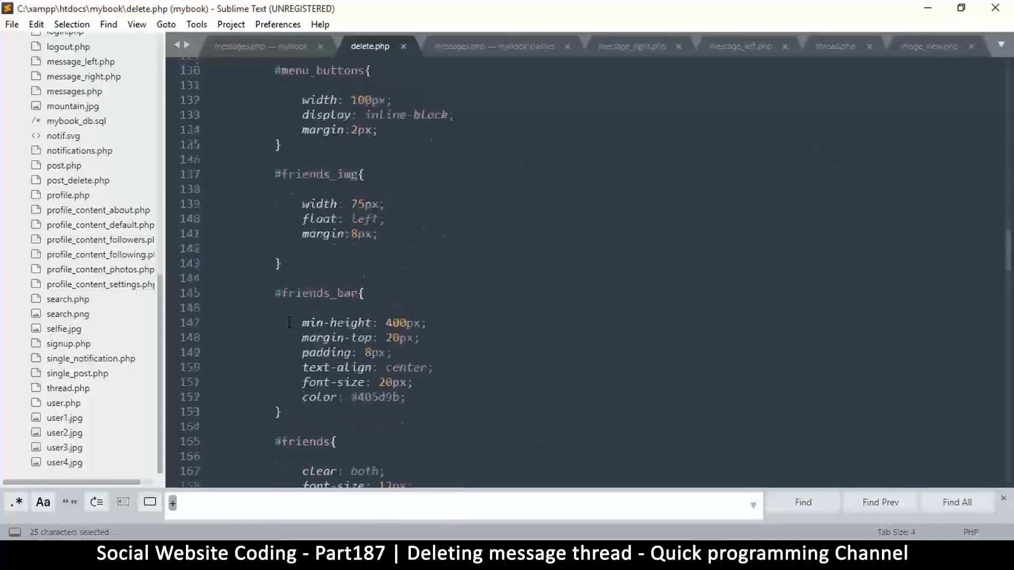
scroll(up, 3)
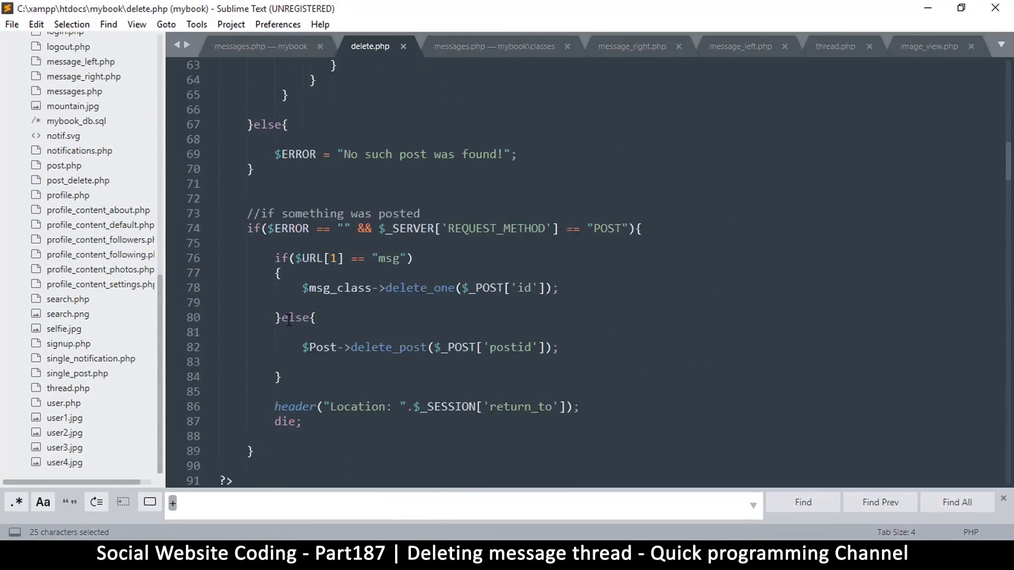
scroll(up, 3)
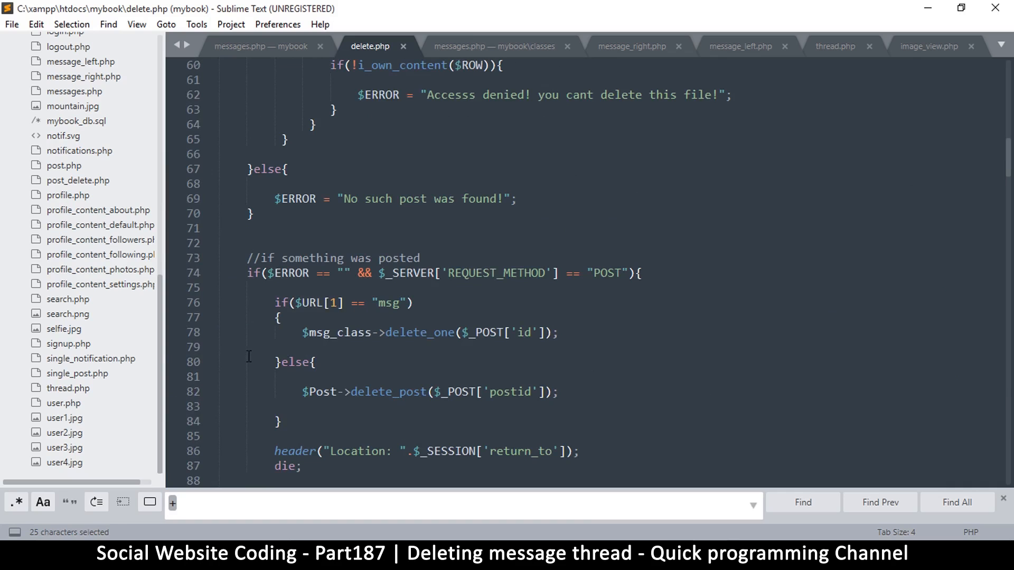
Paste the msg deletion block as an else if branch for the thread URL in the POST handler.
click(275, 348)
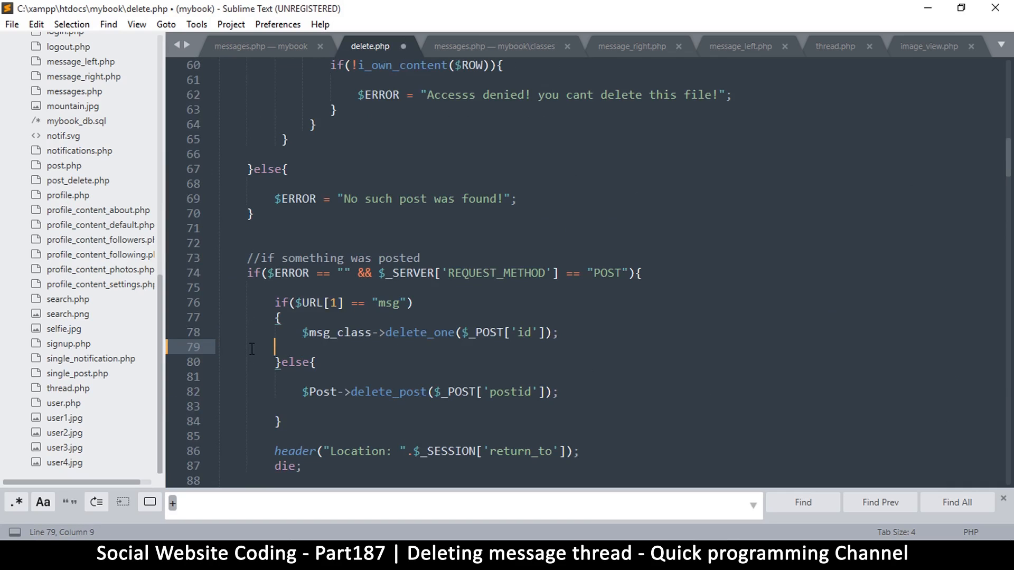
key(enter)
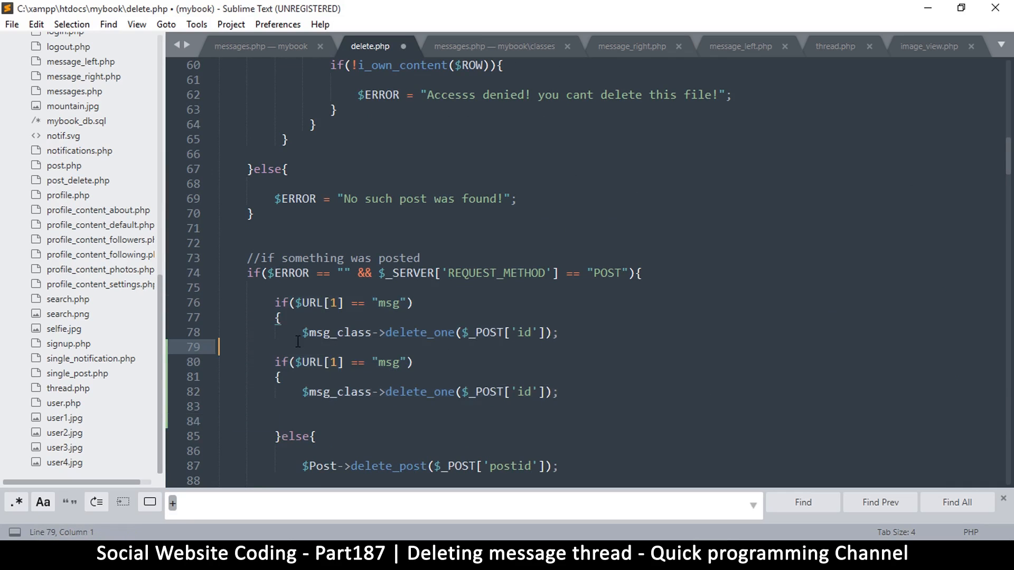
text(}else)
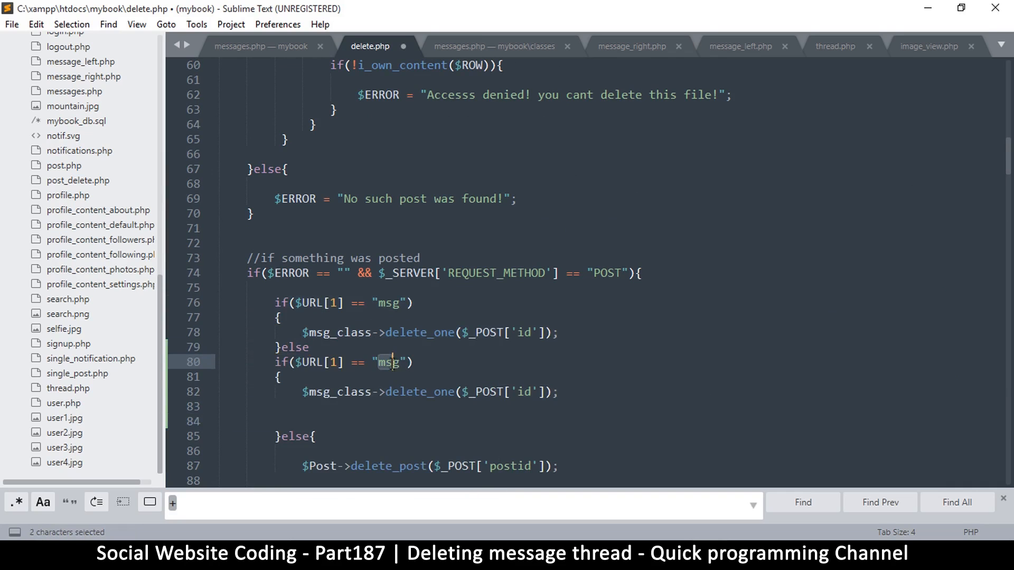
text(thread)
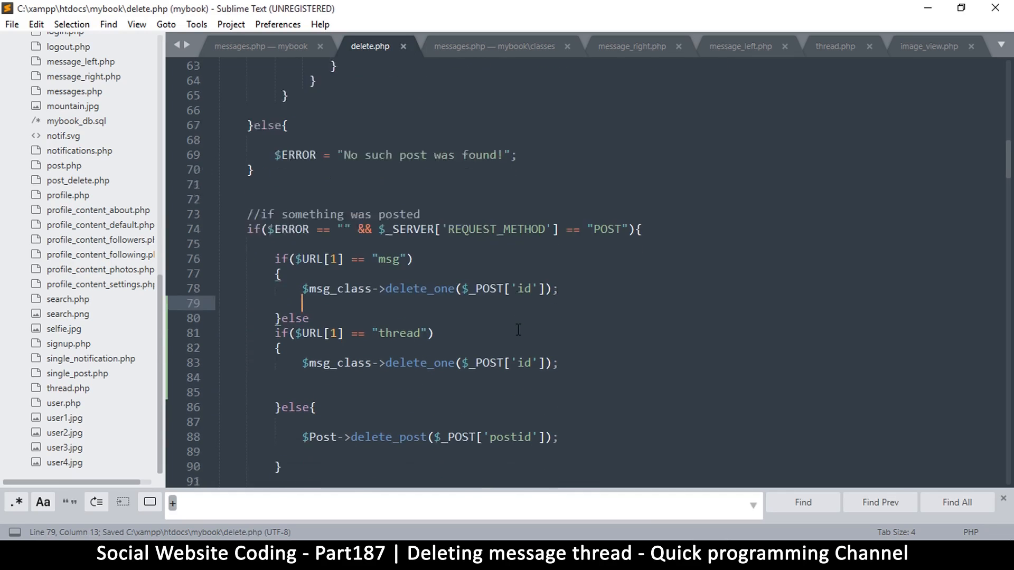
scroll(down, 3)
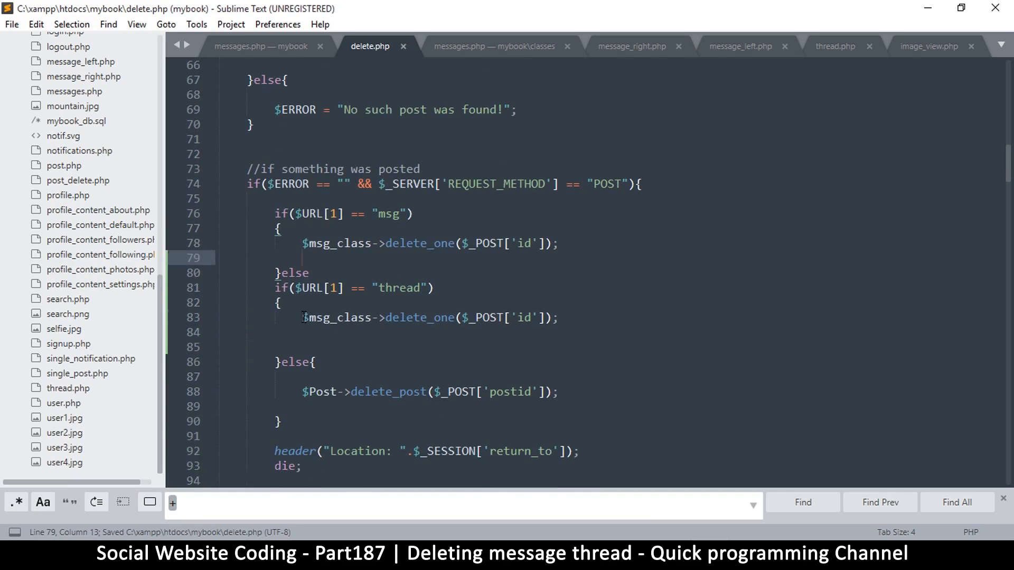
Have the thread branch call $msg_class->delete_one_thread with the posted id, and save delete.php.
double_click(417, 317)
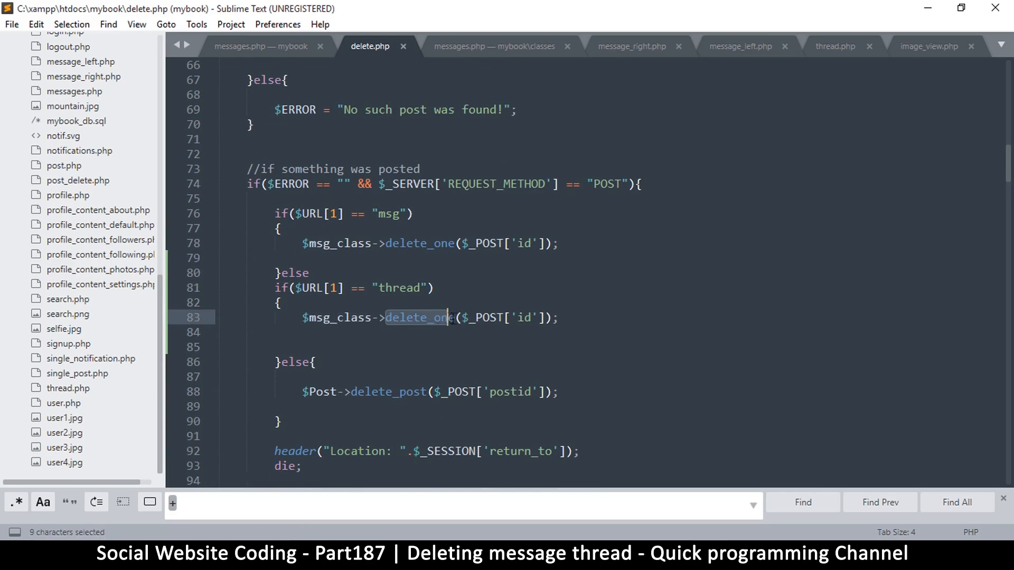
click(451, 318)
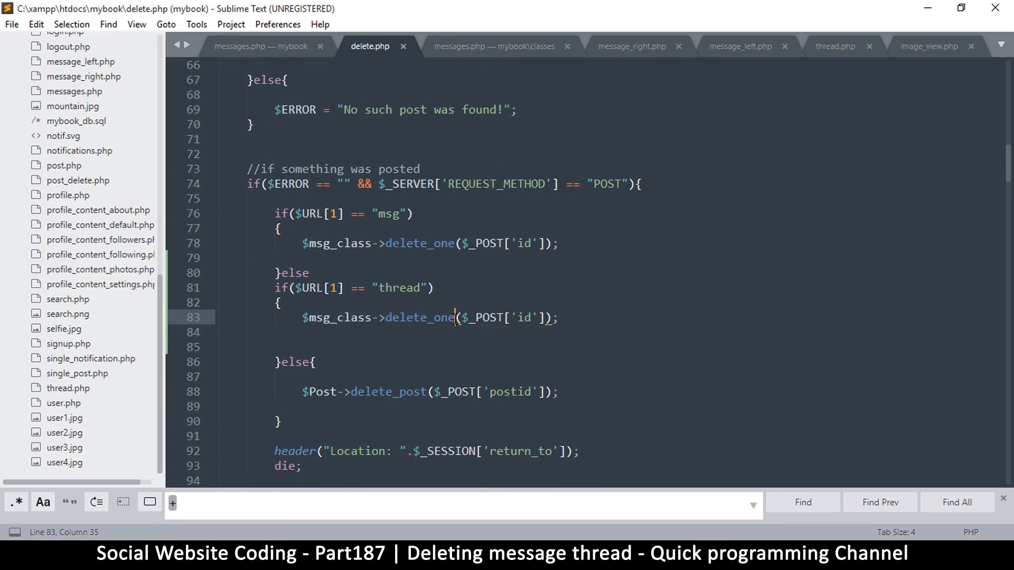
text(_thread)
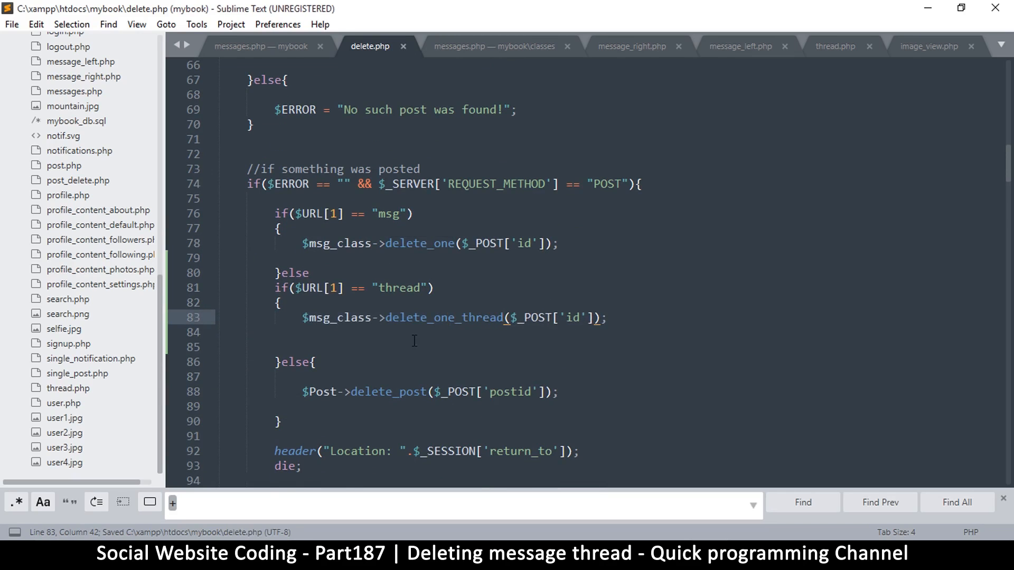
double_click(442, 318)
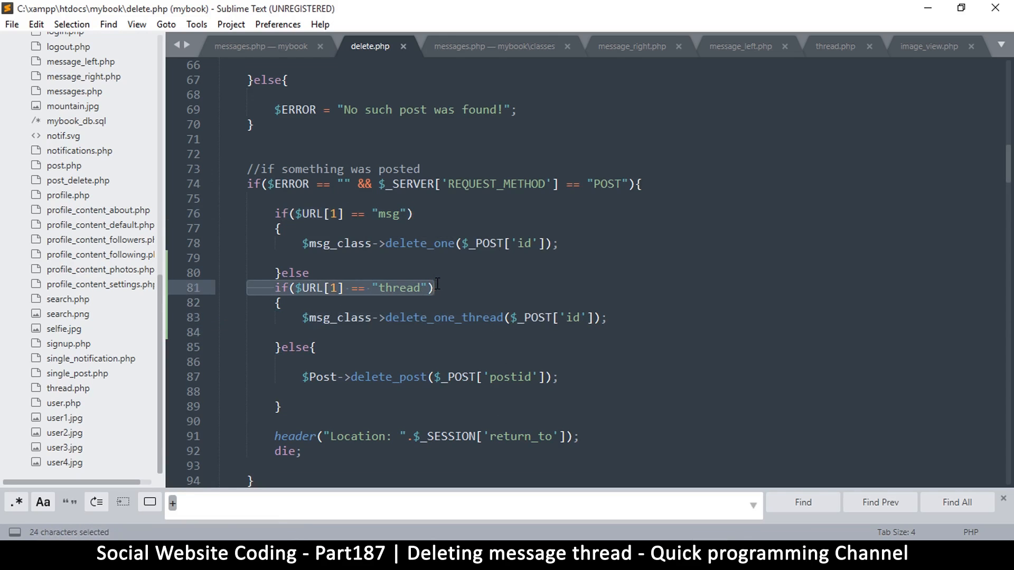
click(350, 213)
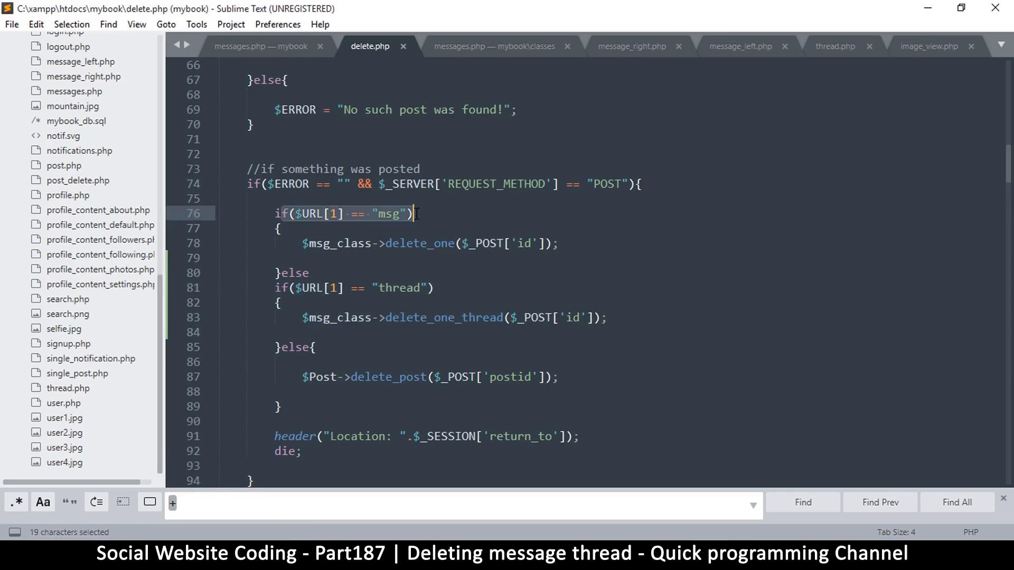
click(414, 213)
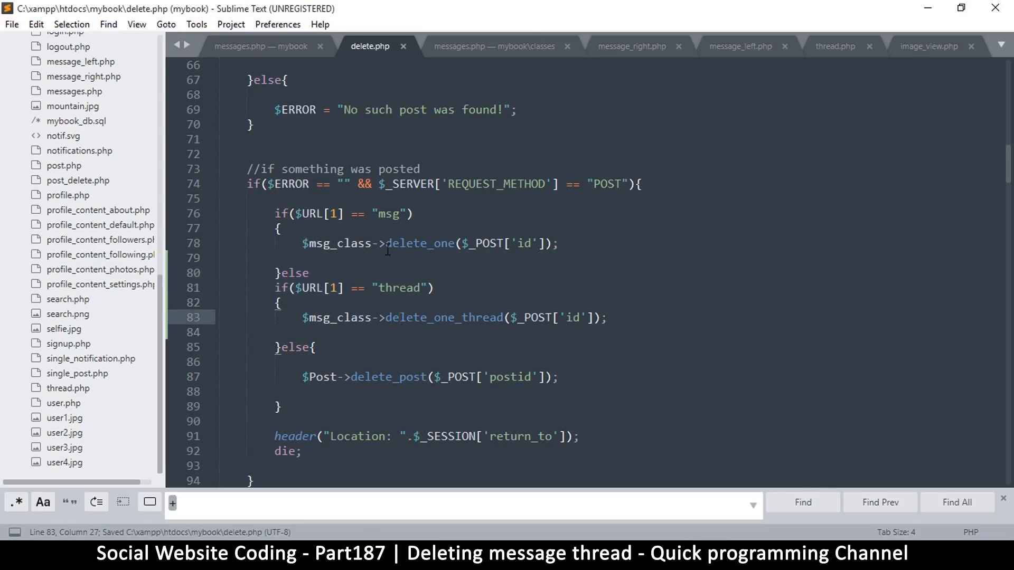
click(346, 318)
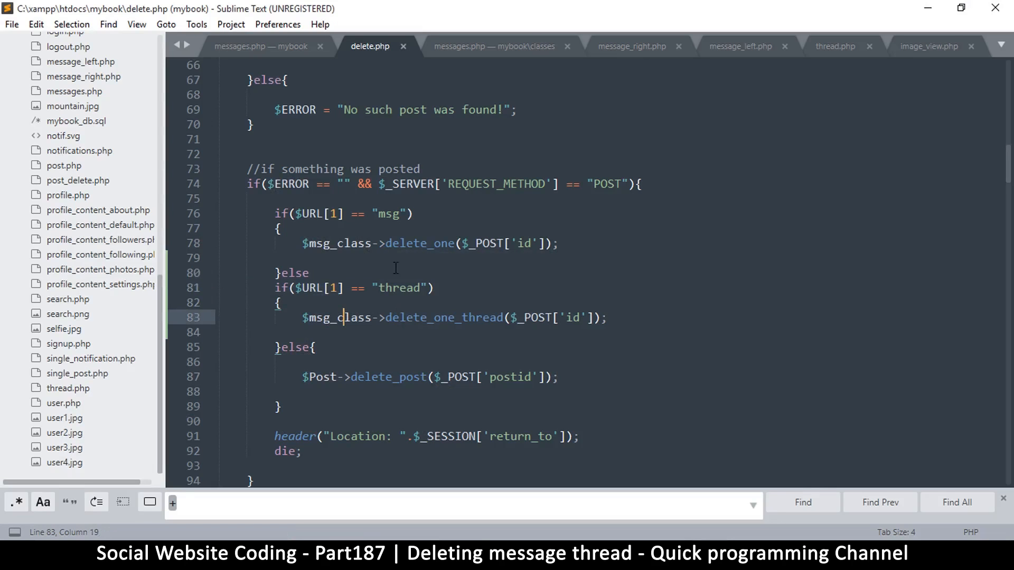
click(310, 272)
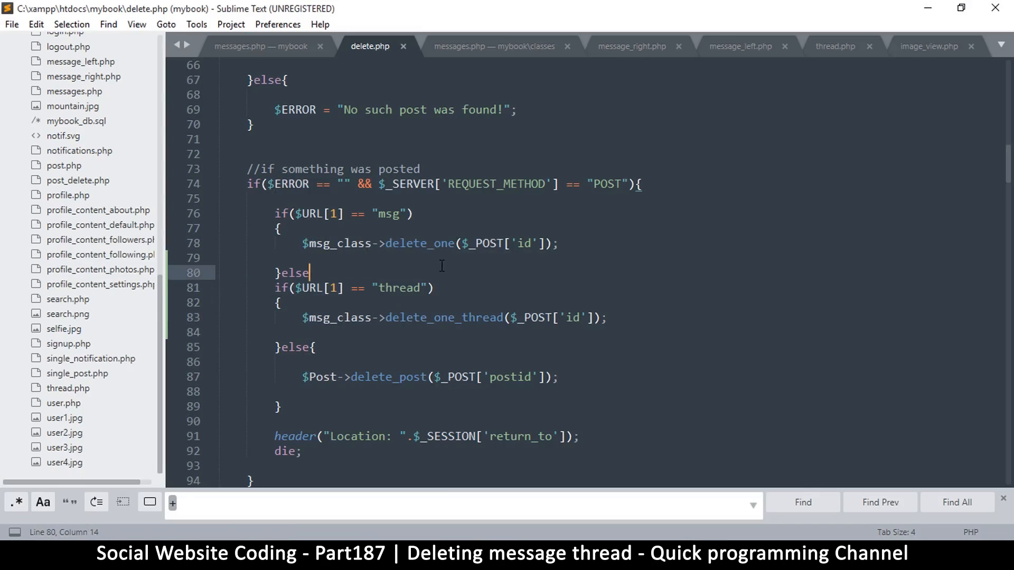
key(ctrl+s)
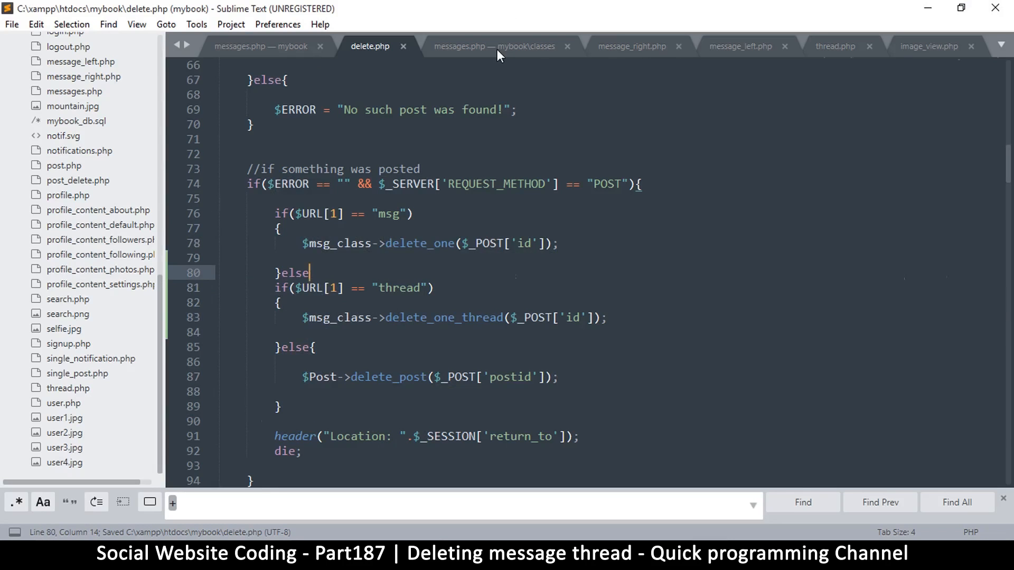
click(494, 45)
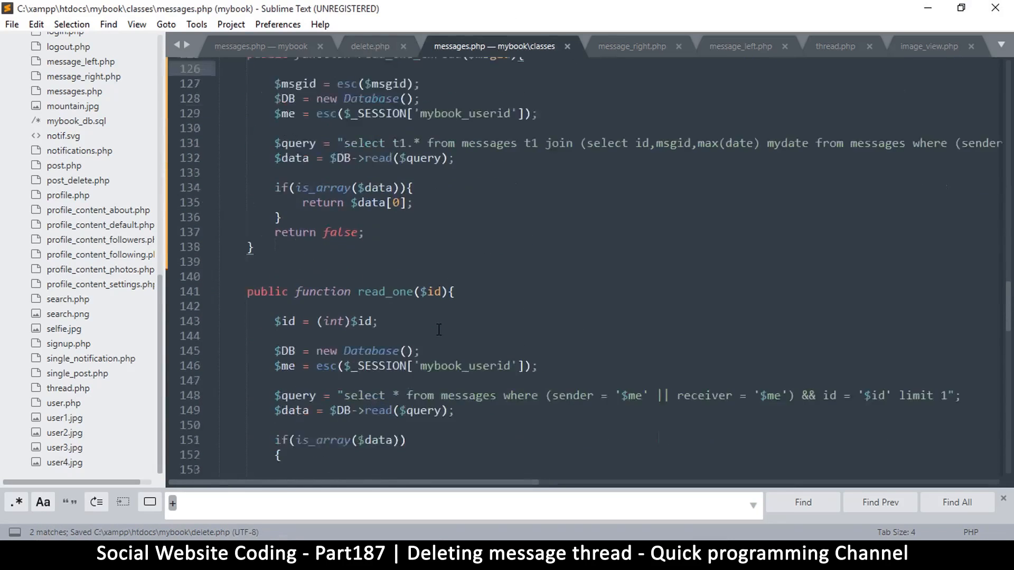
Scroll the messages class down to its delete_one function as the model for thread deletion.
scroll(down, 3)
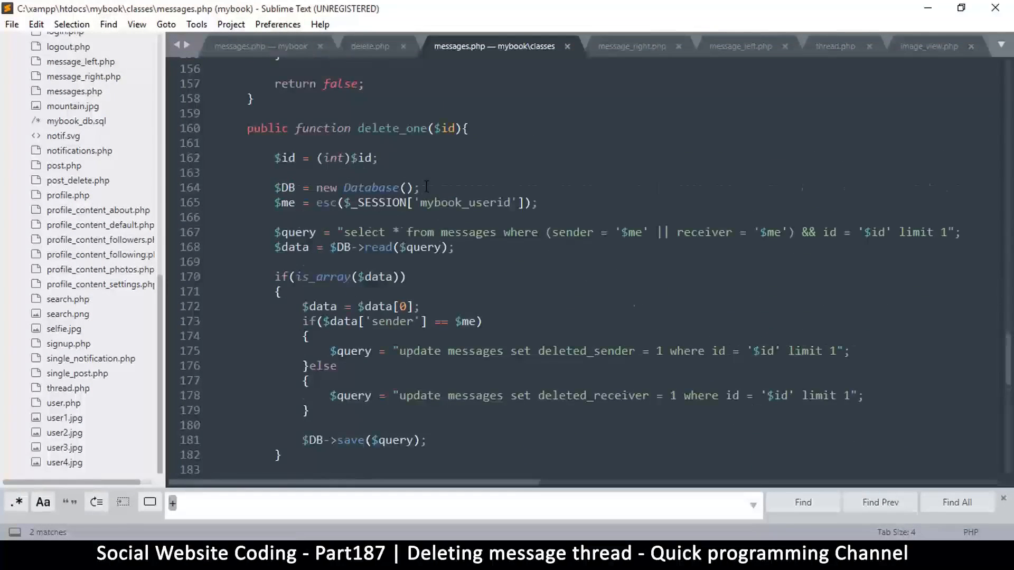
scroll(down, 3)
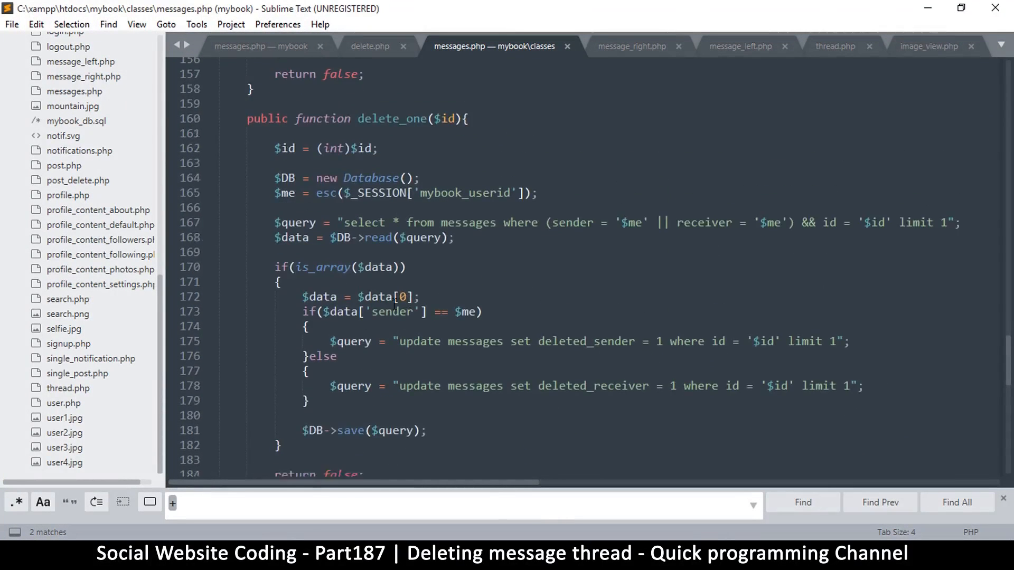
scroll(down, 3)
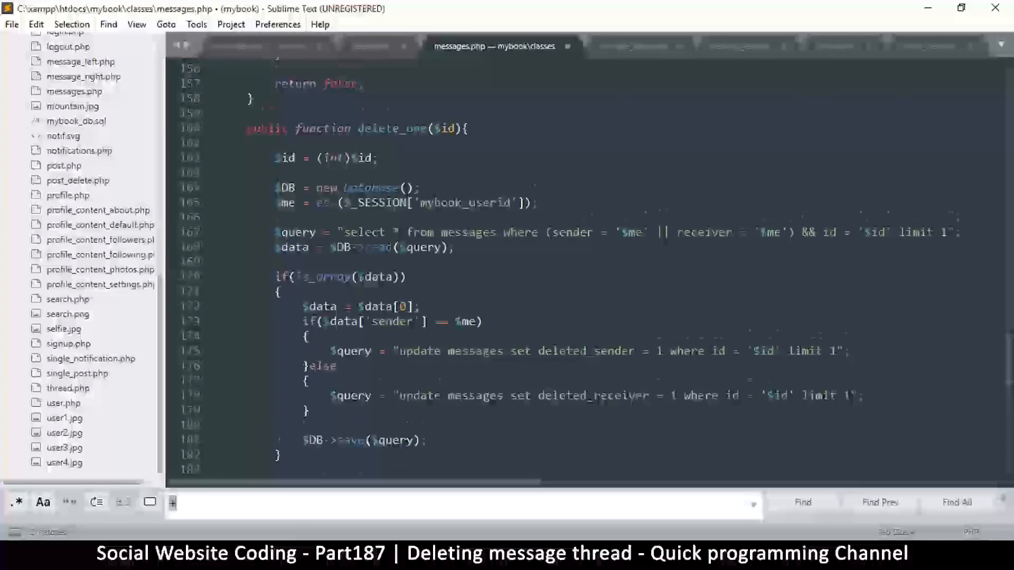
scroll(down, 3)
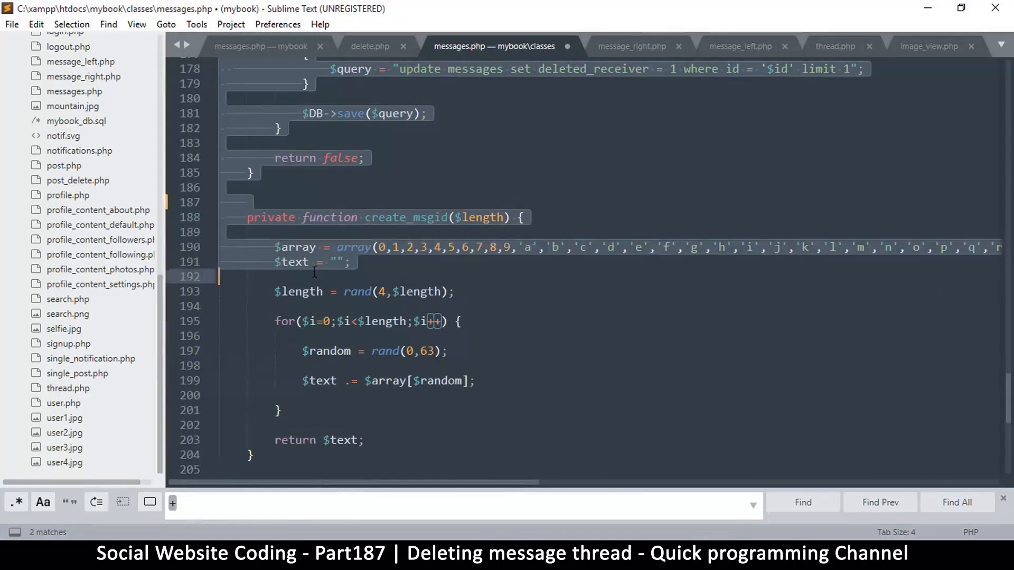